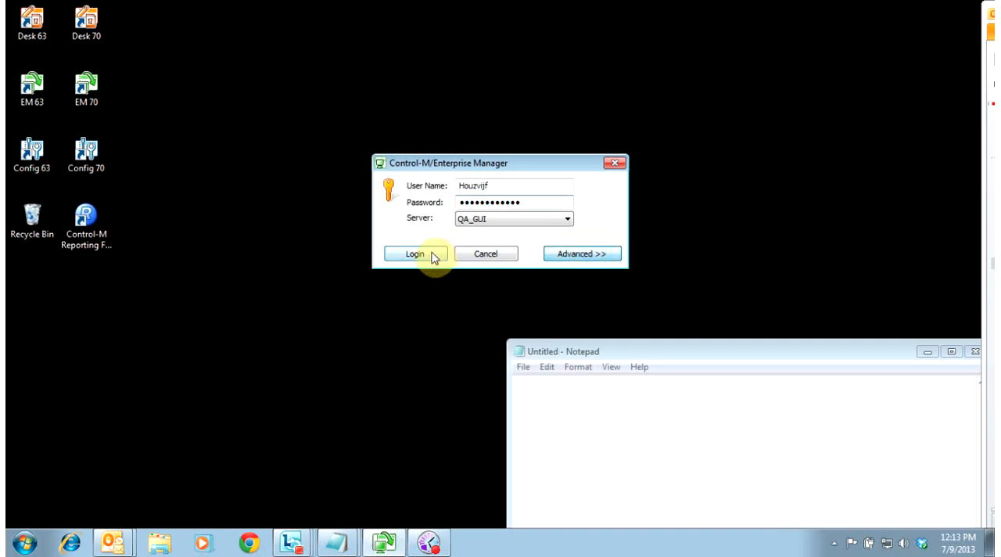
Log in to the QA_GUI server so the All Jobs viewpoint lists its four data centres
{"action": "left_click", "coordinate": [415, 254]}
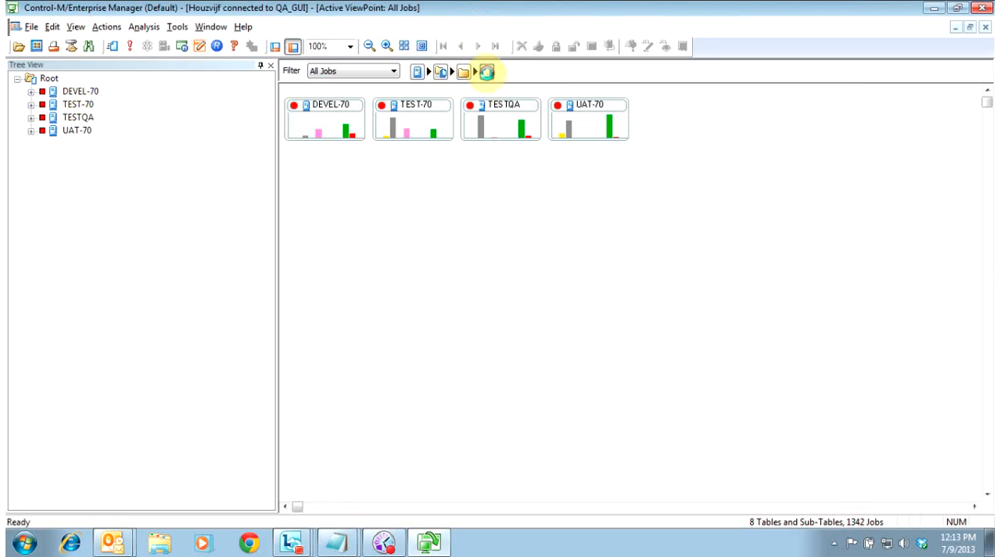
Switch to the flow diagram and expand the TESTQA data centre in the tree
{"action": "left_click", "coordinate": [486, 71]}
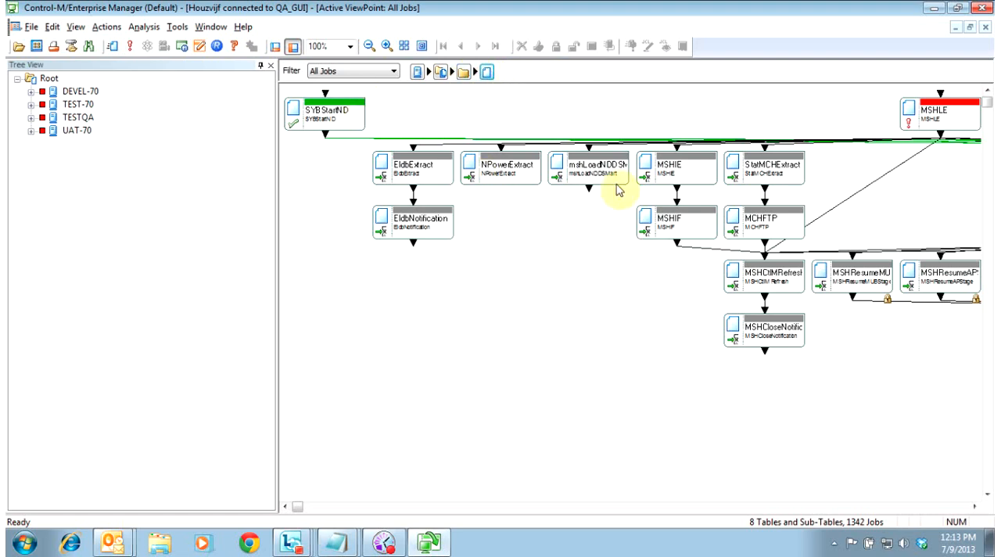
{"action": "mouse_move", "coordinate": [146, 108]}
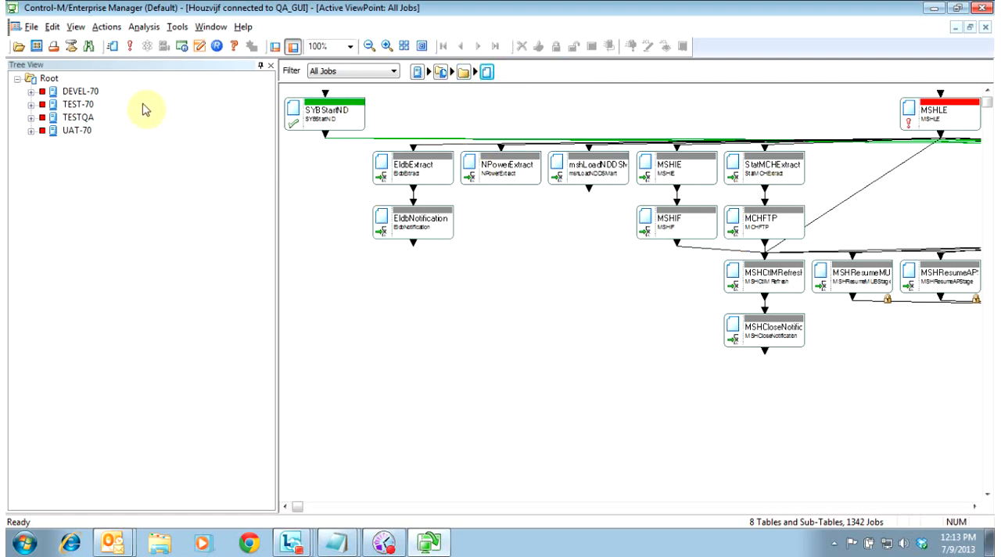
{"action": "left_click", "coordinate": [31, 91]}
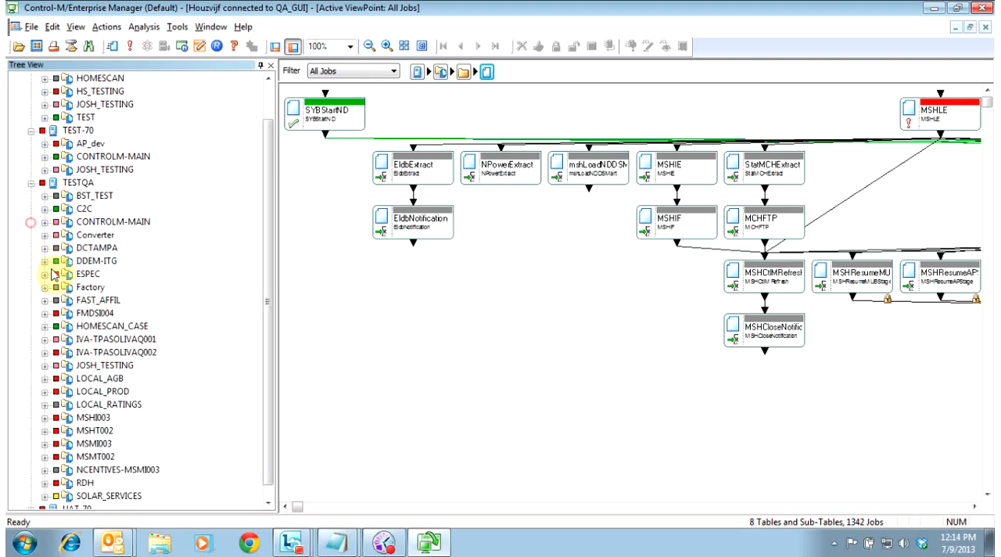
{"action": "left_click", "coordinate": [44, 144]}
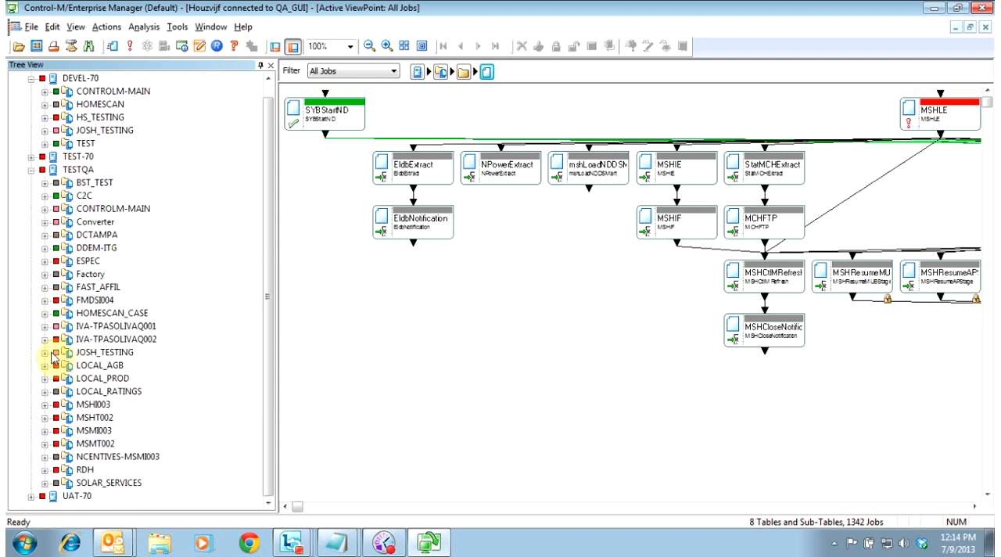
Expand JOSH_TESTING > CONTROL-M and locate the SYS_AgentCheck_CMD job in the flow
{"action": "left_click", "coordinate": [44, 352]}
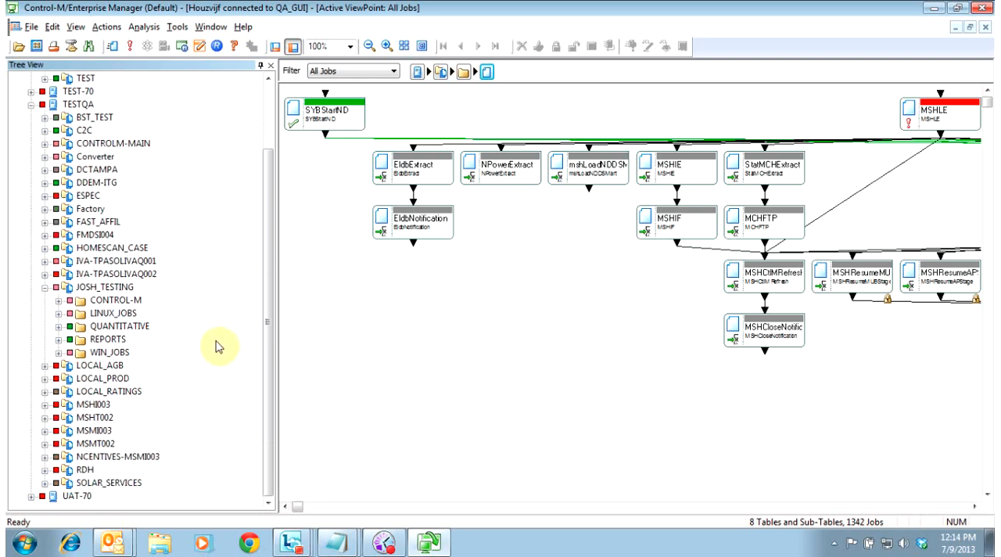
{"action": "left_click", "coordinate": [59, 299]}
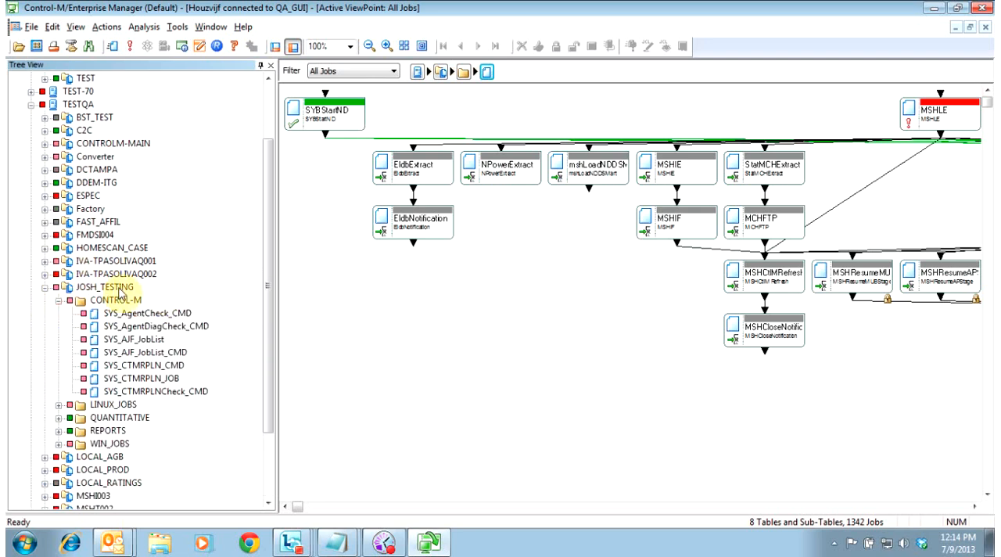
{"action": "left_click", "coordinate": [115, 299]}
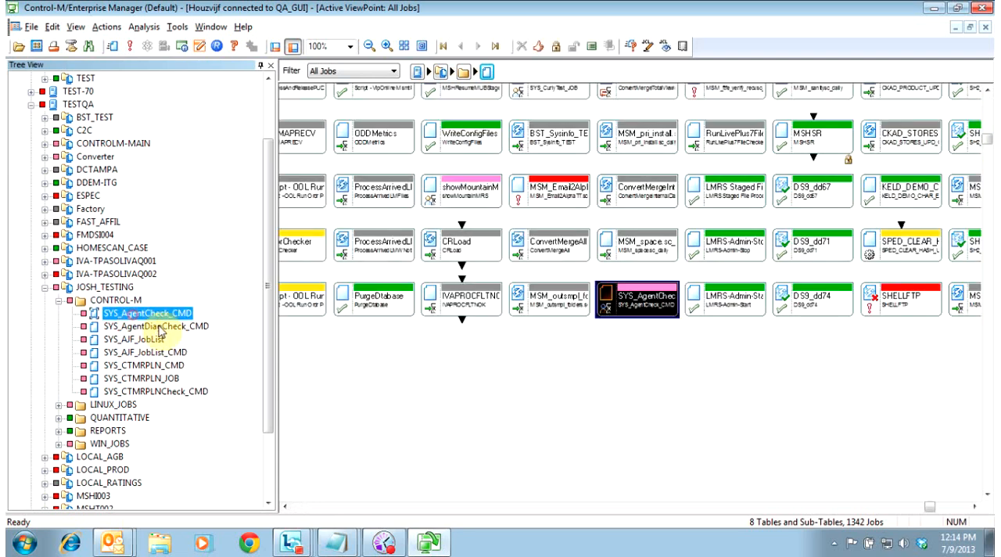
{"action": "mouse_move", "coordinate": [159, 329]}
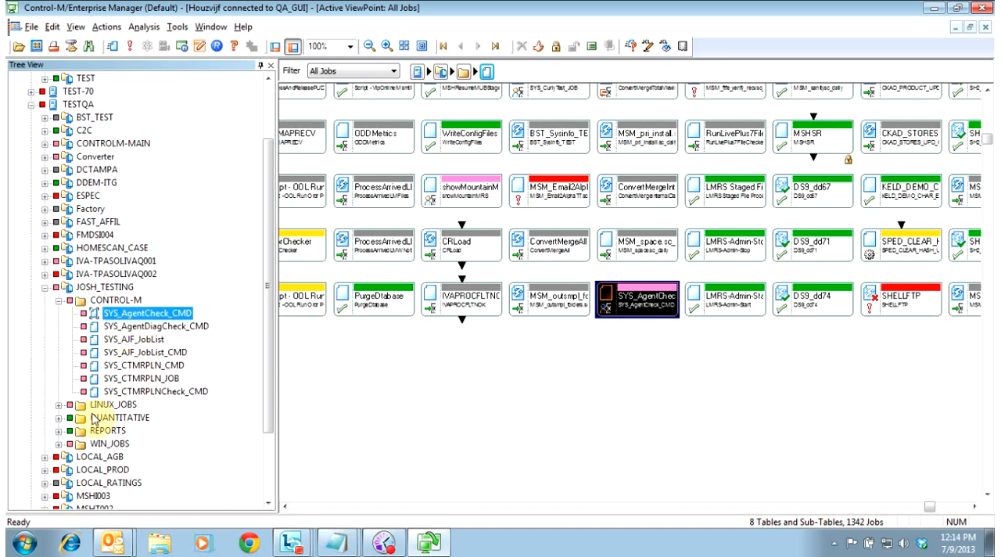
Expand the QUANTITATIVE folder and browse a job's action menu without choosing anything
{"action": "left_click", "coordinate": [60, 416]}
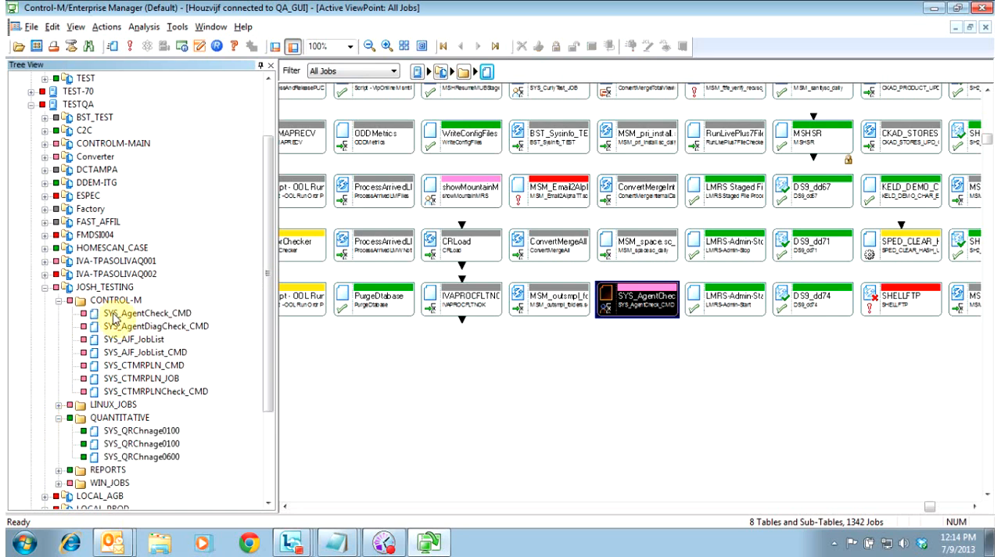
{"action": "right_click", "coordinate": [147, 313]}
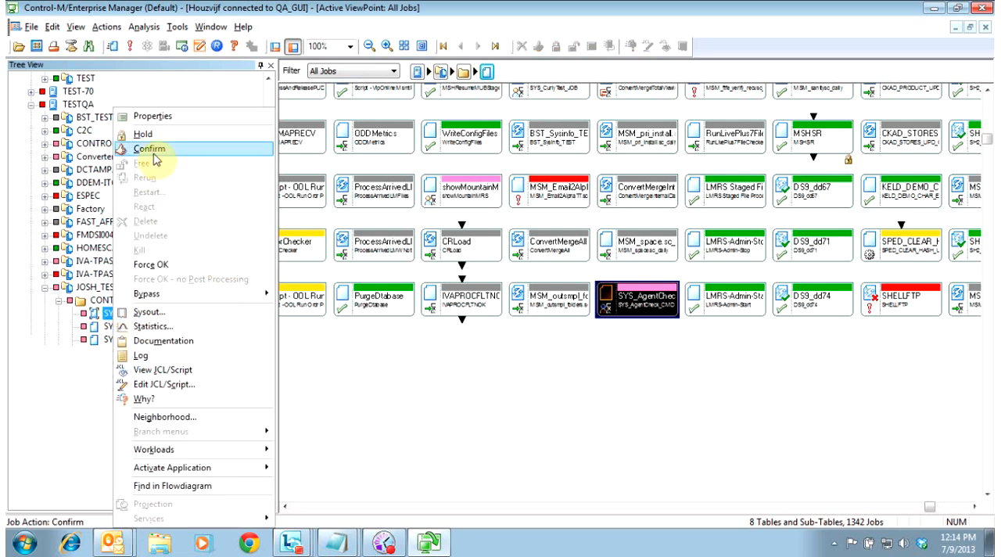
{"action": "mouse_move", "coordinate": [150, 135]}
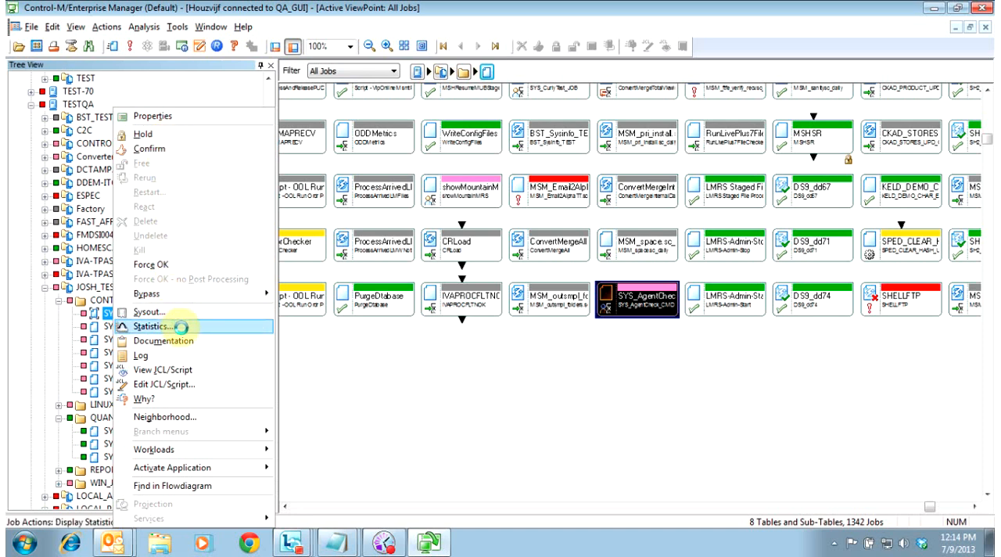
{"action": "mouse_move", "coordinate": [162, 341]}
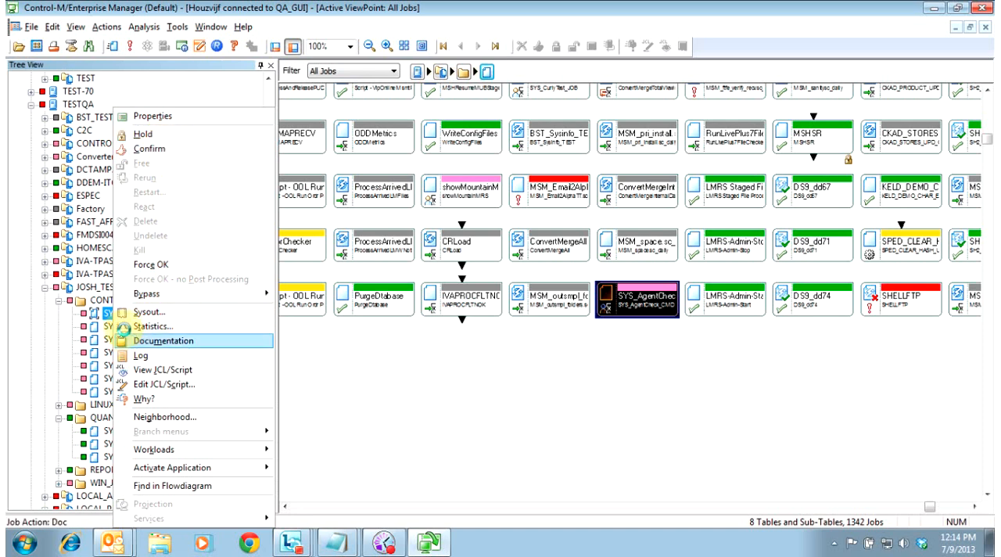
{"action": "left_click", "coordinate": [162, 341]}
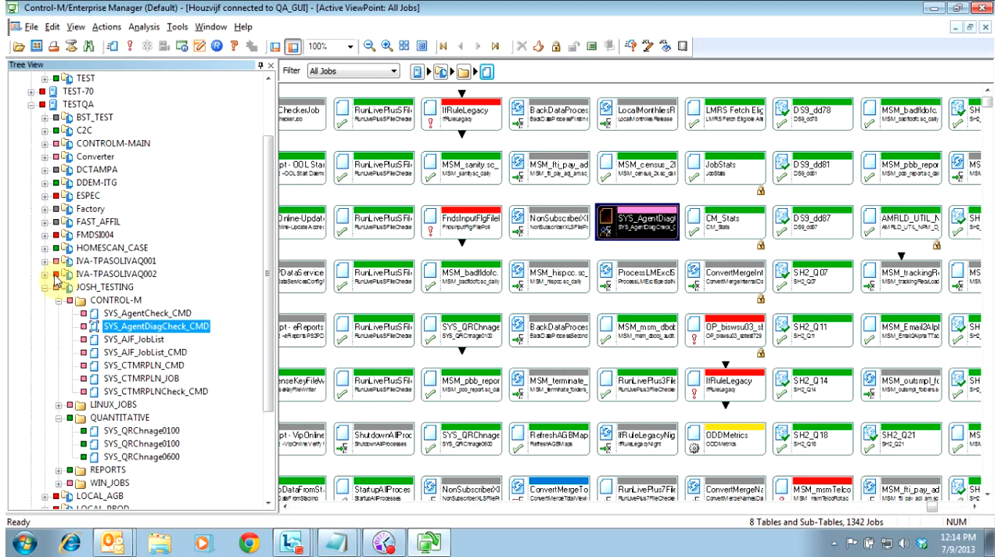
Expand IVA-TPASOLIVAQ002 with its CLEANUPJOBS and CLEANUPJOBS_CR folders to list their jobs
{"action": "left_click", "coordinate": [44, 273]}
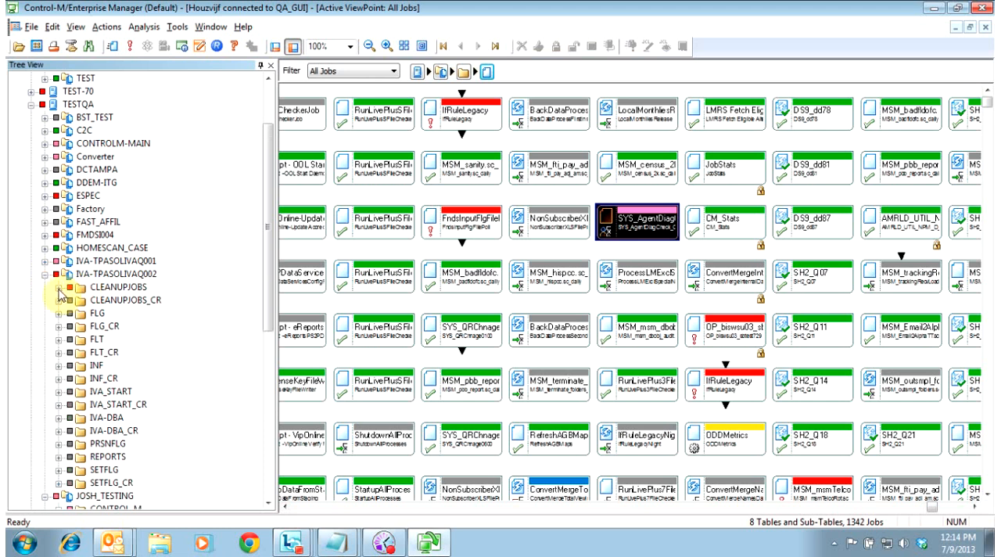
{"action": "left_click", "coordinate": [60, 287]}
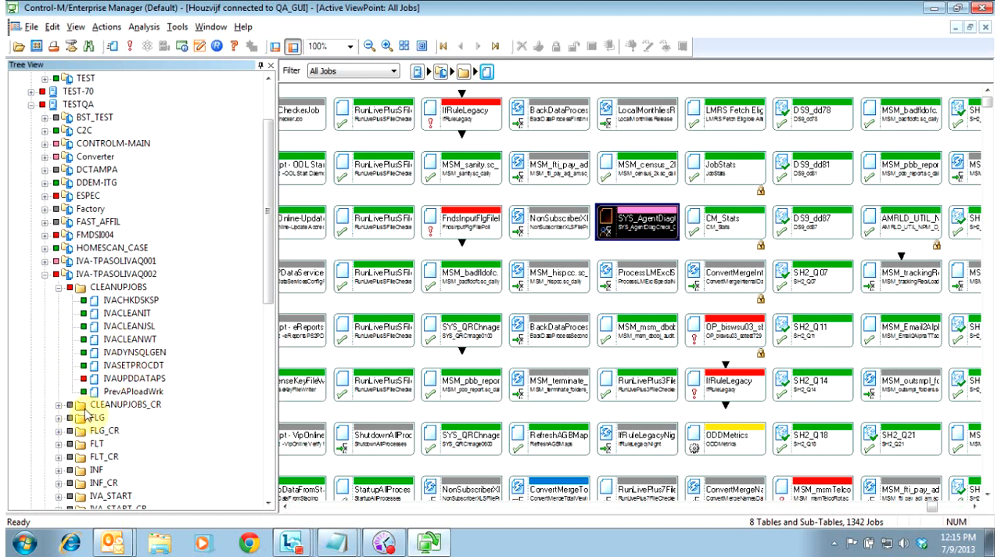
{"action": "left_click", "coordinate": [60, 403]}
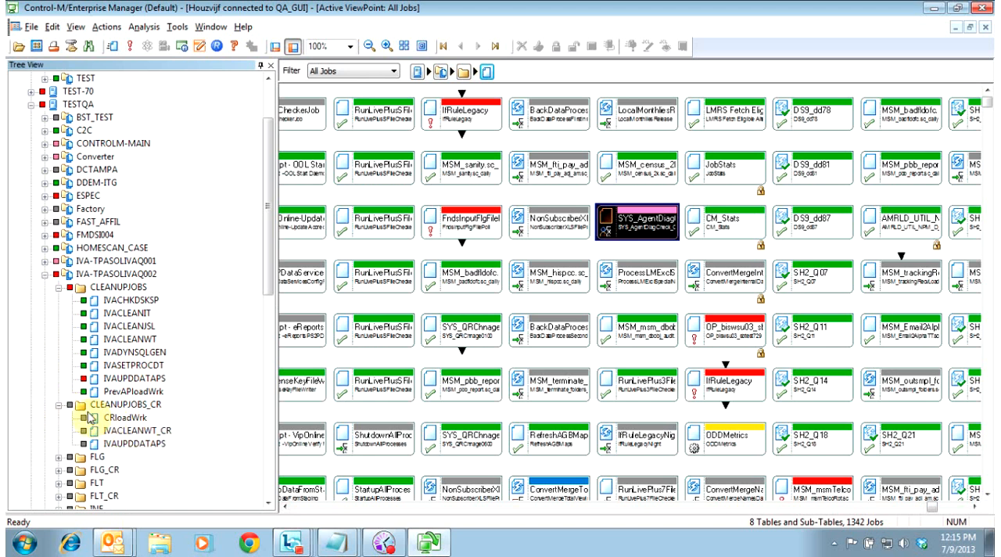
{"action": "left_click", "coordinate": [126, 416]}
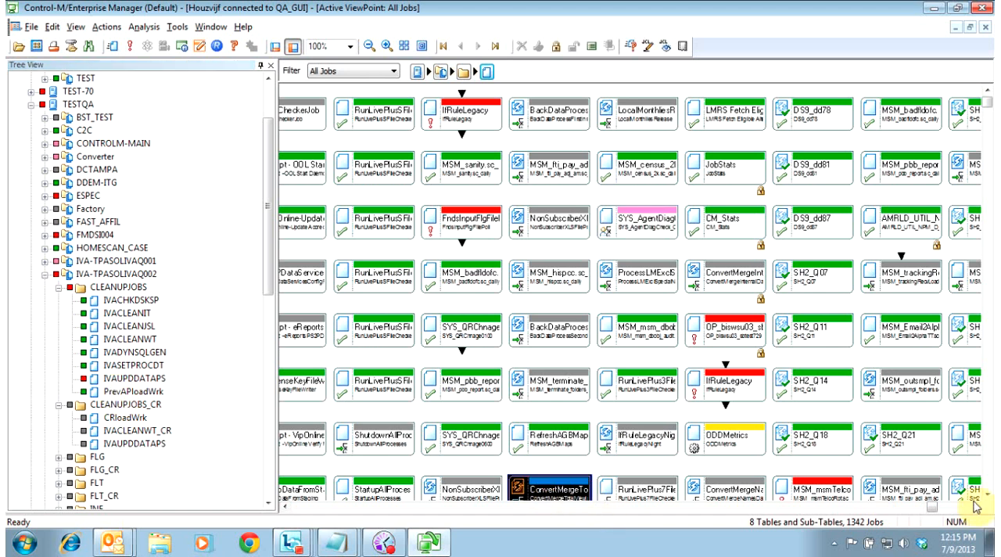
Ask Why? on ConvertMergeTotalViewingDaily, revealing it waits on control CNVRT_VIEW_T_EXCL
{"action": "scroll", "scroll_direction": "down", "scroll_amount": 3}
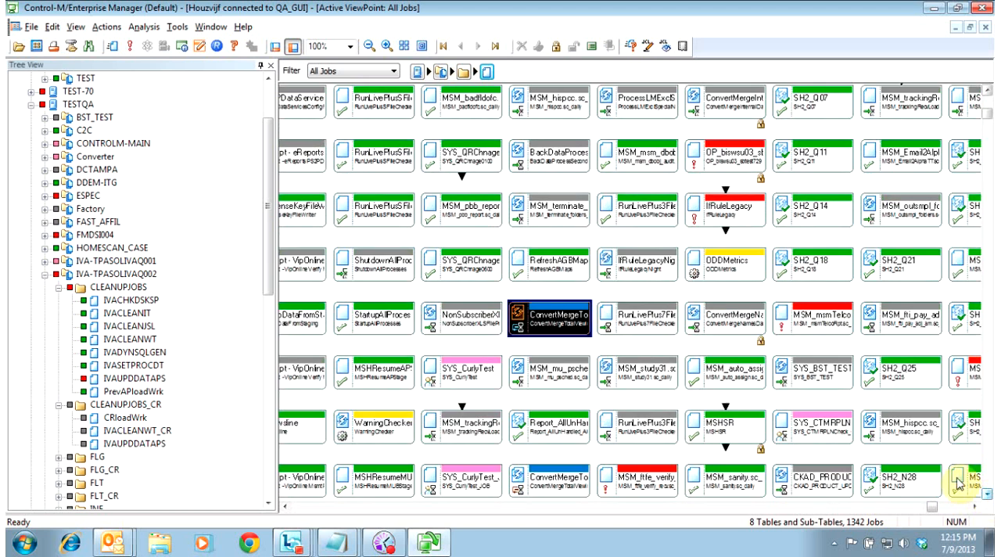
{"action": "right_click", "coordinate": [550, 316]}
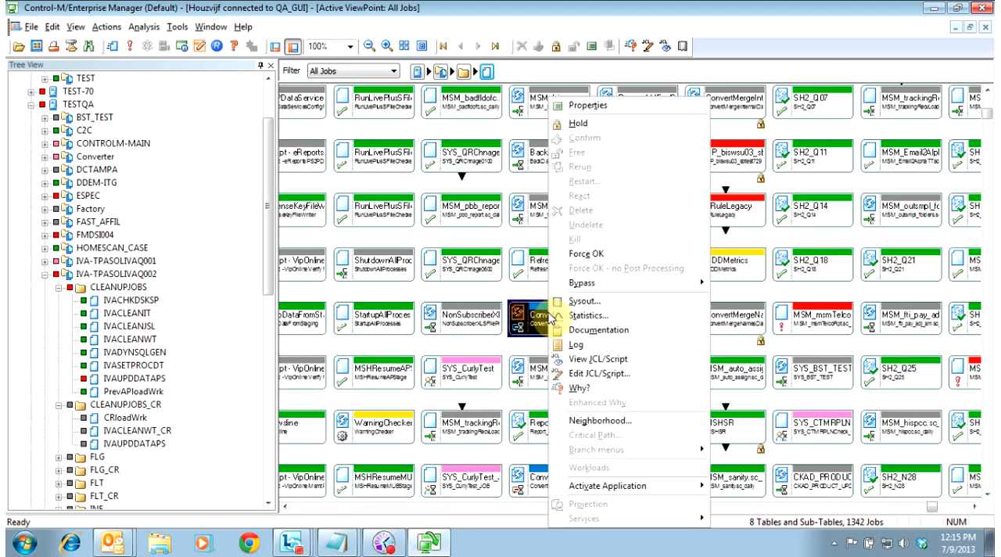
{"action": "mouse_move", "coordinate": [580, 388]}
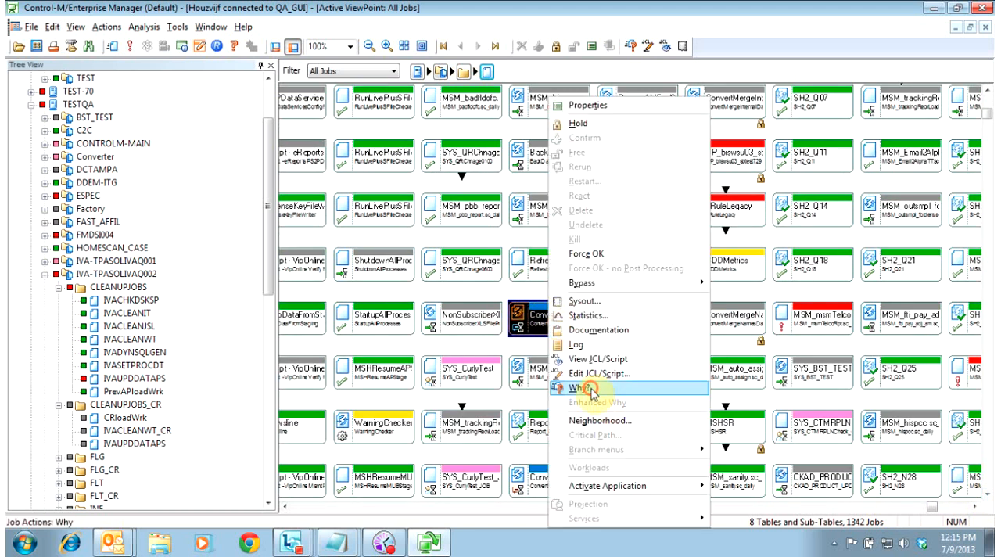
{"action": "left_click", "coordinate": [578, 388]}
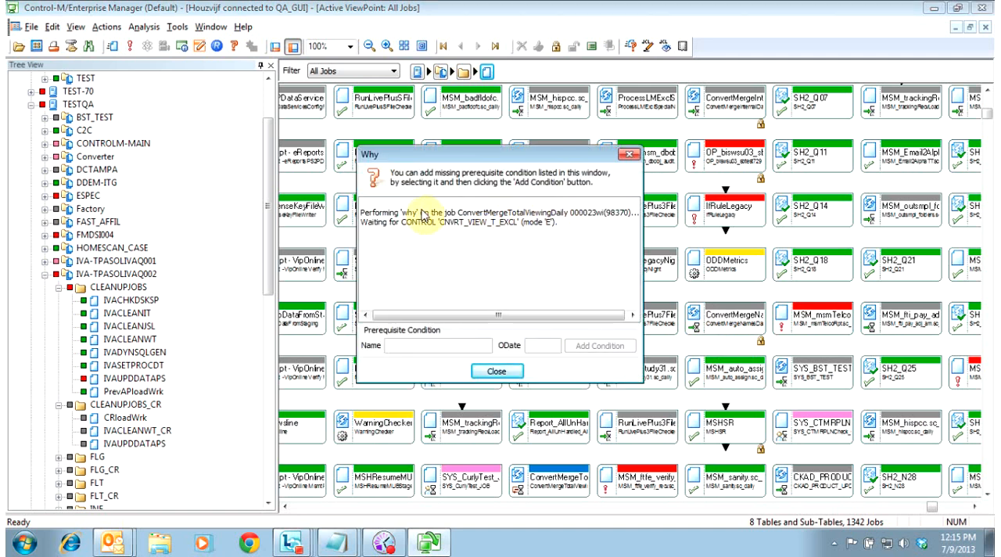
{"action": "mouse_move", "coordinate": [419, 231]}
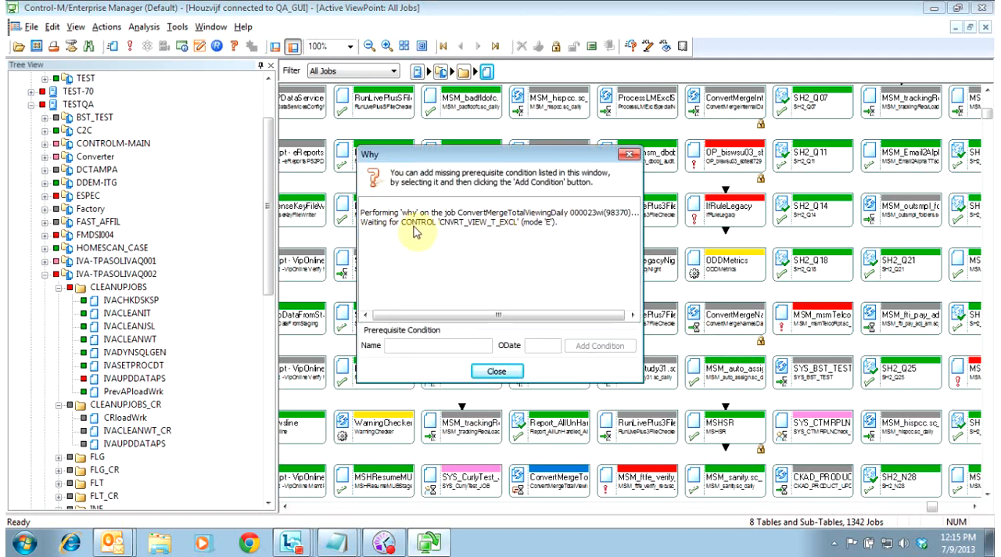
{"action": "mouse_move", "coordinate": [503, 231]}
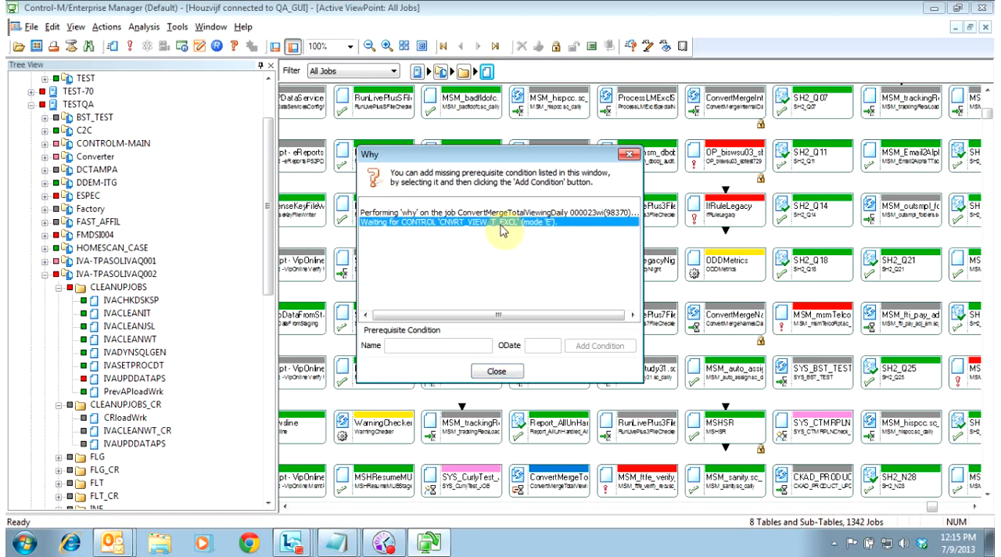
{"action": "mouse_move", "coordinate": [457, 255]}
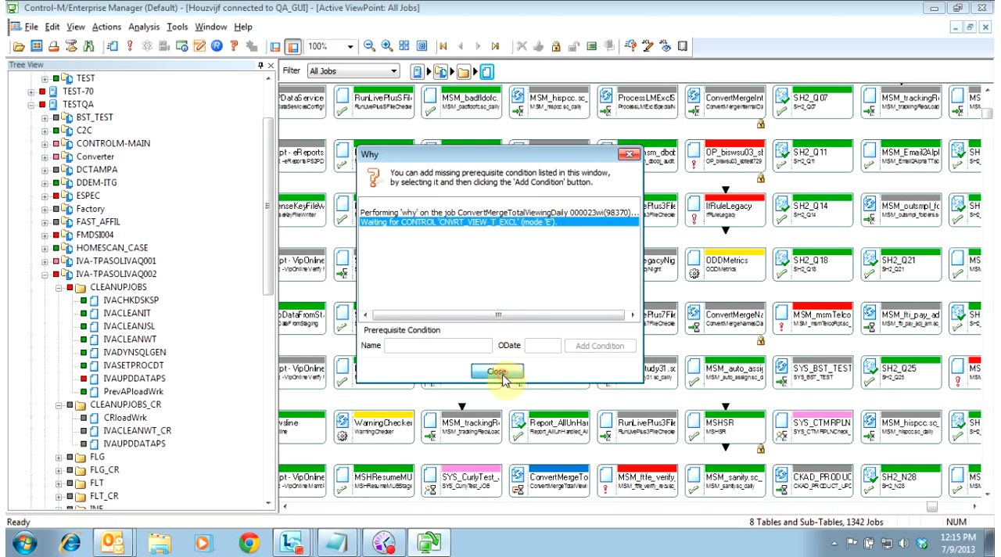
Close the Why window, collapse CLEANUPJOBS and expand the JOSH_TESTING folder's jobs
{"action": "left_click", "coordinate": [497, 371]}
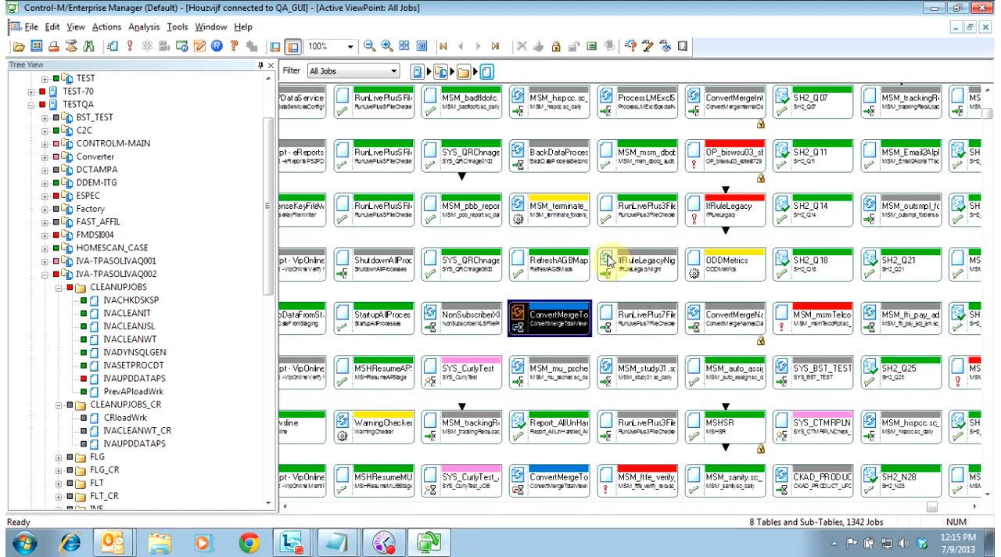
{"action": "mouse_move", "coordinate": [368, 237]}
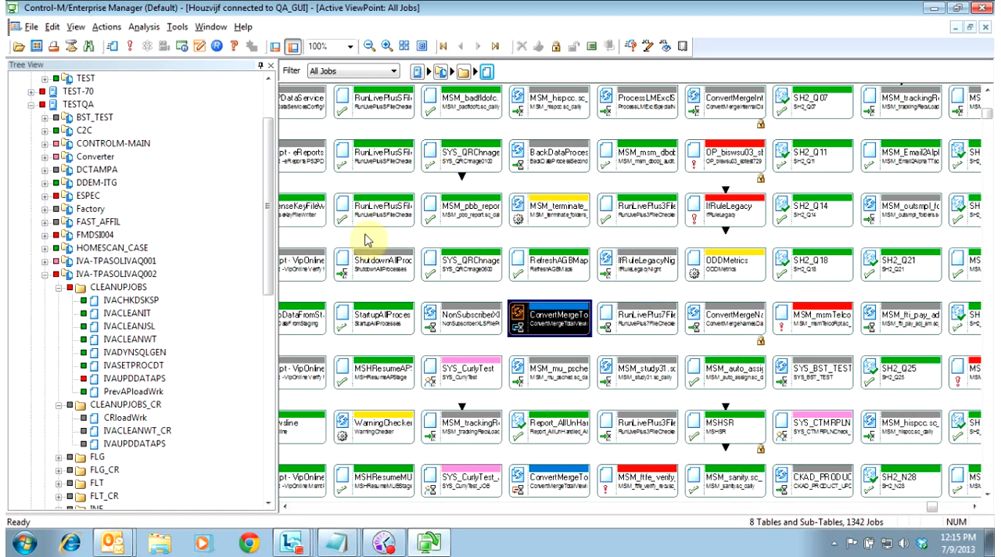
{"action": "mouse_move", "coordinate": [763, 352]}
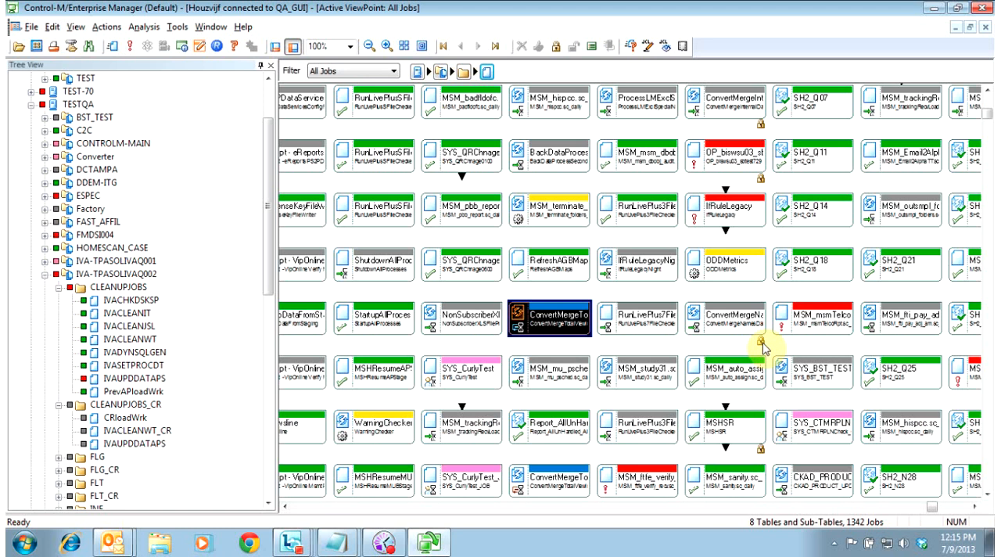
{"action": "left_click", "coordinate": [723, 316]}
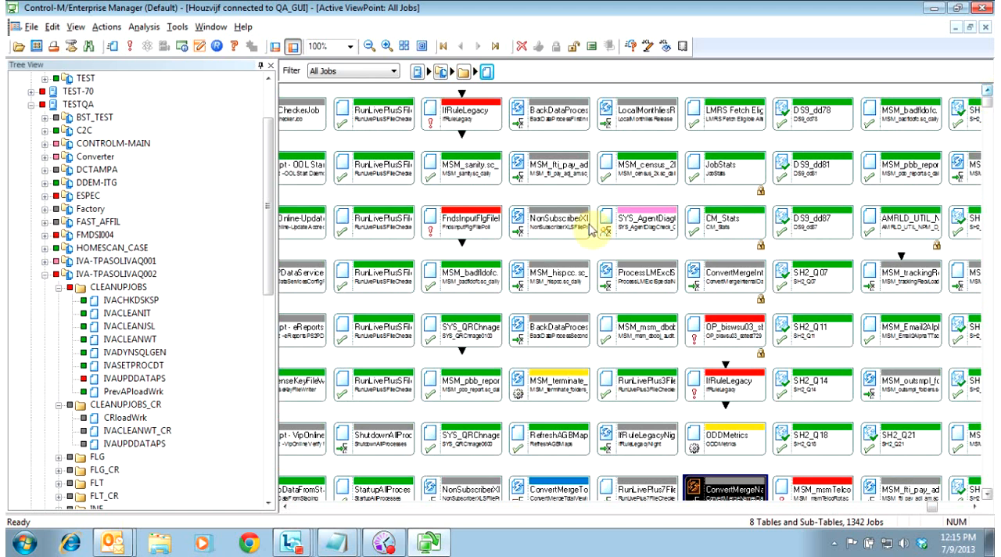
{"action": "left_click", "coordinate": [59, 300]}
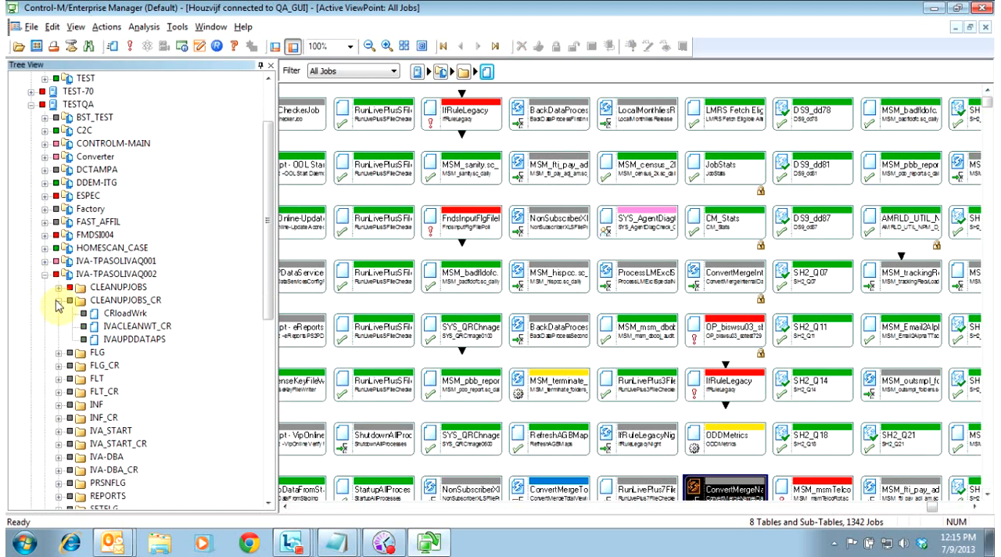
{"action": "left_click", "coordinate": [43, 274]}
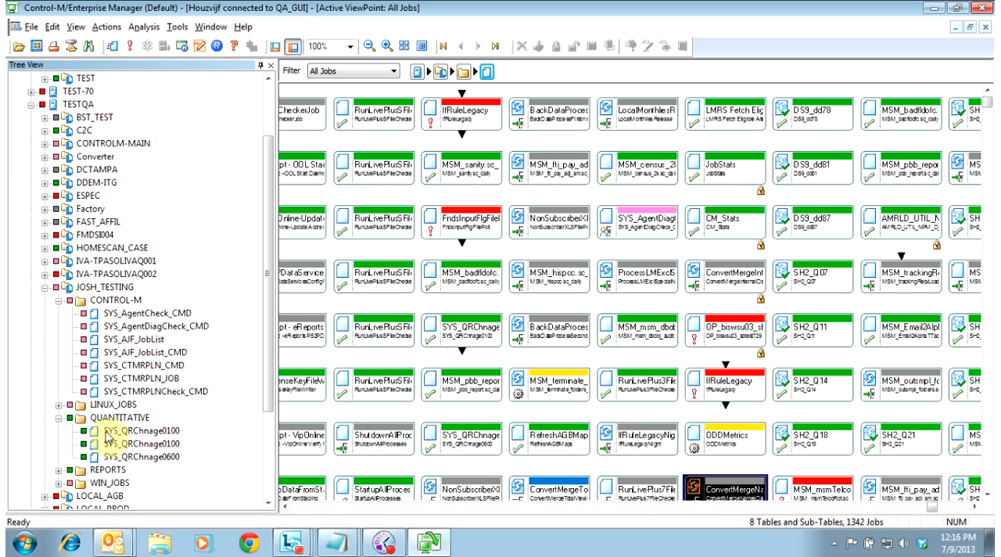
Browse a QUANTITATIVE job's actions, then centre the flow map on SYS_QRChnage0100
{"action": "right_click", "coordinate": [144, 430]}
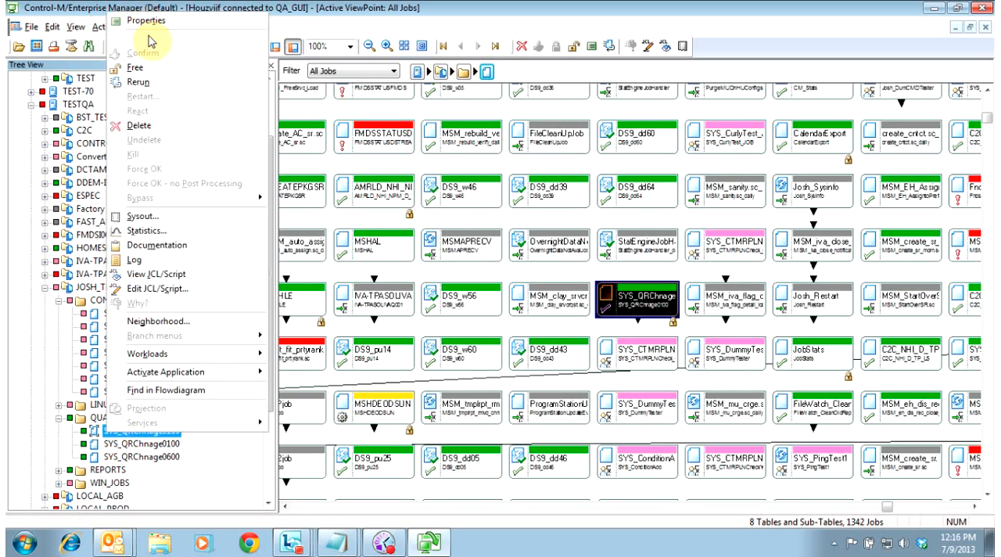
{"action": "left_click", "coordinate": [139, 125]}
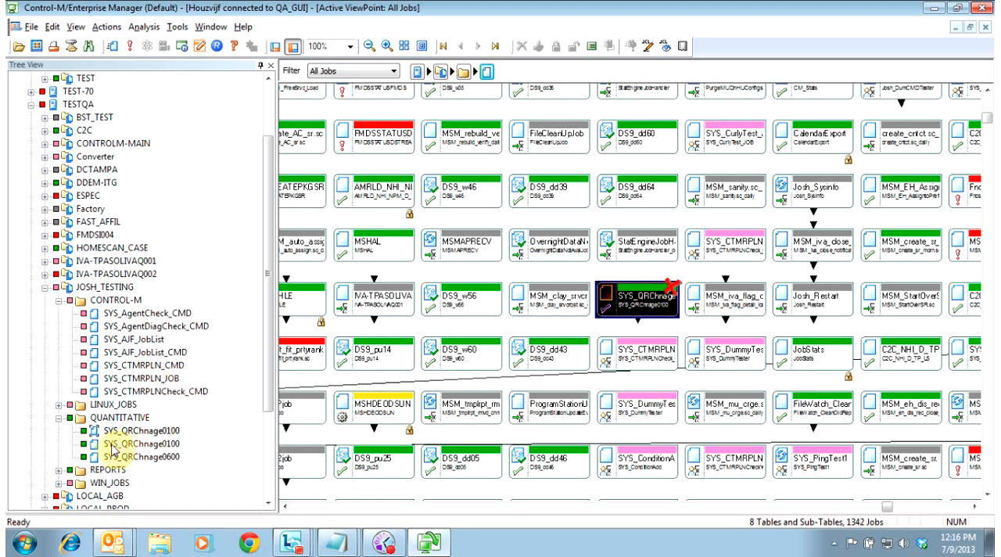
{"action": "left_click", "coordinate": [140, 430]}
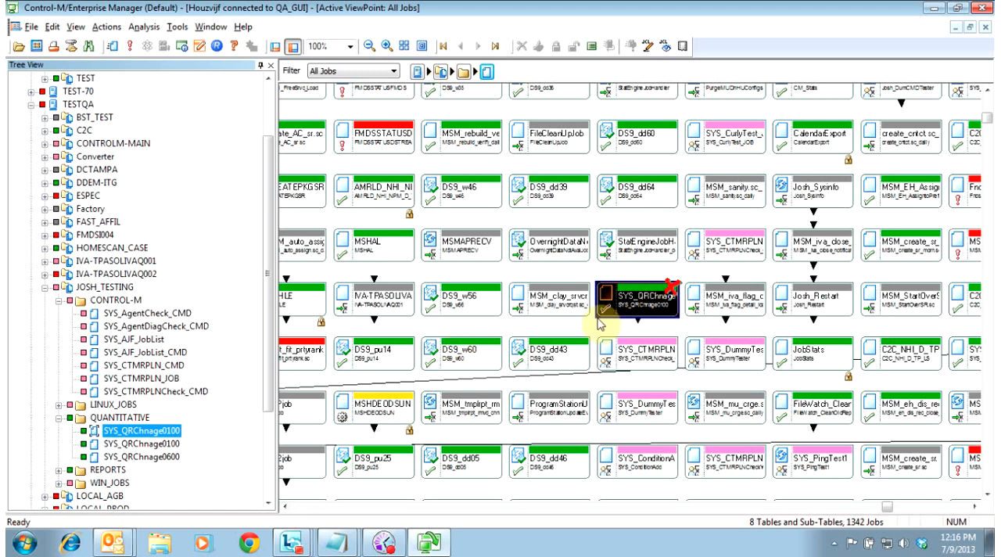
{"action": "mouse_move", "coordinate": [186, 472]}
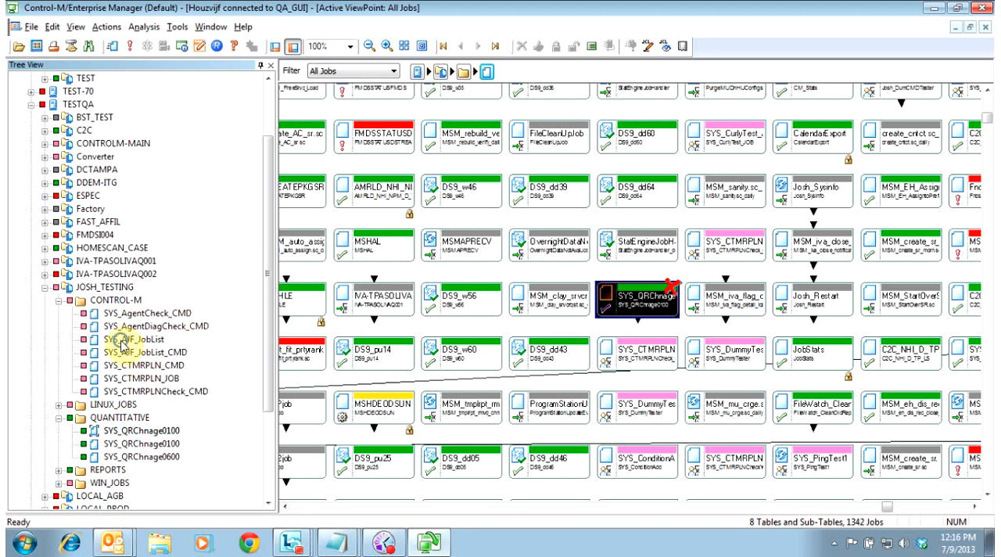
Confirm the waiting SYS_AJF_JobList job and approve the prompt so it is released
{"action": "right_click", "coordinate": [122, 339]}
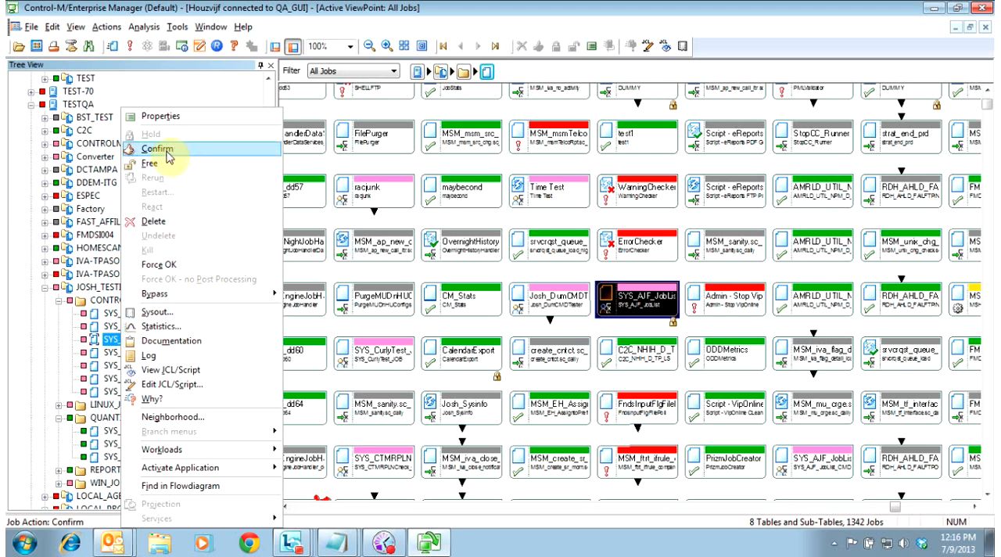
{"action": "left_click", "coordinate": [156, 149]}
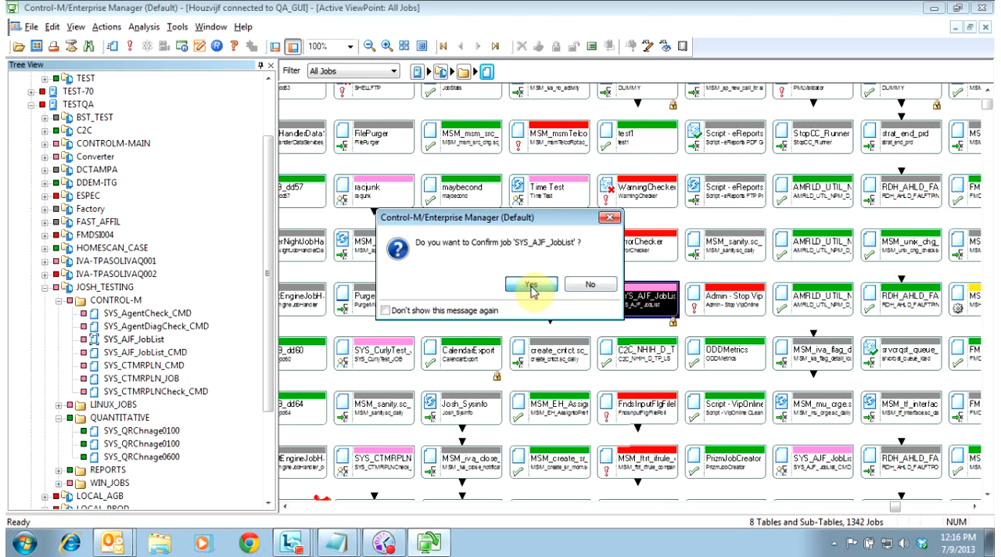
{"action": "left_click", "coordinate": [532, 285]}
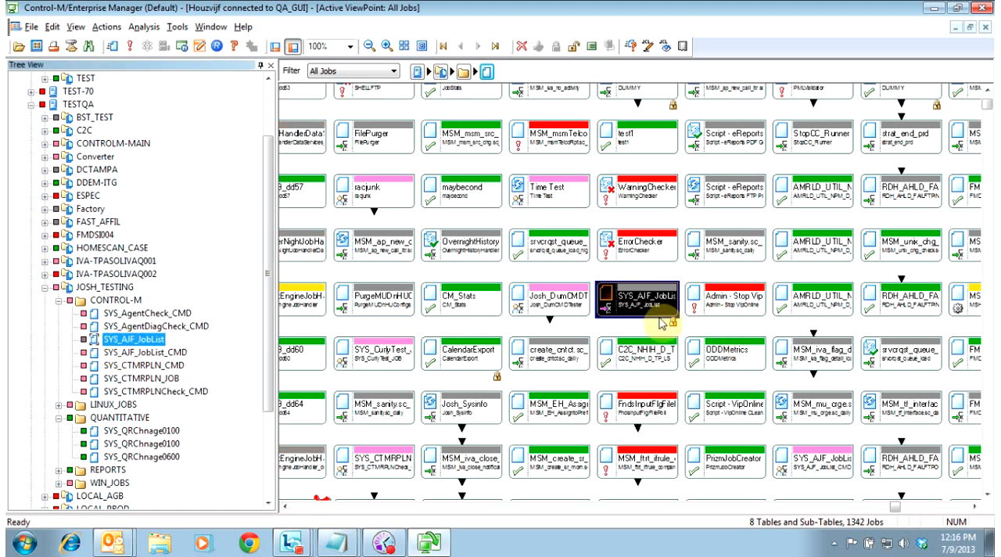
Reopen SYS_AJF_JobList's action list, where Confirm is no longer offered
{"action": "right_click", "coordinate": [133, 337]}
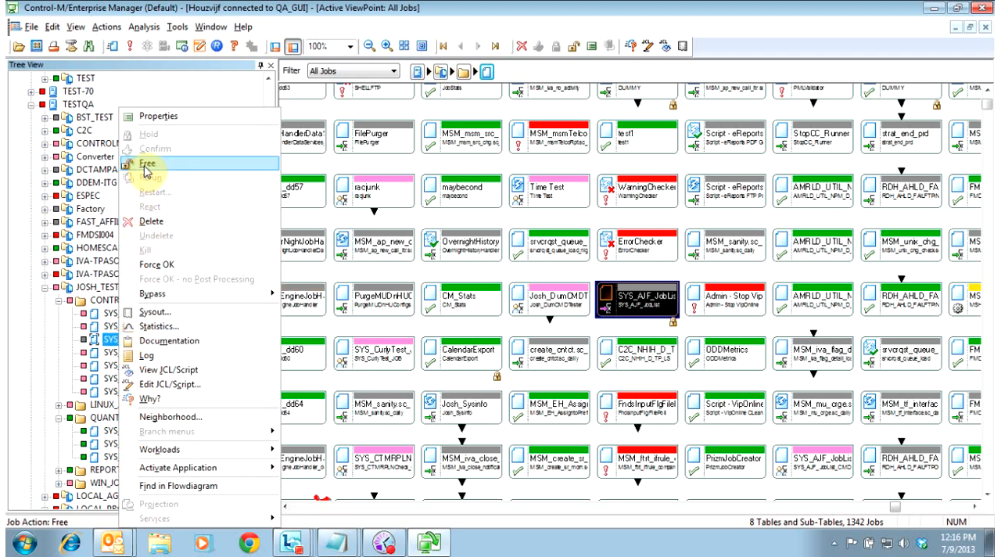
{"action": "mouse_move", "coordinate": [155, 150]}
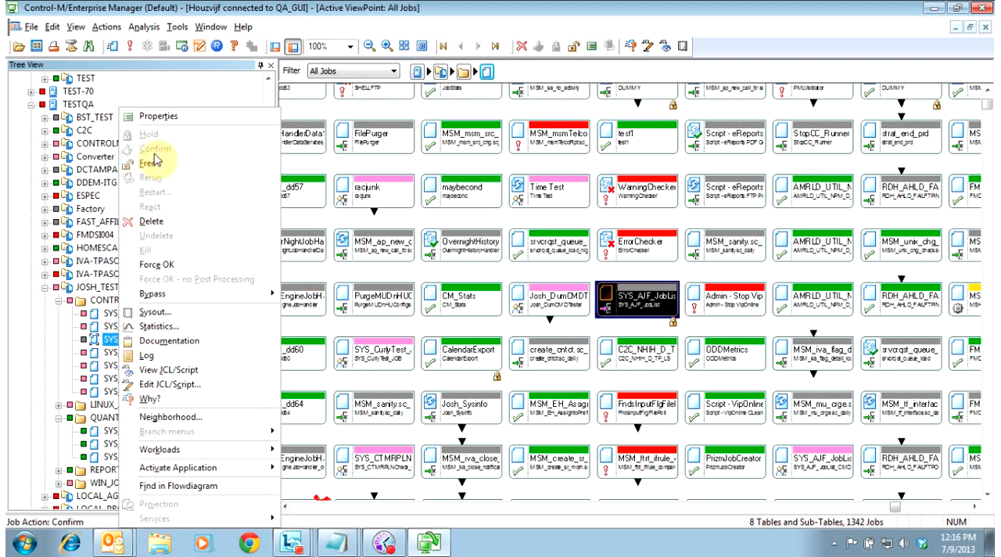
{"action": "mouse_move", "coordinate": [160, 116]}
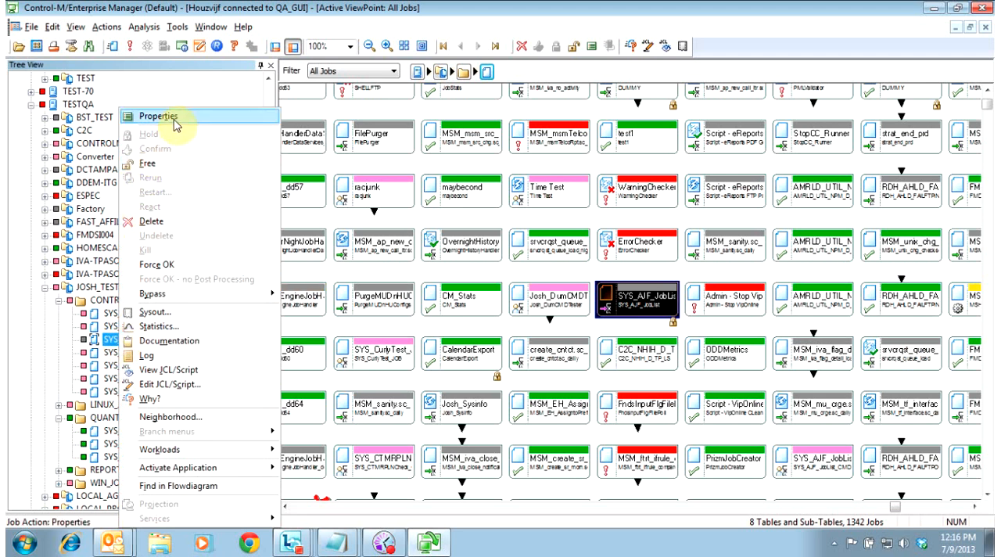
{"action": "left_click", "coordinate": [159, 116]}
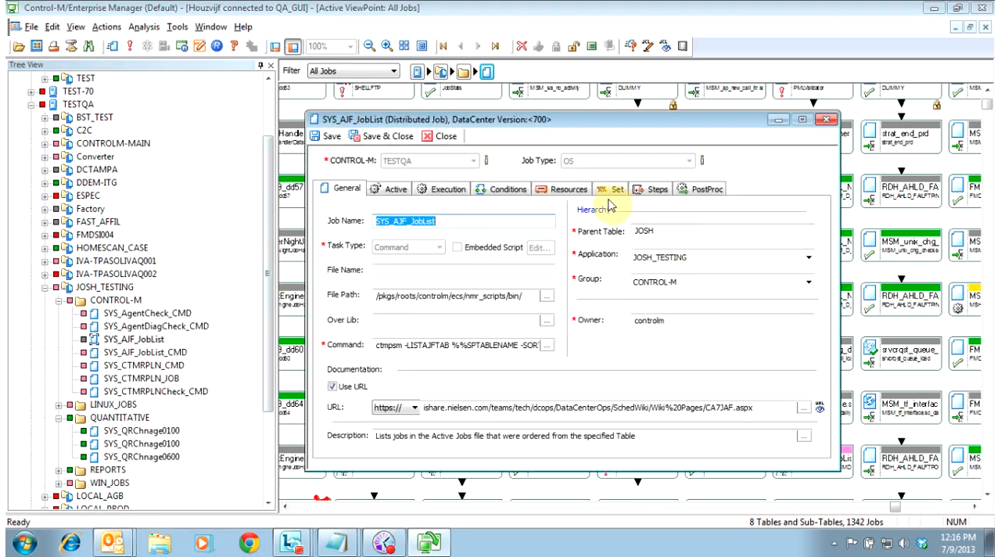
{"action": "mouse_move", "coordinate": [310, 170]}
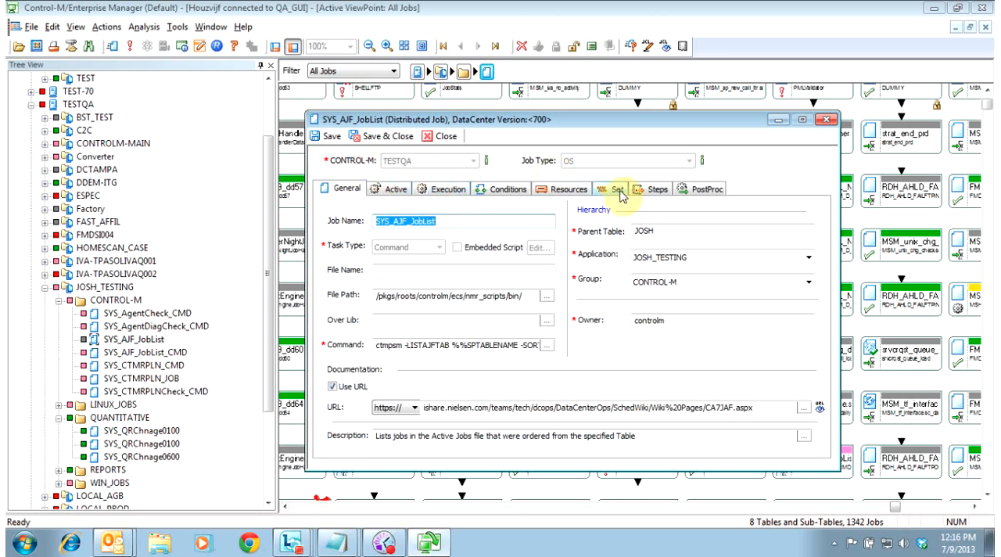
{"action": "left_click", "coordinate": [616, 190]}
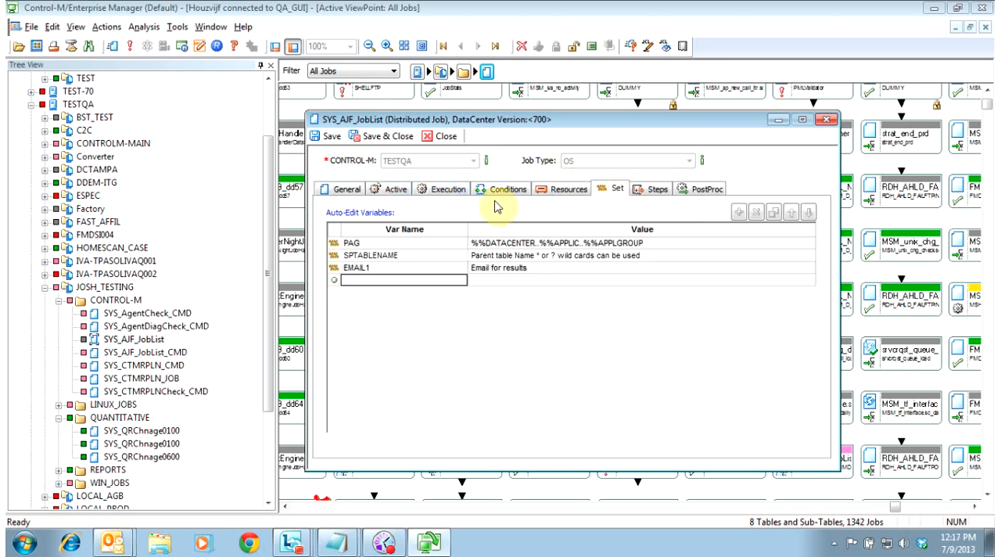
{"action": "mouse_move", "coordinate": [597, 264]}
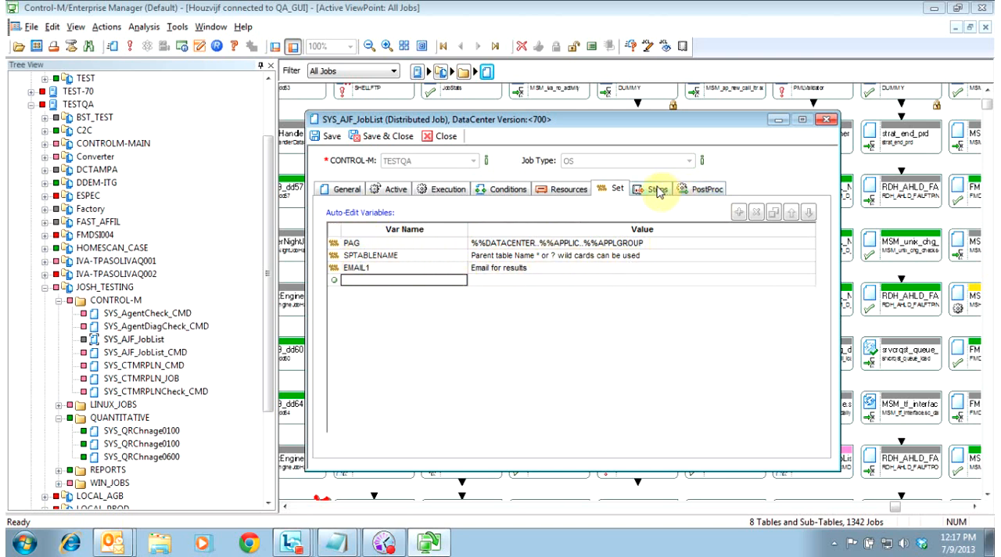
{"action": "left_click", "coordinate": [656, 189]}
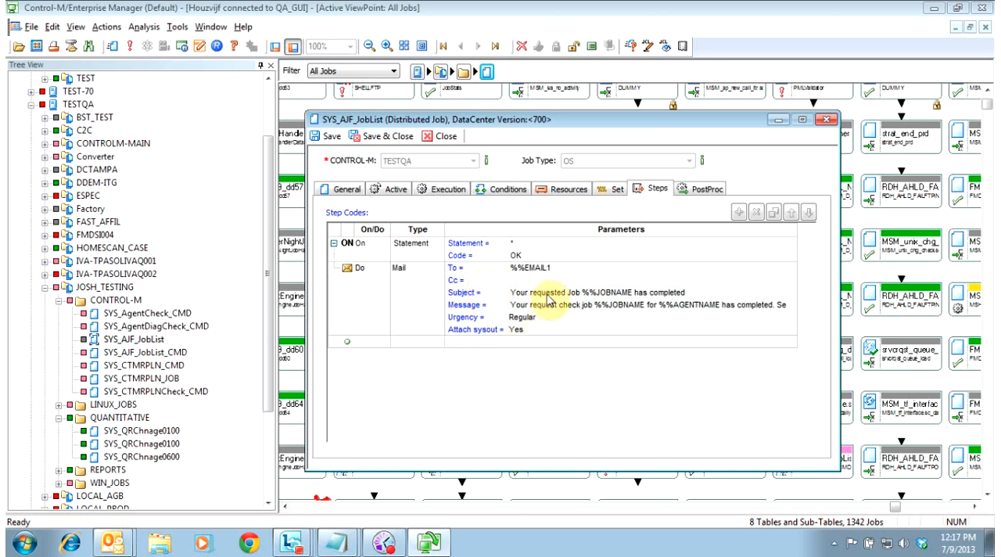
{"action": "left_click", "coordinate": [346, 189]}
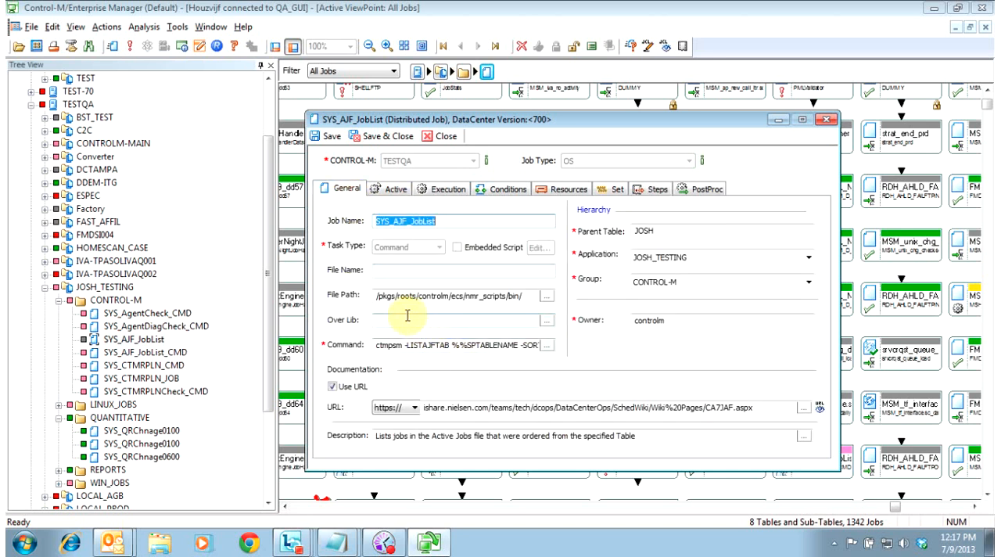
{"action": "mouse_move", "coordinate": [613, 386]}
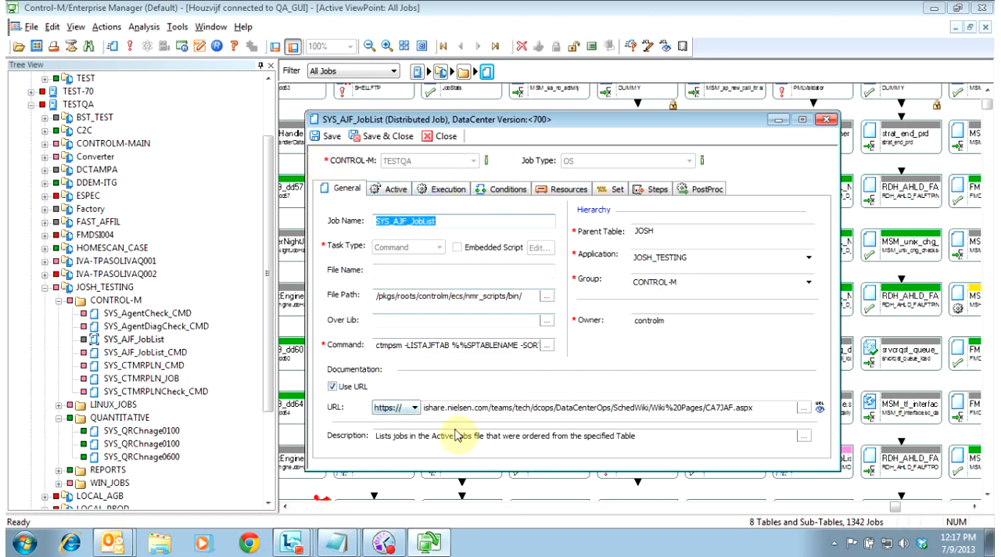
{"action": "left_click", "coordinate": [445, 134]}
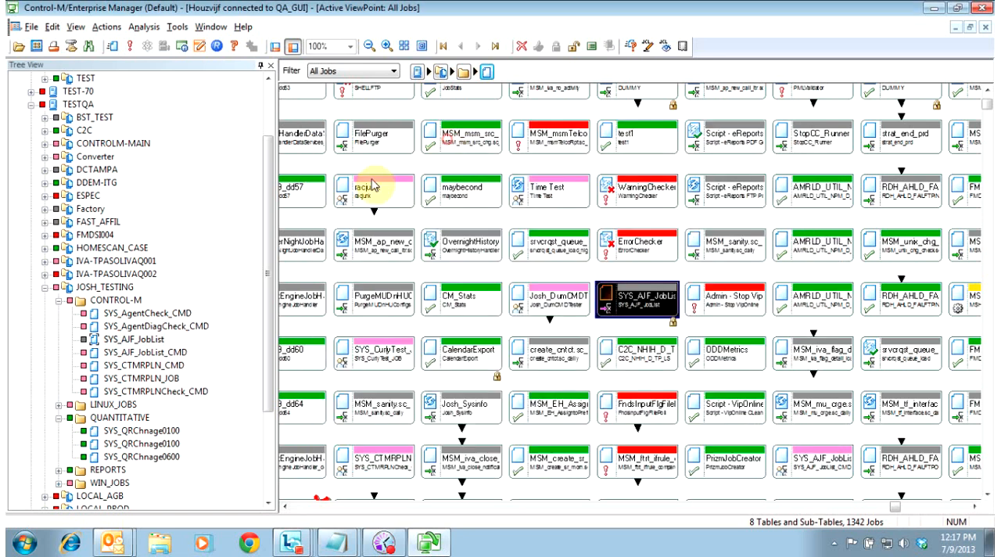
Raise SYS_AJF_JobList's action list from the job tree to reach its Sysout entry
{"action": "right_click", "coordinate": [113, 340]}
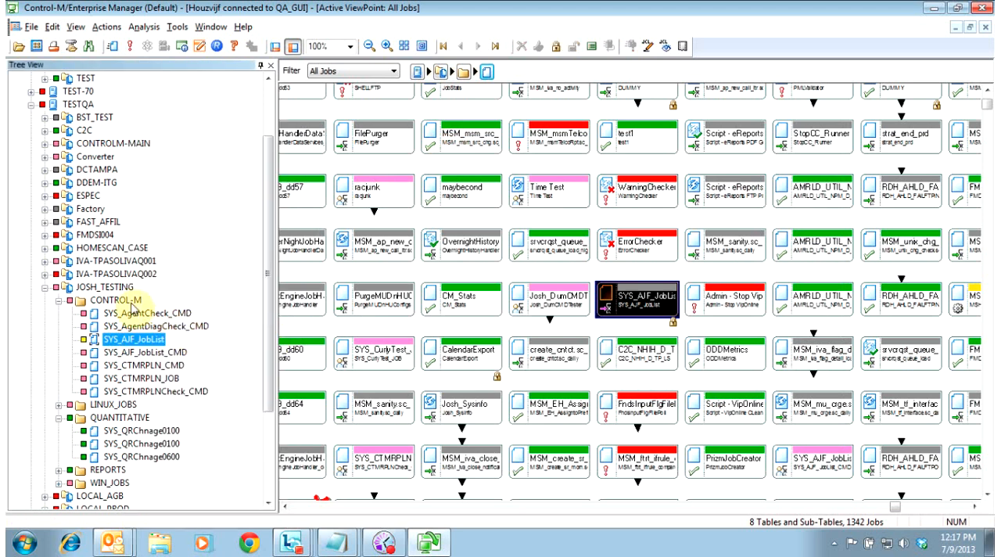
{"action": "left_click", "coordinate": [133, 338]}
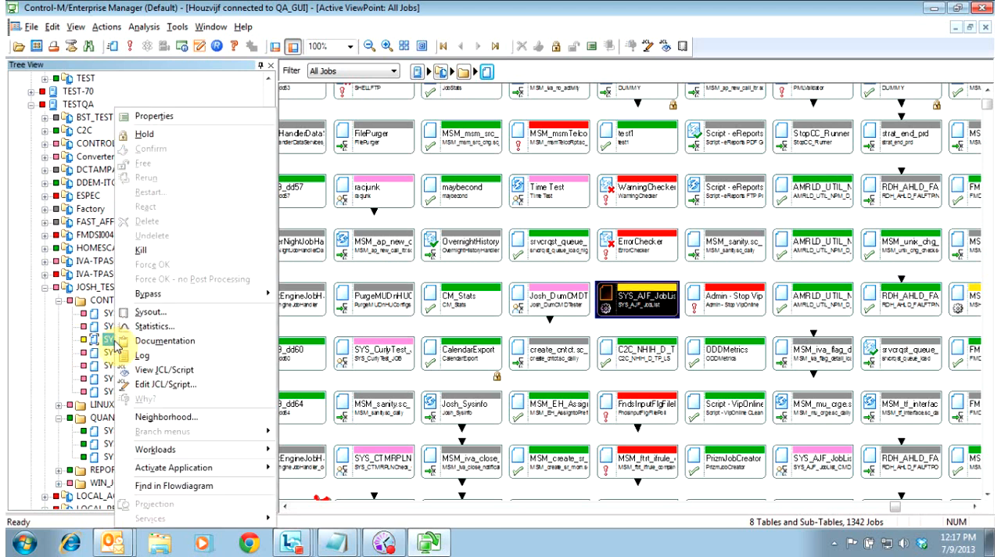
{"action": "mouse_move", "coordinate": [141, 250]}
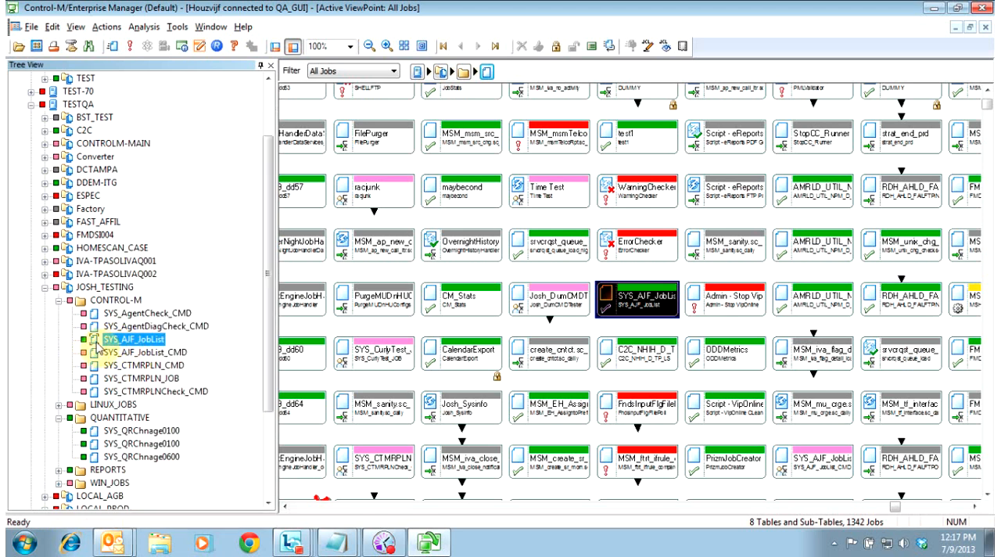
{"action": "right_click", "coordinate": [133, 338]}
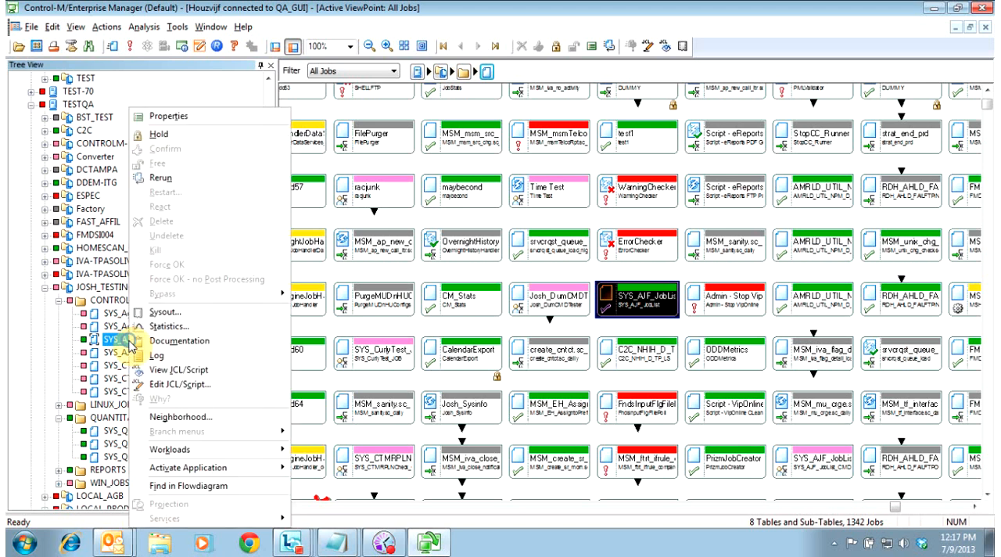
{"action": "mouse_move", "coordinate": [222, 320]}
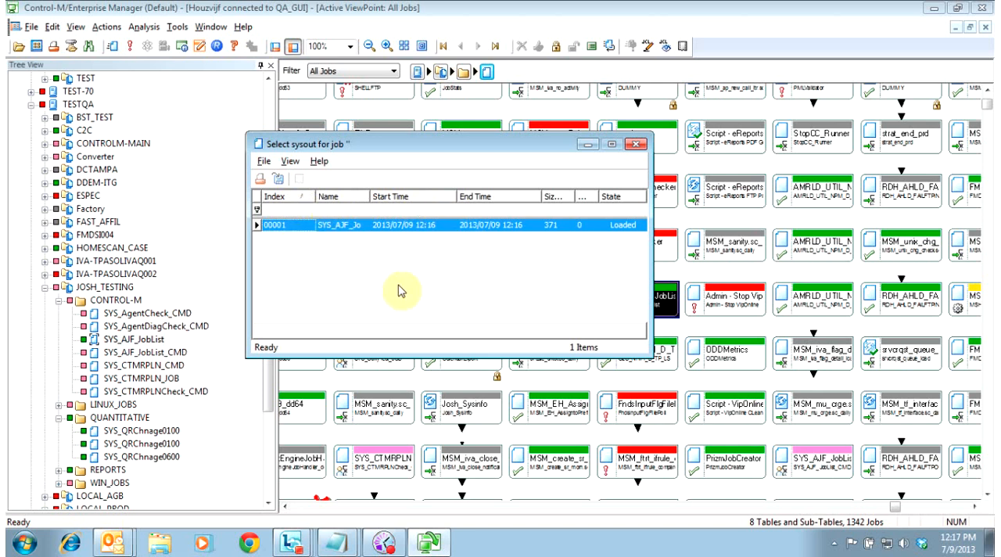
{"action": "mouse_move", "coordinate": [294, 260]}
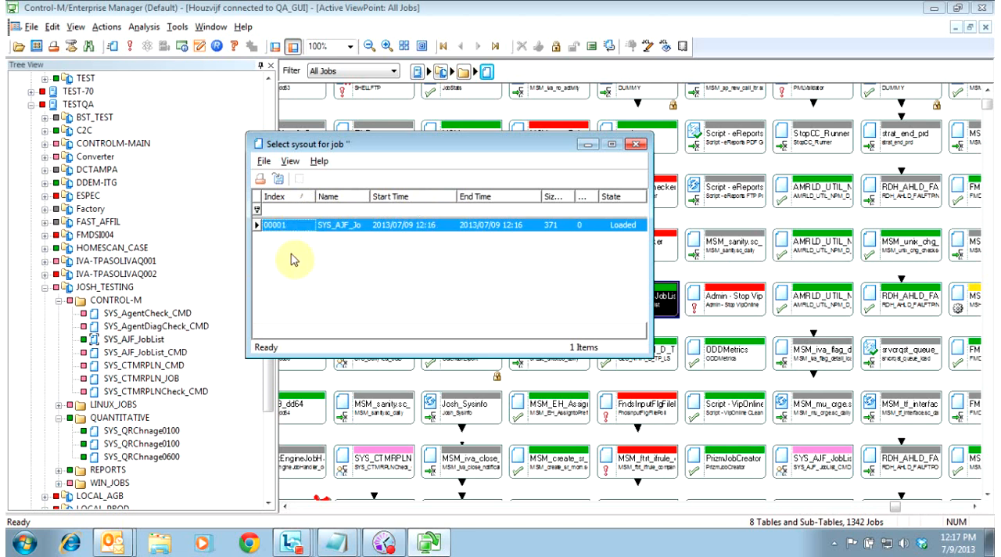
{"action": "mouse_move", "coordinate": [278, 251]}
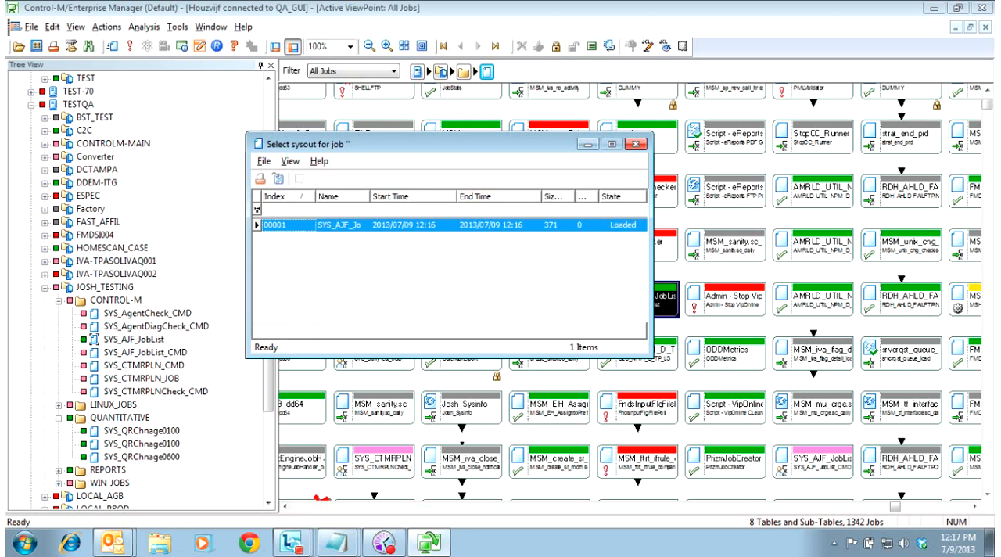
View sysout 00001 of SYS_AJF_JobList showing the ctmpsm -LISTAJFTAB output
{"action": "double_click", "coordinate": [339, 225]}
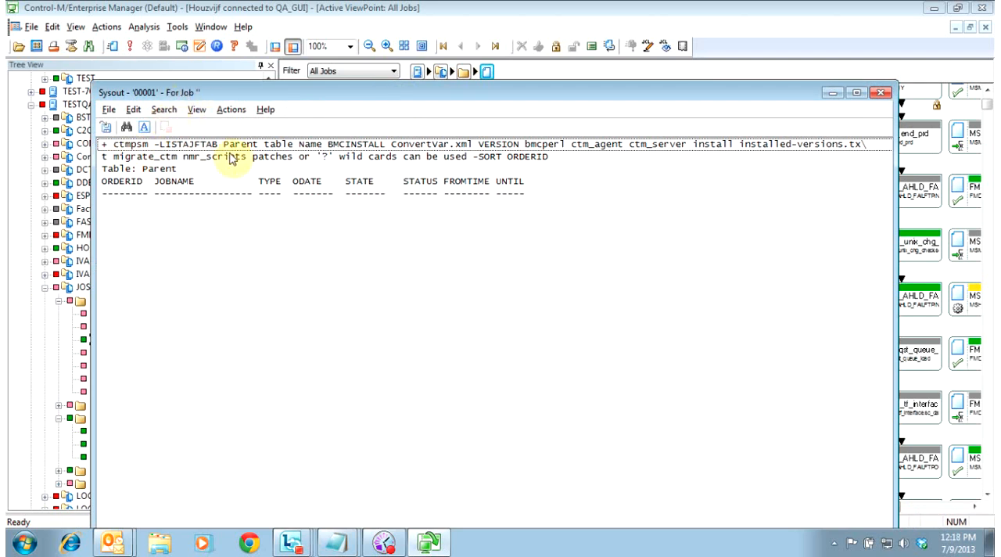
{"action": "mouse_move", "coordinate": [295, 319]}
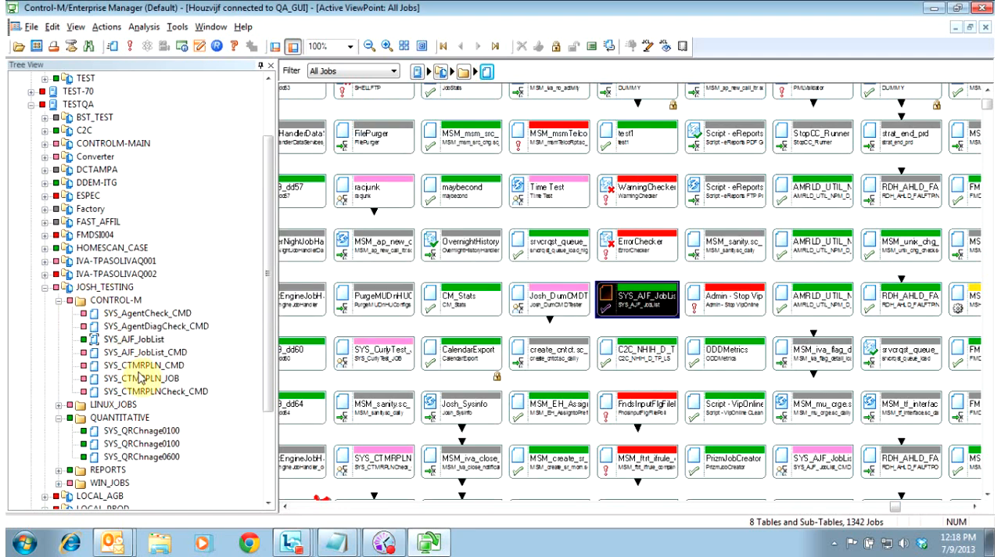
Request a rerun of SYS_AIF_JobList from its context menu and confirm with Yes
{"action": "right_click", "coordinate": [135, 338]}
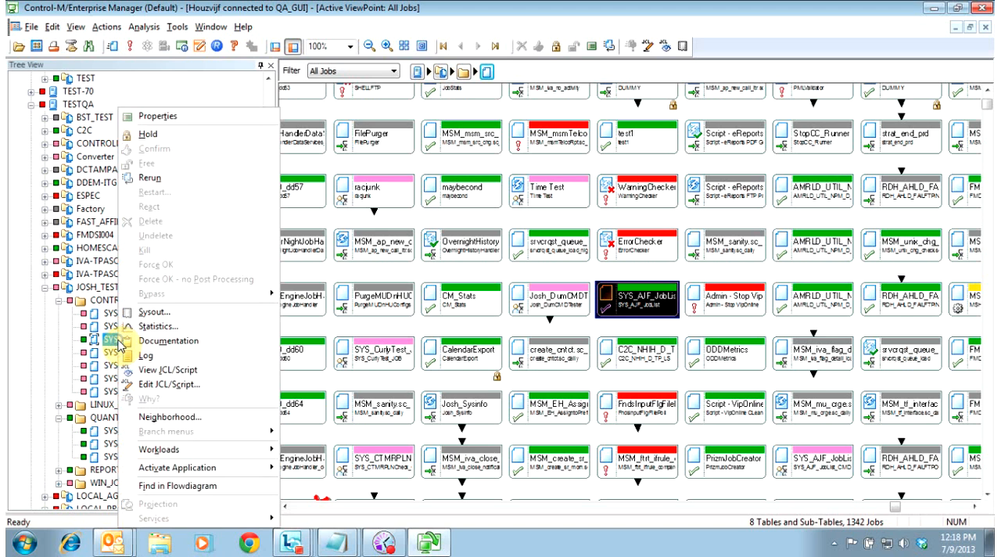
{"action": "mouse_move", "coordinate": [169, 341]}
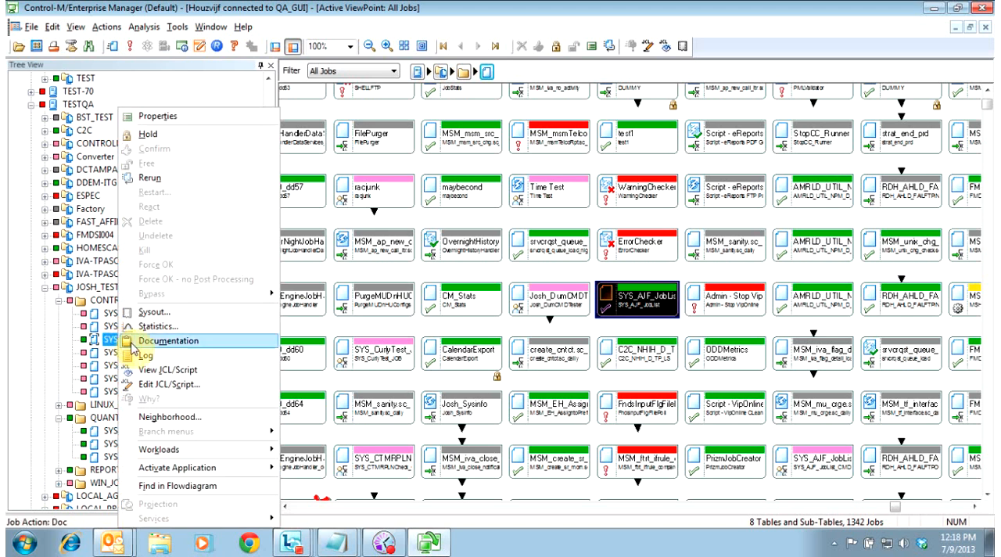
{"action": "mouse_move", "coordinate": [149, 177]}
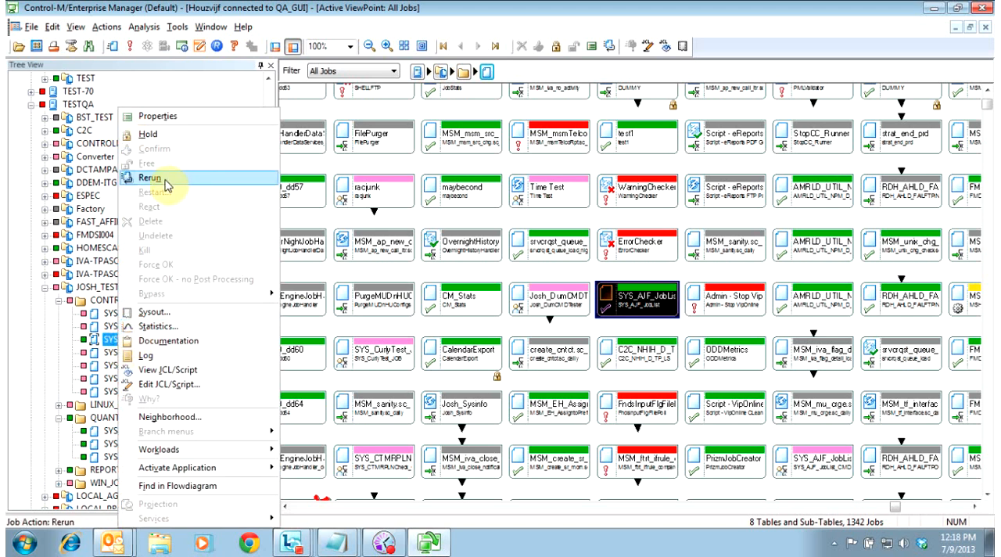
{"action": "left_click", "coordinate": [151, 176]}
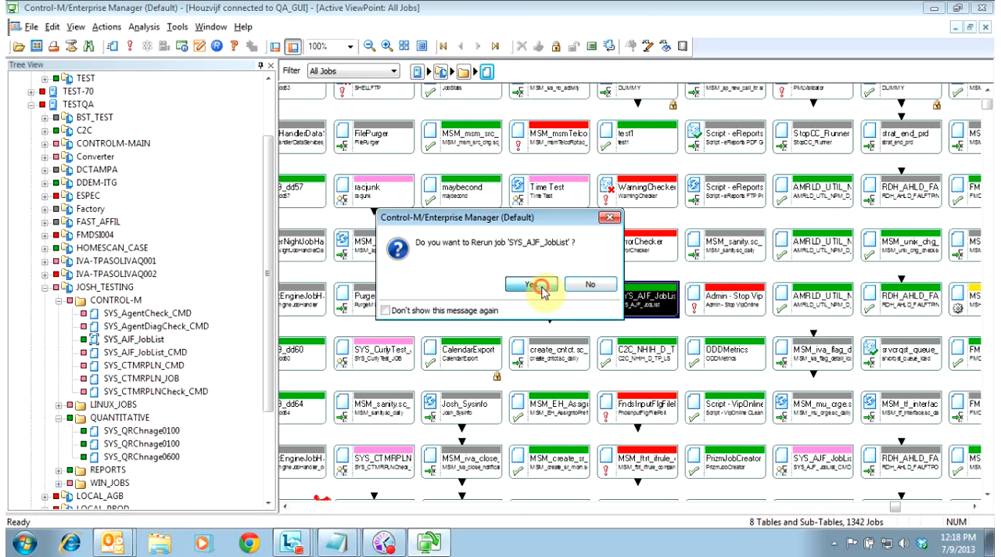
{"action": "left_click", "coordinate": [532, 285]}
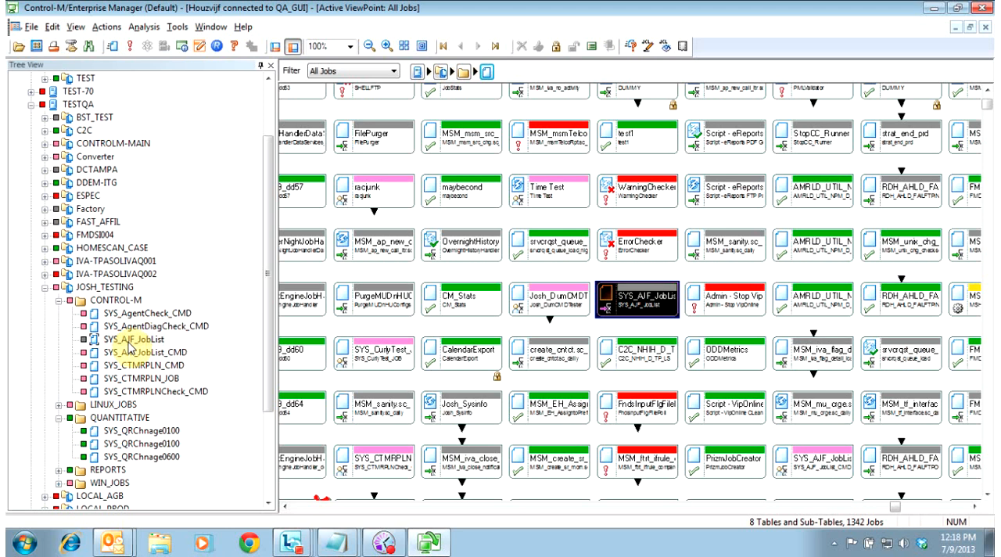
{"action": "left_click", "coordinate": [133, 337]}
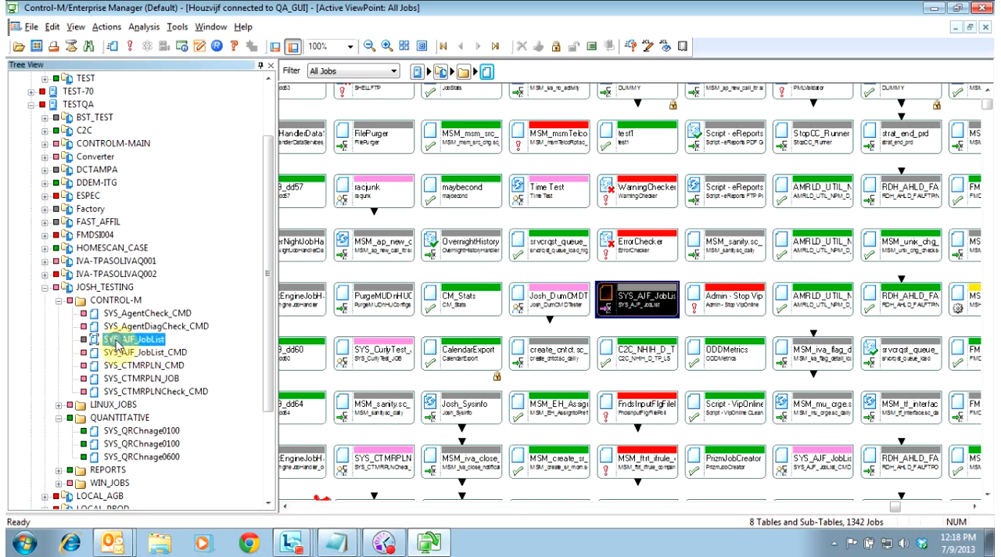
Bypass SYS_AIF_JobList's pre-submission checks (Run Now) and confirm with Yes
{"action": "right_click", "coordinate": [133, 337]}
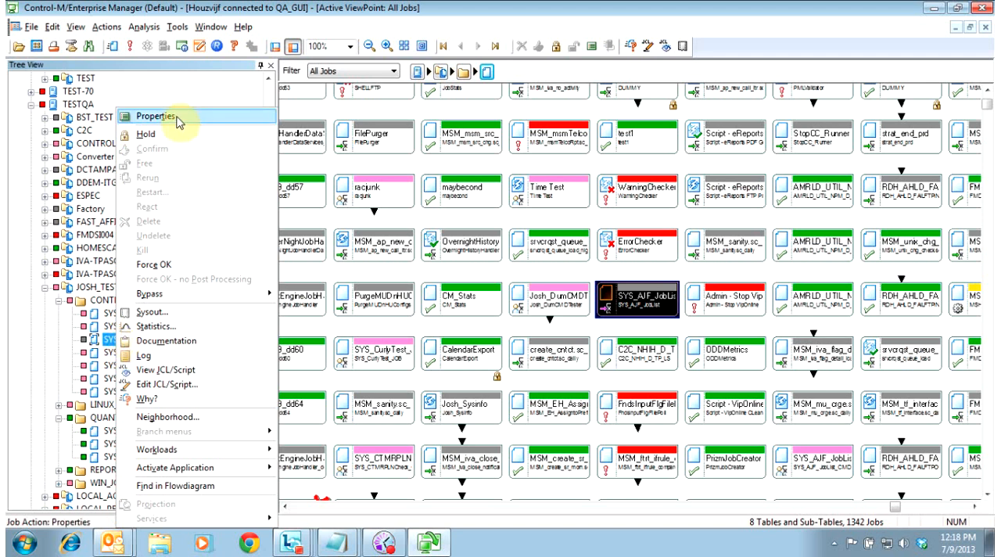
{"action": "mouse_move", "coordinate": [179, 308]}
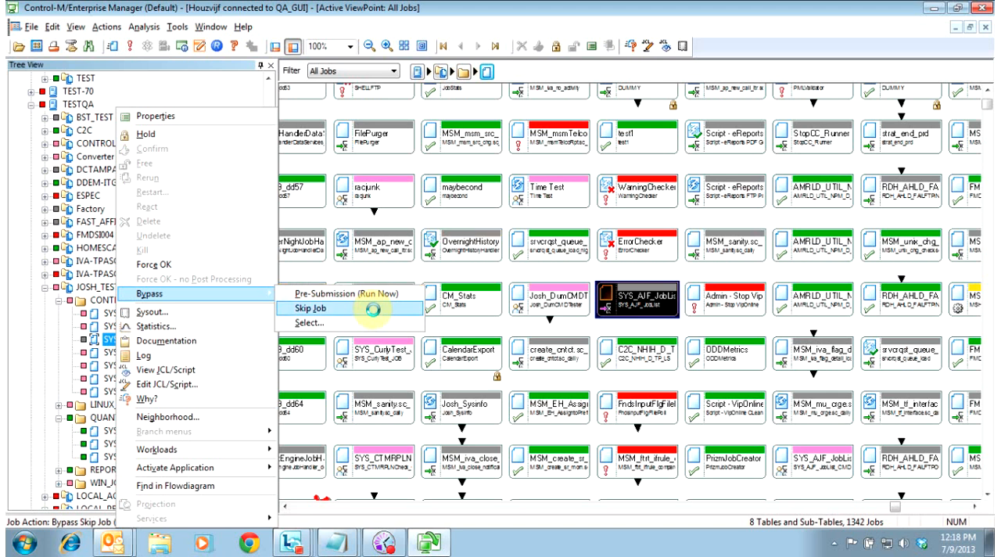
{"action": "mouse_move", "coordinate": [347, 294]}
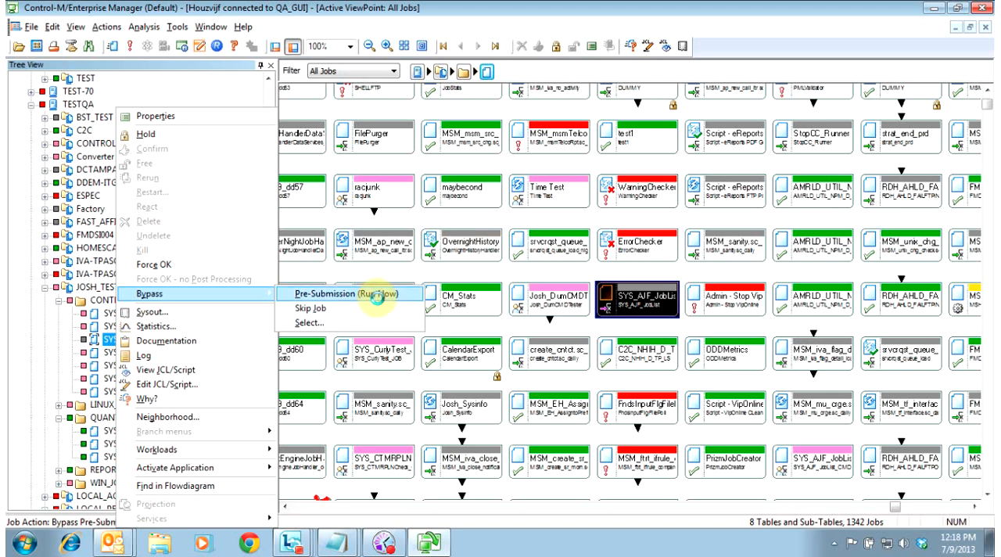
{"action": "left_click", "coordinate": [322, 294]}
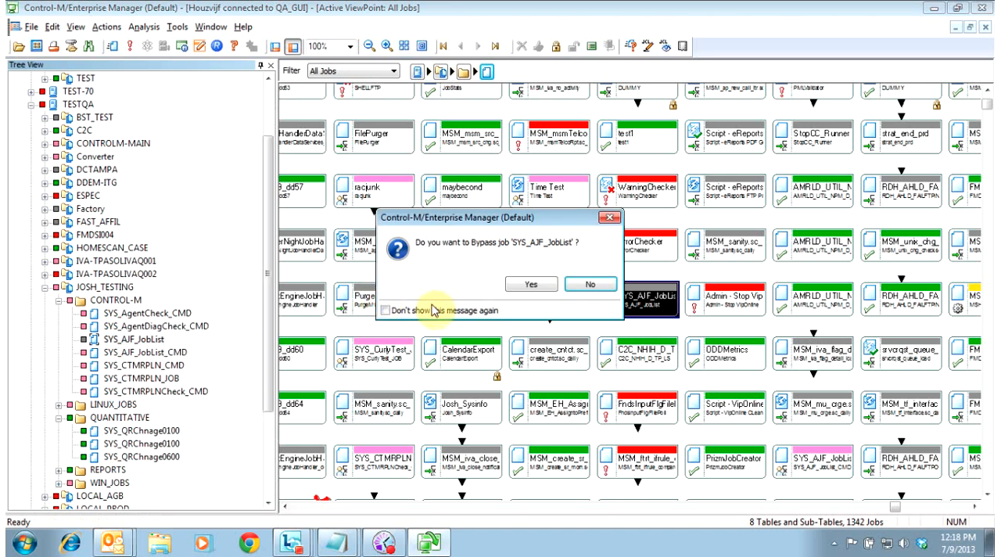
{"action": "left_click", "coordinate": [532, 285]}
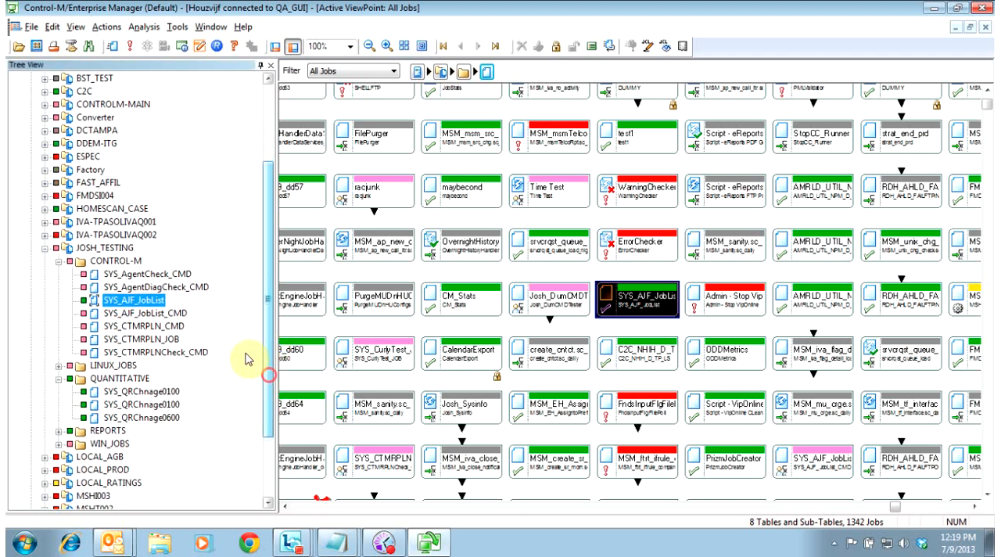
{"action": "right_click", "coordinate": [133, 299]}
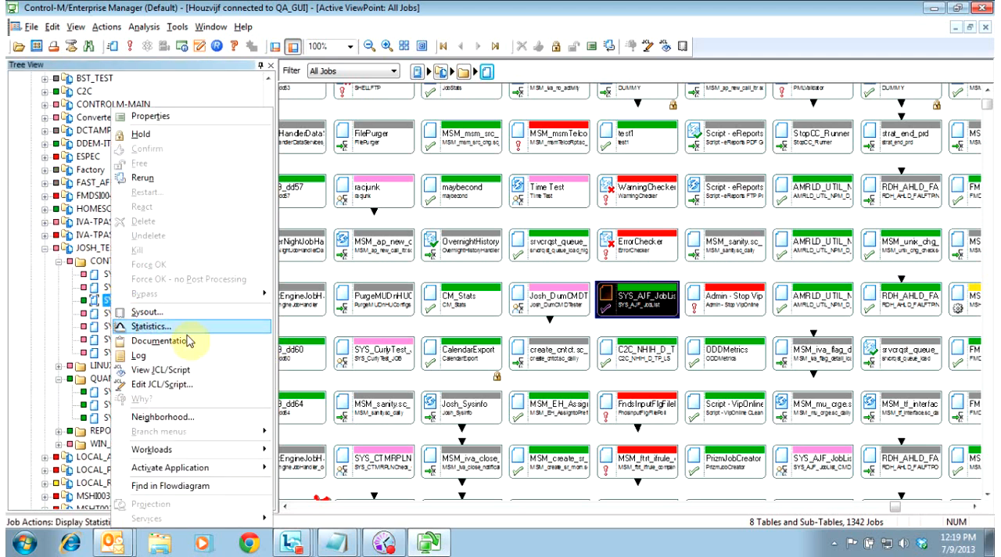
{"action": "mouse_move", "coordinate": [163, 341]}
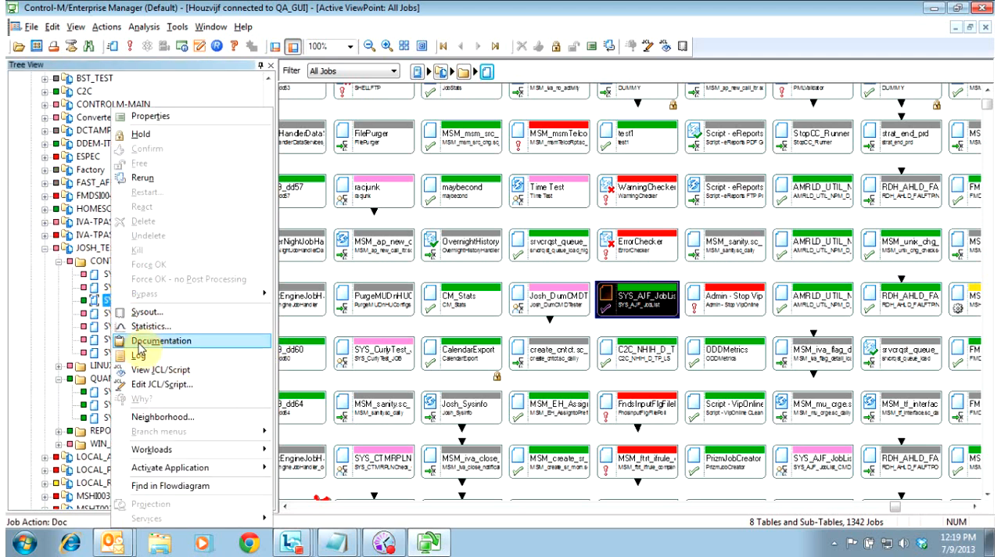
{"action": "left_click", "coordinate": [139, 354]}
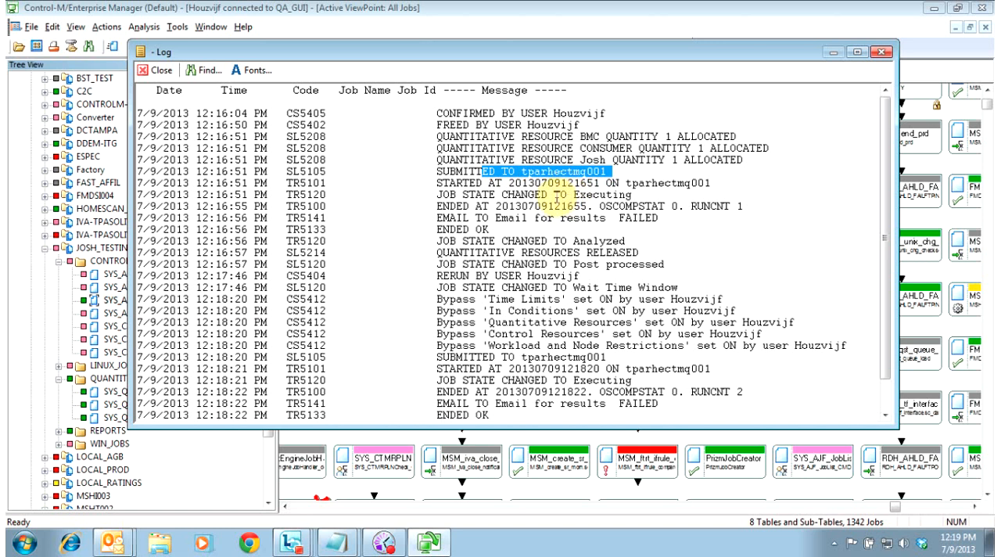
{"action": "scroll", "scroll_direction": "down", "scroll_amount": 3}
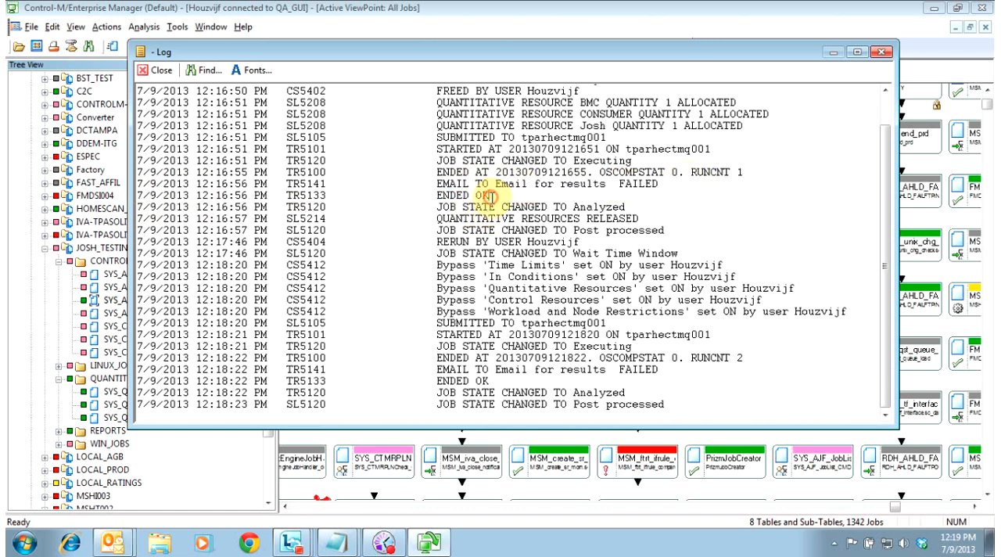
{"action": "left_click", "coordinate": [313, 194]}
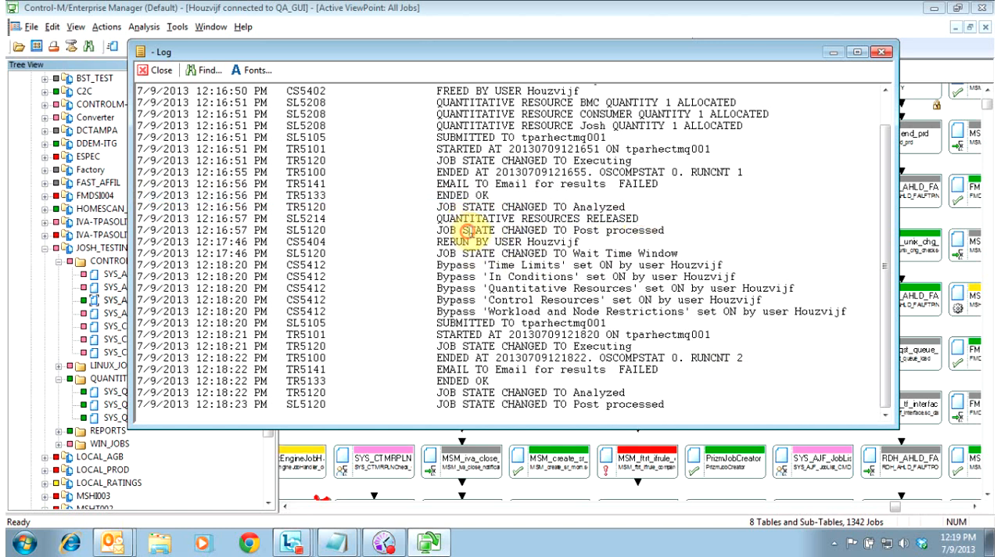
{"action": "double_click", "coordinate": [548, 230]}
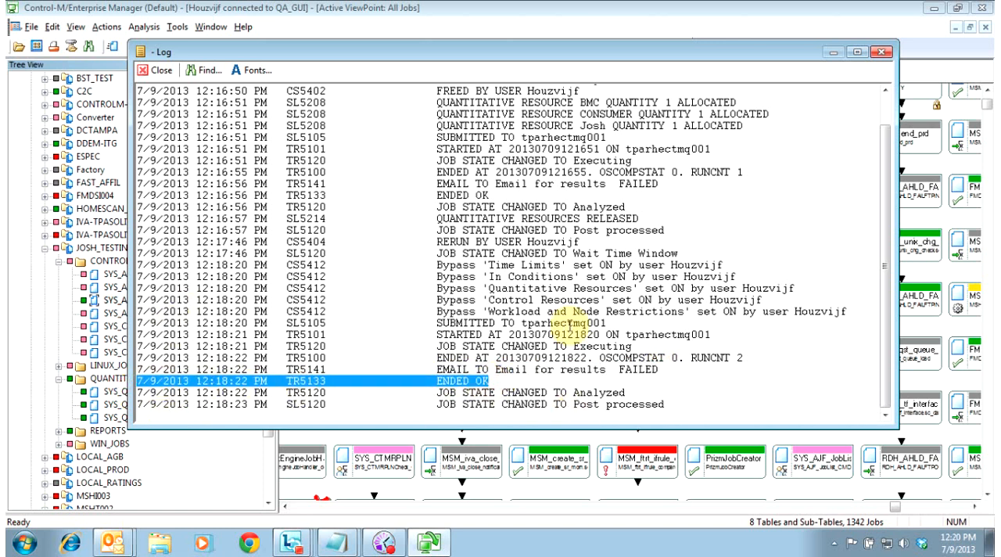
{"action": "left_click", "coordinate": [161, 69]}
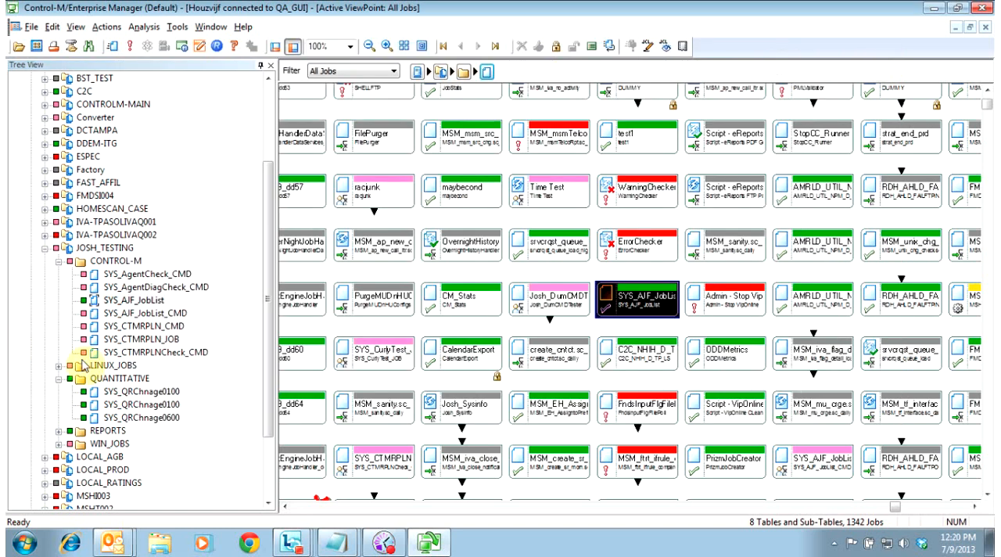
Raise the context menu of SYS_AJF_JobList from the job tree
{"action": "right_click", "coordinate": [131, 298]}
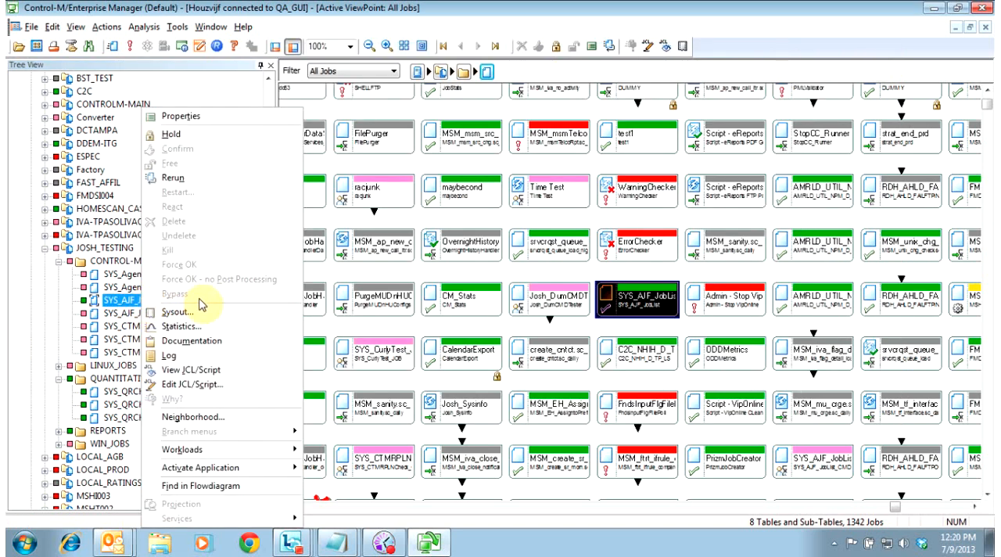
{"action": "left_click", "coordinate": [182, 325]}
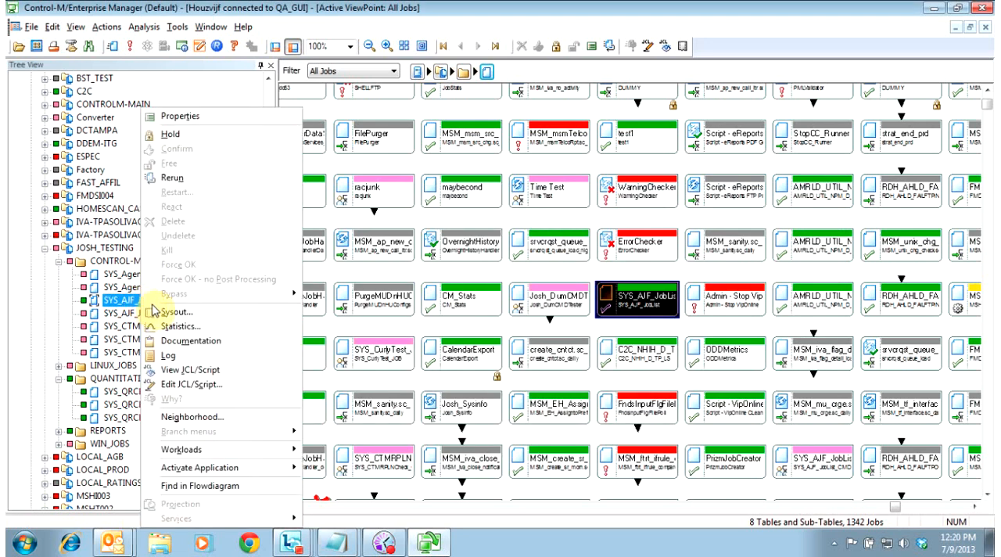
{"action": "mouse_move", "coordinate": [190, 385]}
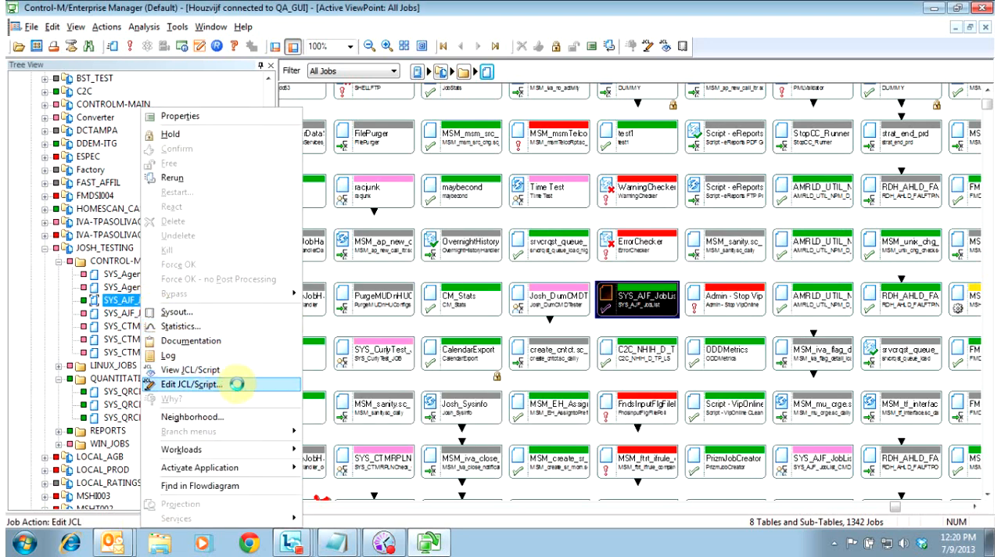
{"action": "mouse_move", "coordinate": [191, 369]}
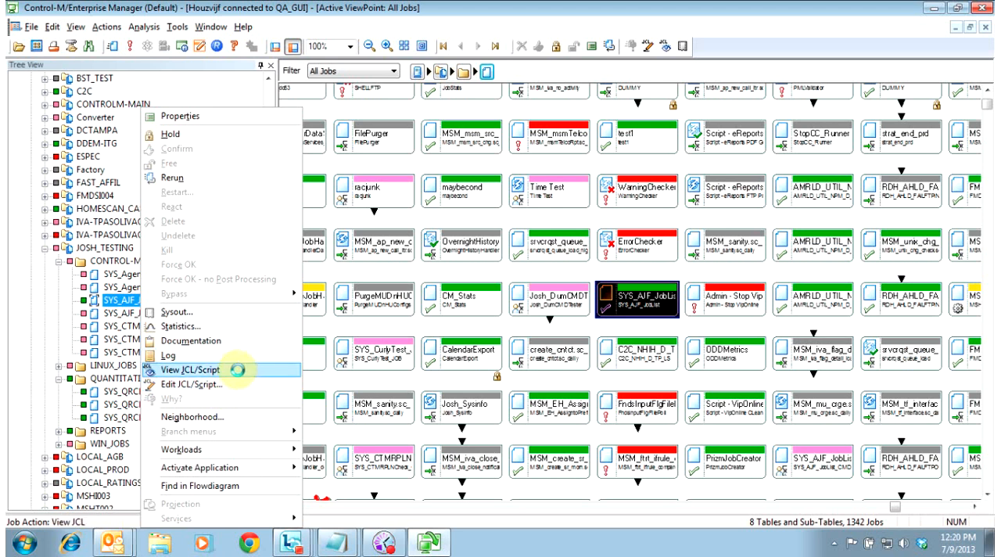
{"action": "mouse_move", "coordinate": [191, 399]}
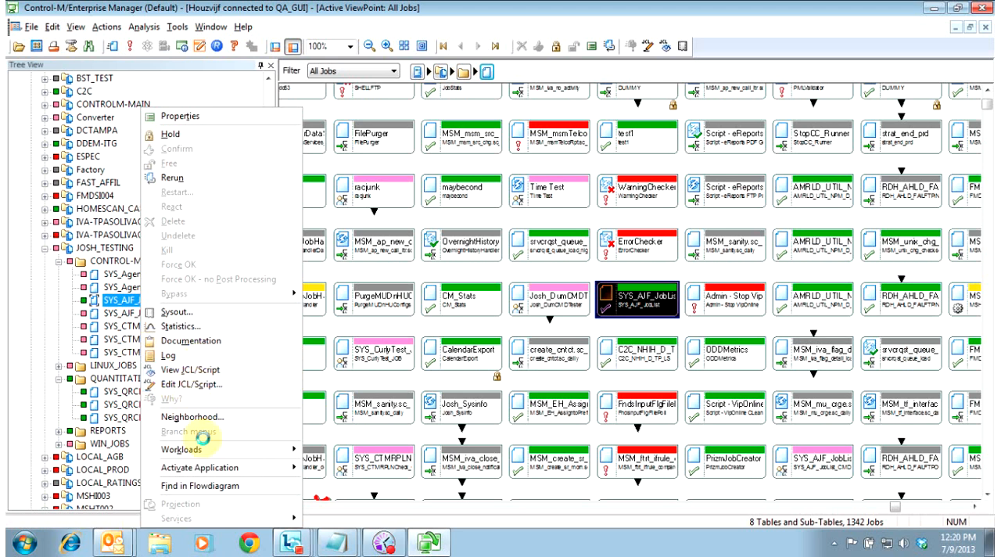
{"action": "mouse_move", "coordinate": [200, 465]}
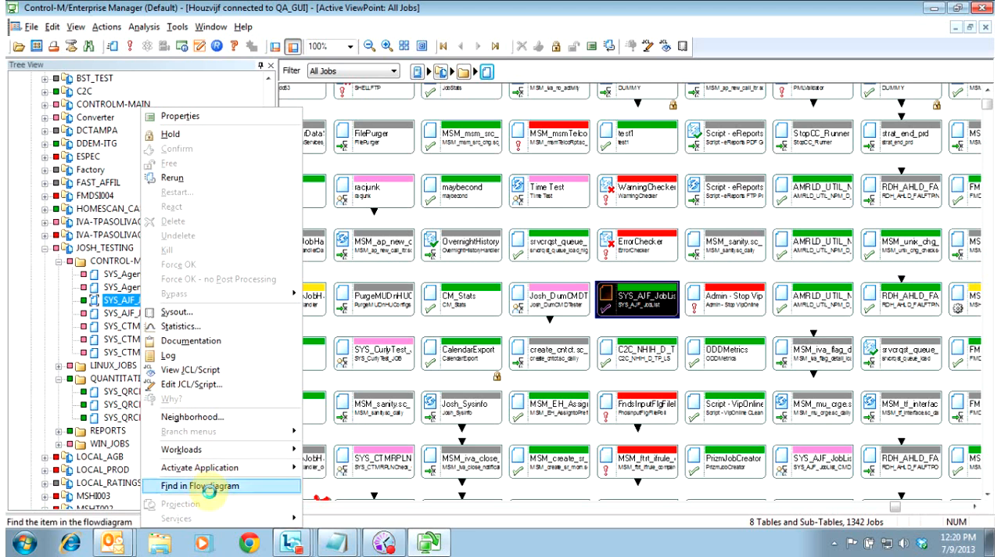
{"action": "mouse_move", "coordinate": [191, 341]}
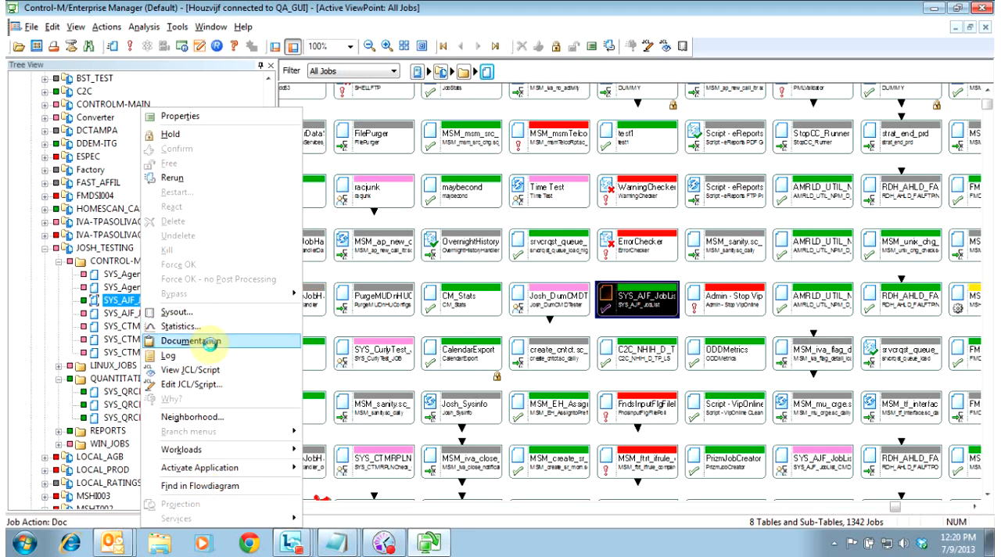
{"action": "mouse_move", "coordinate": [180, 116]}
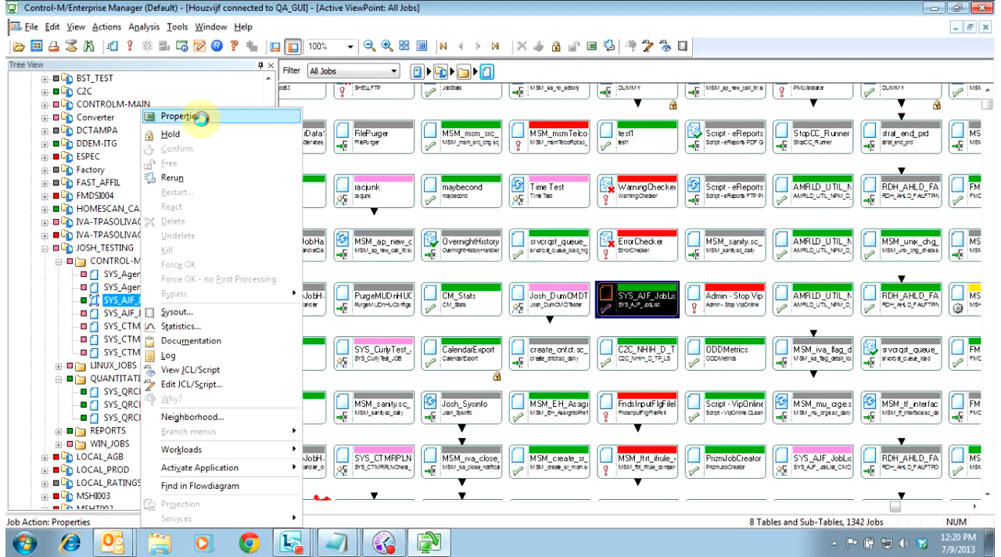
Review SYS_AJF_JobList's job properties dialog, close it and reselect the job
{"action": "left_click", "coordinate": [178, 115]}
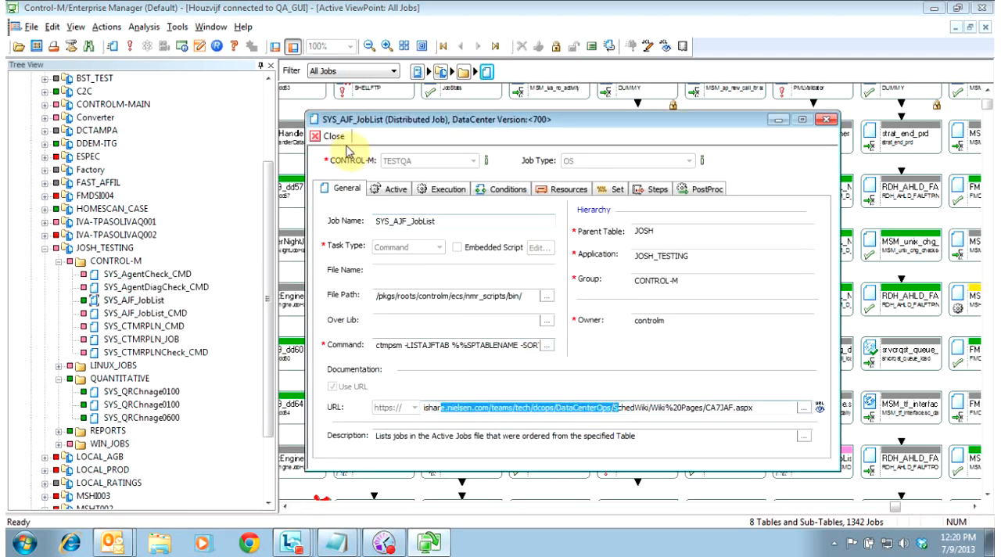
{"action": "left_click", "coordinate": [328, 136]}
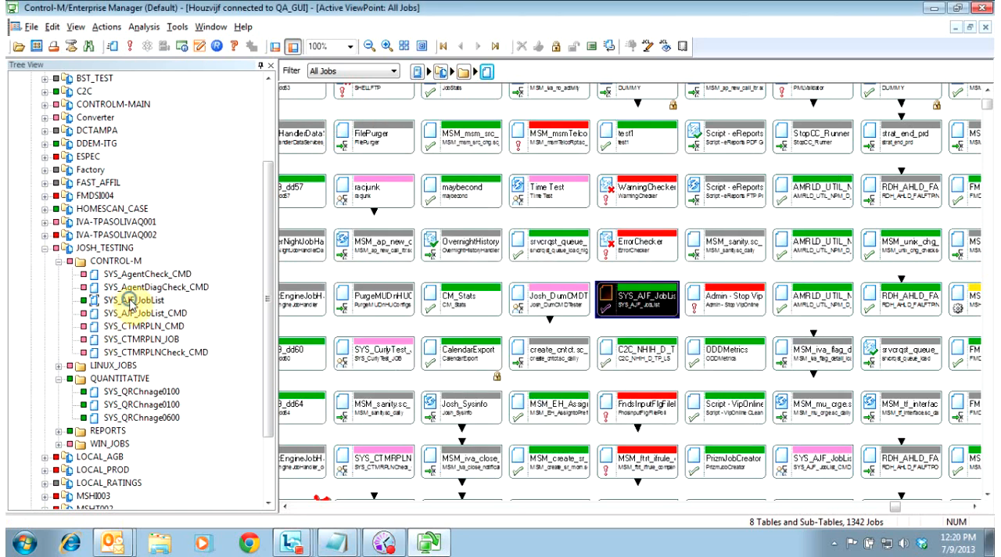
{"action": "right_click", "coordinate": [133, 298]}
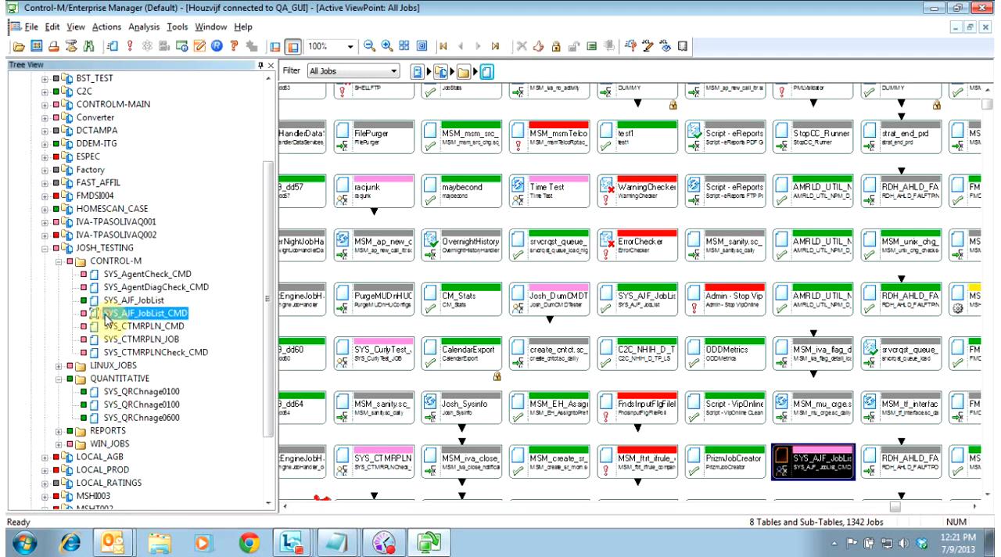
{"action": "left_click", "coordinate": [133, 299]}
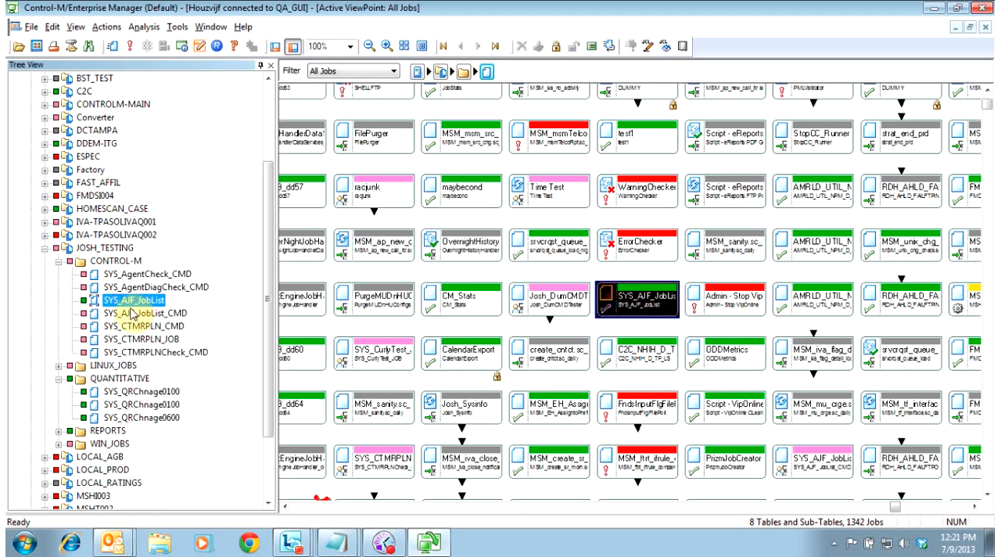
{"action": "right_click", "coordinate": [133, 300]}
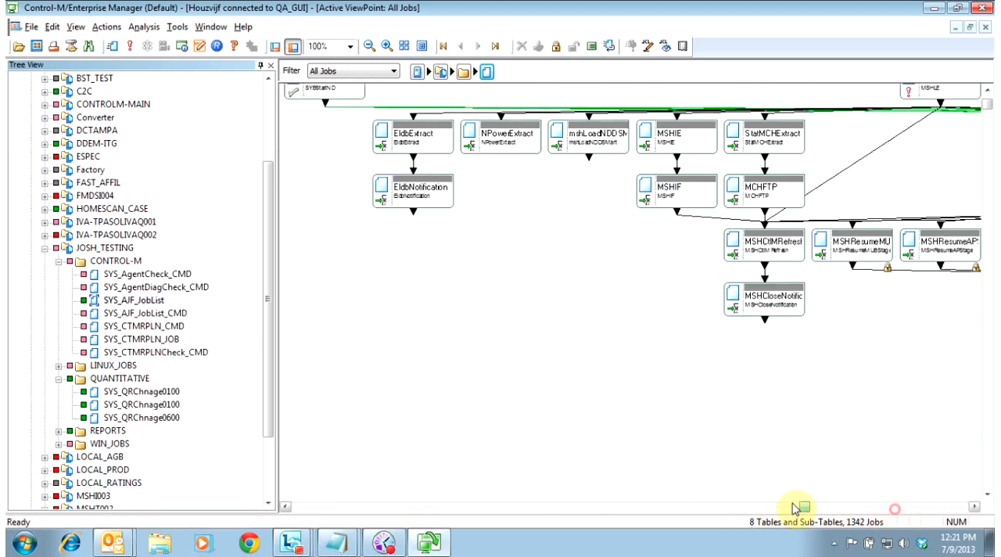
{"action": "right_click", "coordinate": [135, 298]}
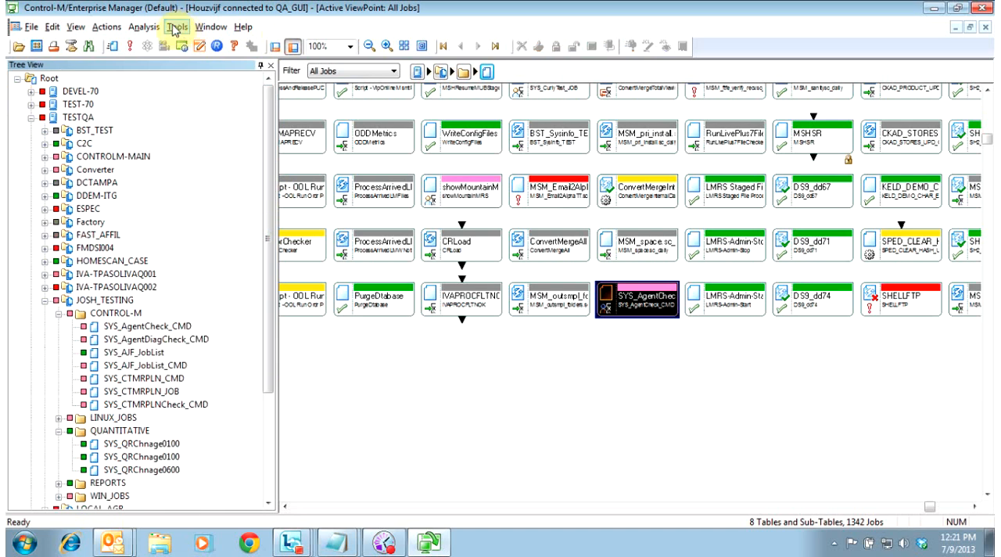
Reach the Flowdiagram > Nodes page of the Tools > Options dialog
{"action": "left_click", "coordinate": [178, 25]}
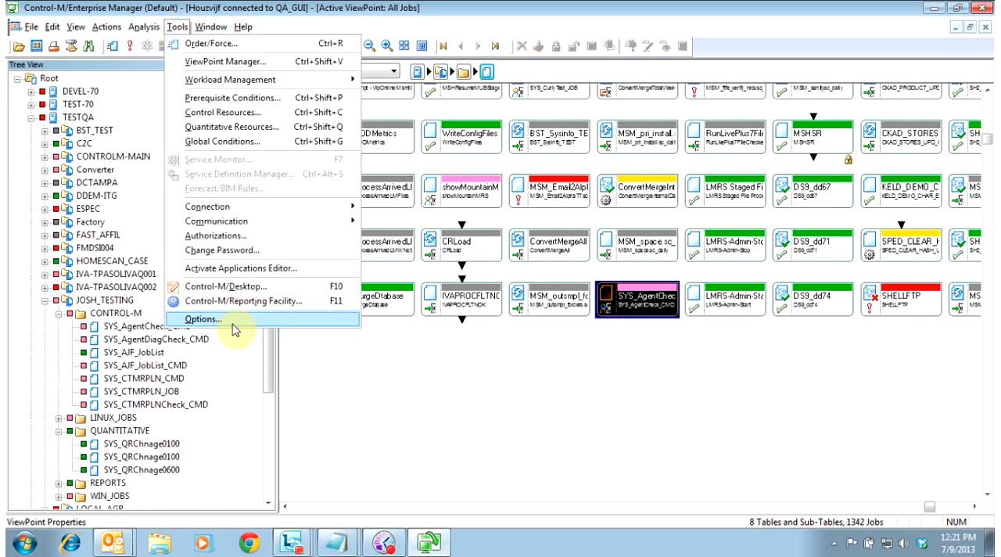
{"action": "left_click", "coordinate": [204, 319]}
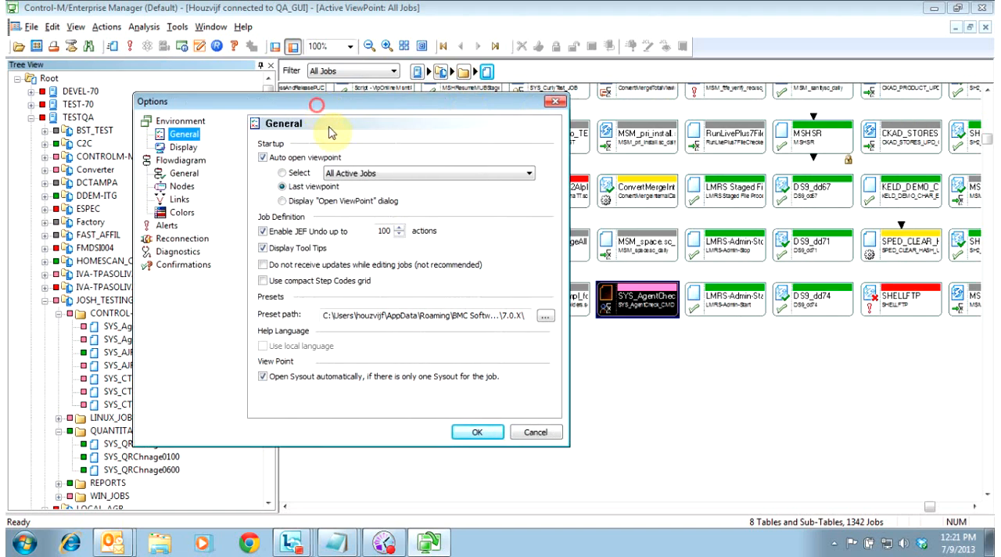
{"action": "mouse_move", "coordinate": [381, 117]}
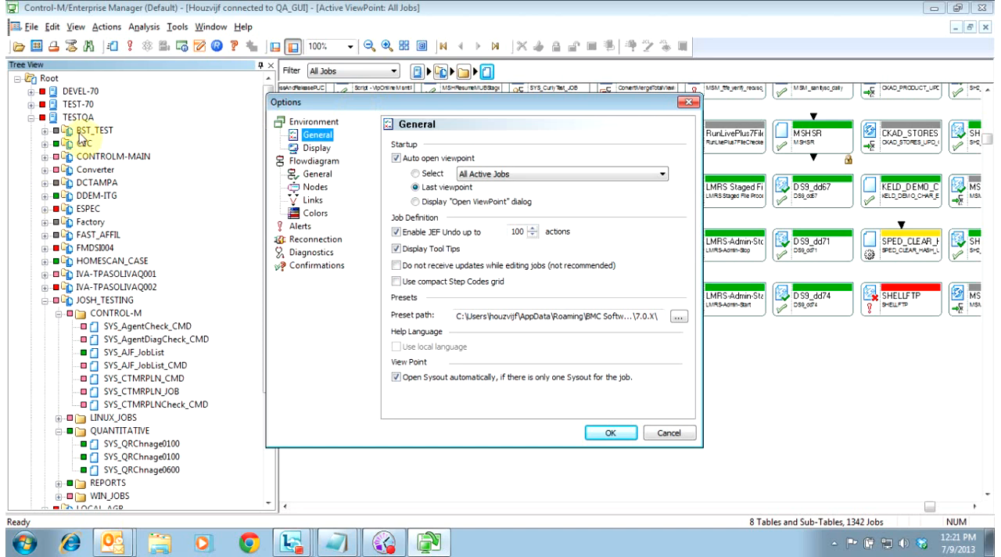
{"action": "left_click", "coordinate": [94, 131]}
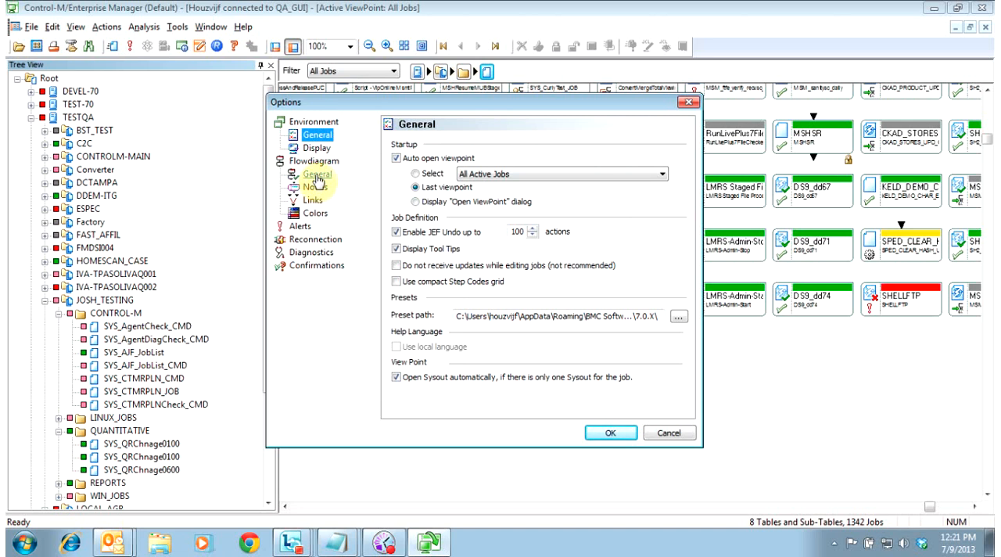
{"action": "left_click", "coordinate": [314, 186]}
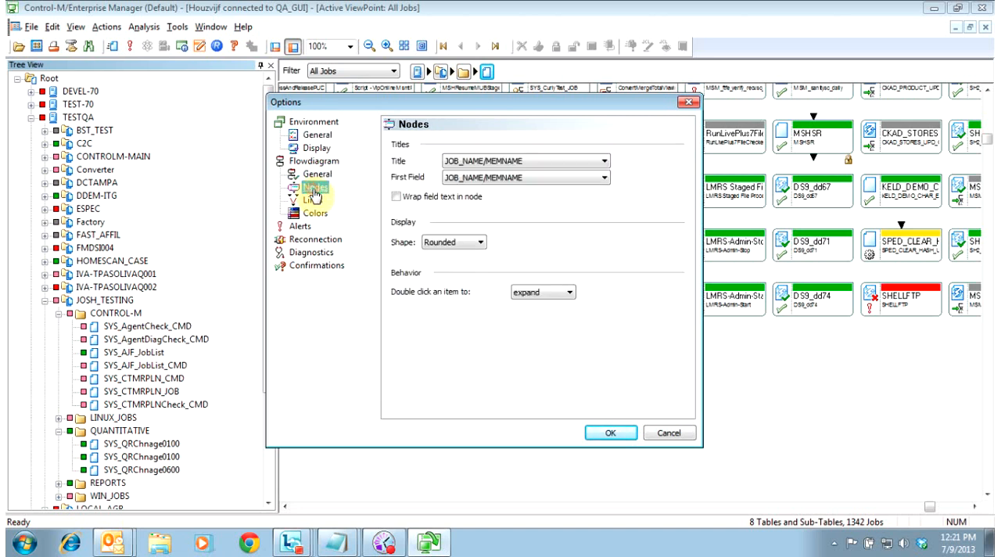
Try the node Title choices, leave it as JOB_NAME|MEMNAME, and move to the Links page
{"action": "left_click", "coordinate": [603, 160]}
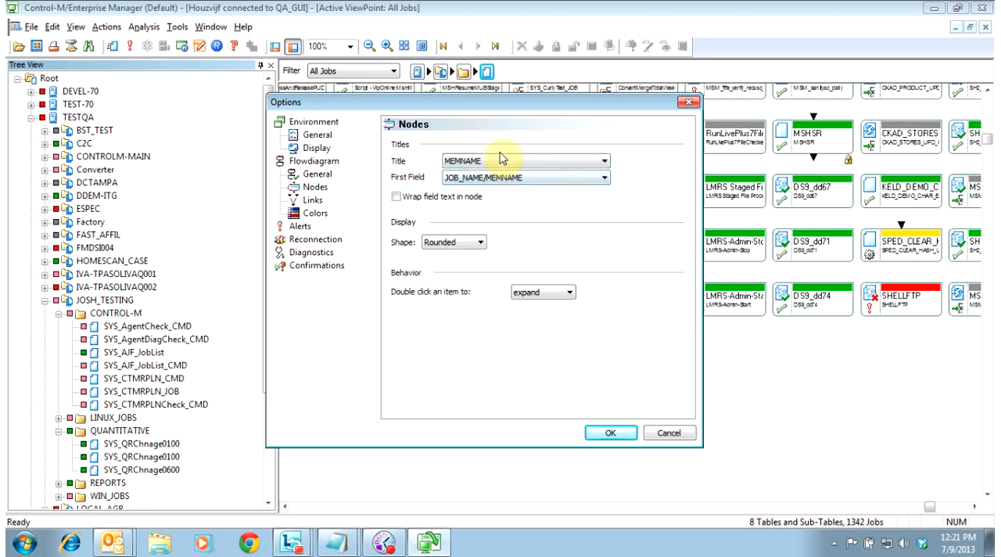
{"action": "left_click", "coordinate": [604, 160]}
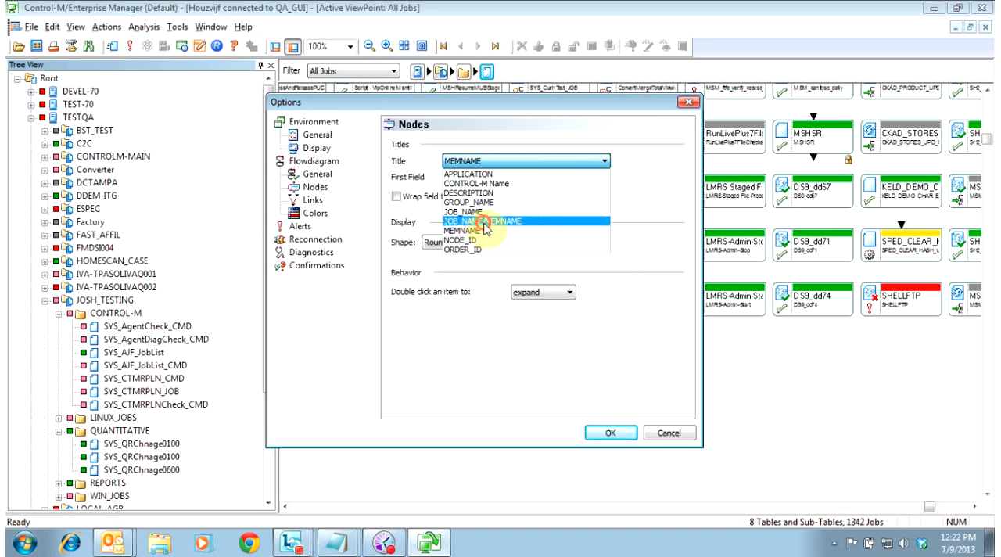
{"action": "left_click", "coordinate": [485, 221]}
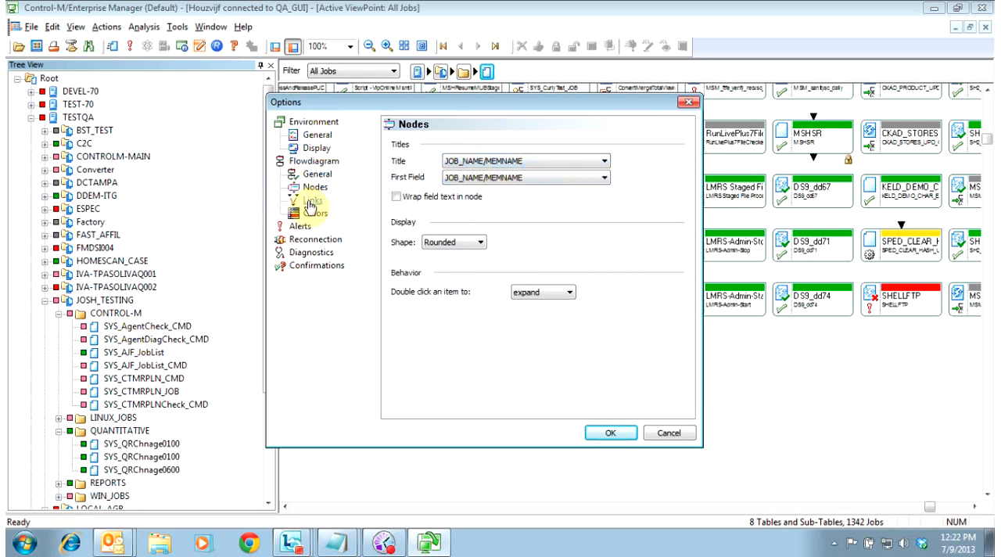
{"action": "left_click", "coordinate": [312, 200]}
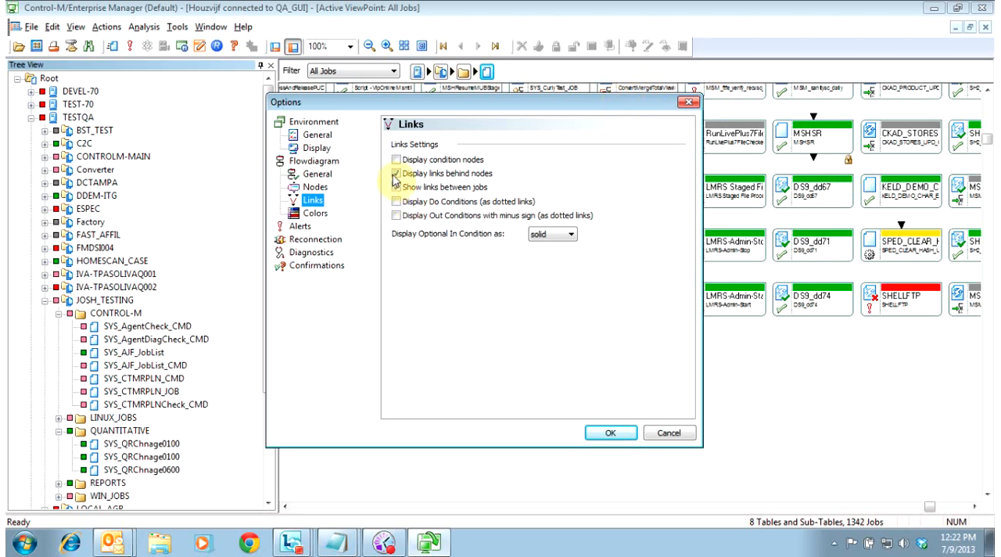
Enable 'Show links between jobs' and apply it so link lines appear in the flow map
{"action": "left_click", "coordinate": [395, 186]}
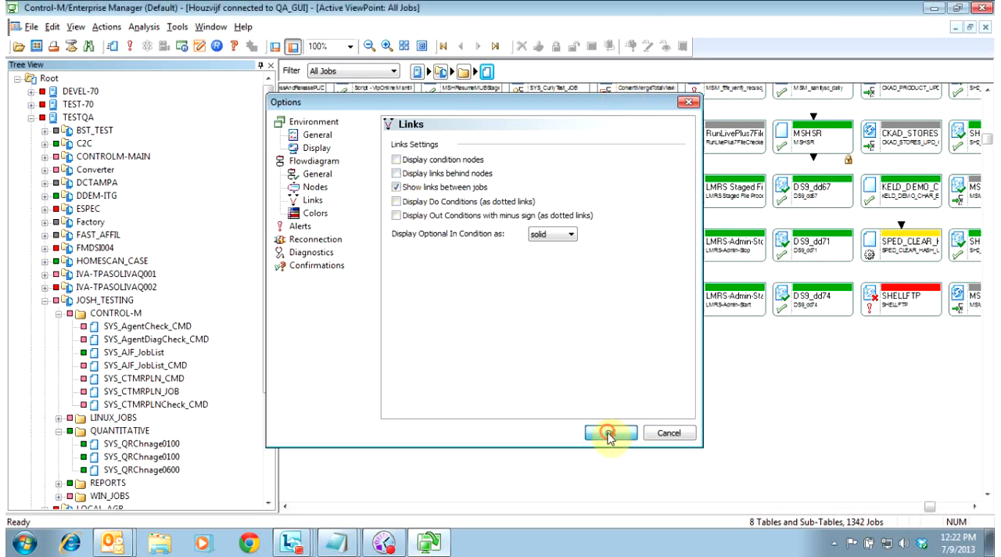
{"action": "left_click", "coordinate": [610, 432]}
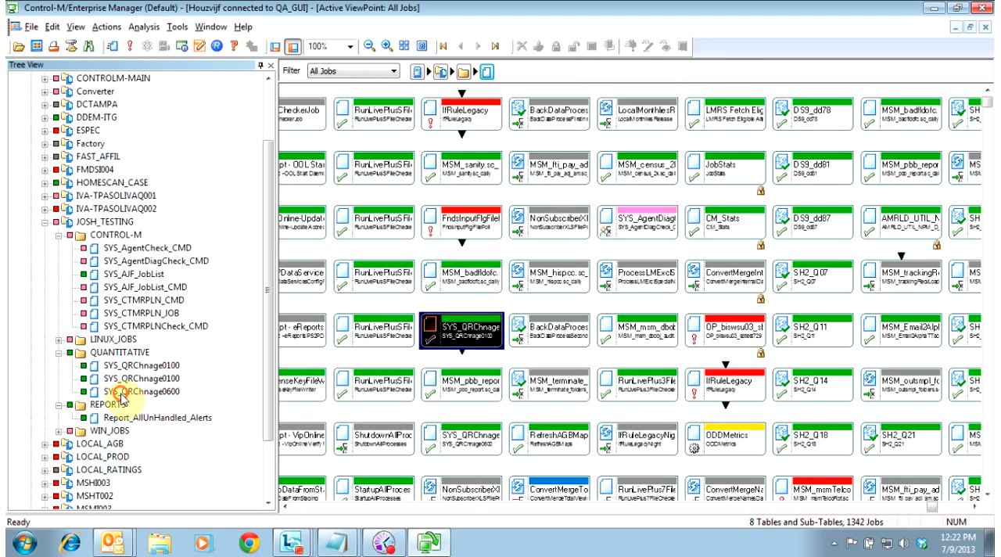
{"action": "left_click", "coordinate": [158, 416]}
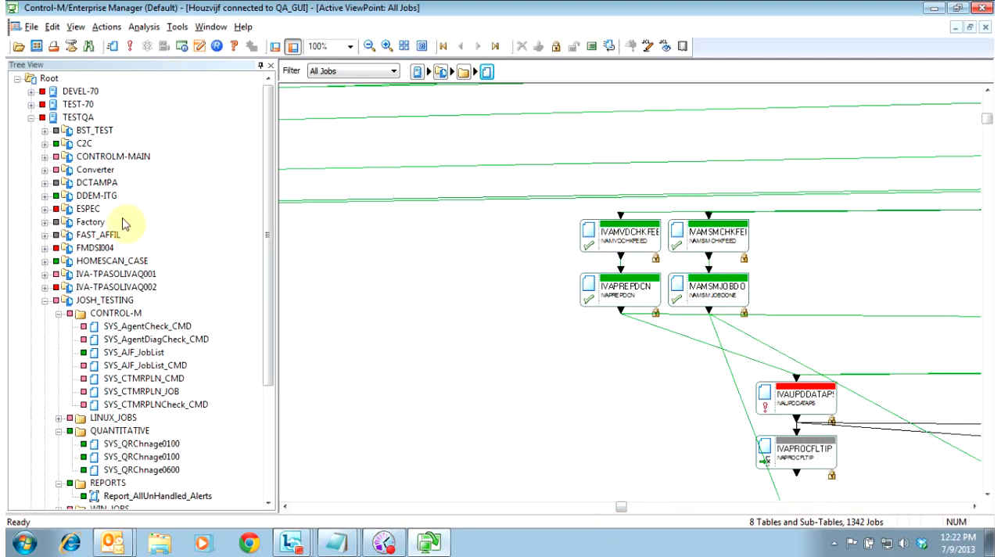
Bring the linked job area into view and reopen the Tools menu
{"action": "left_click", "coordinate": [177, 26]}
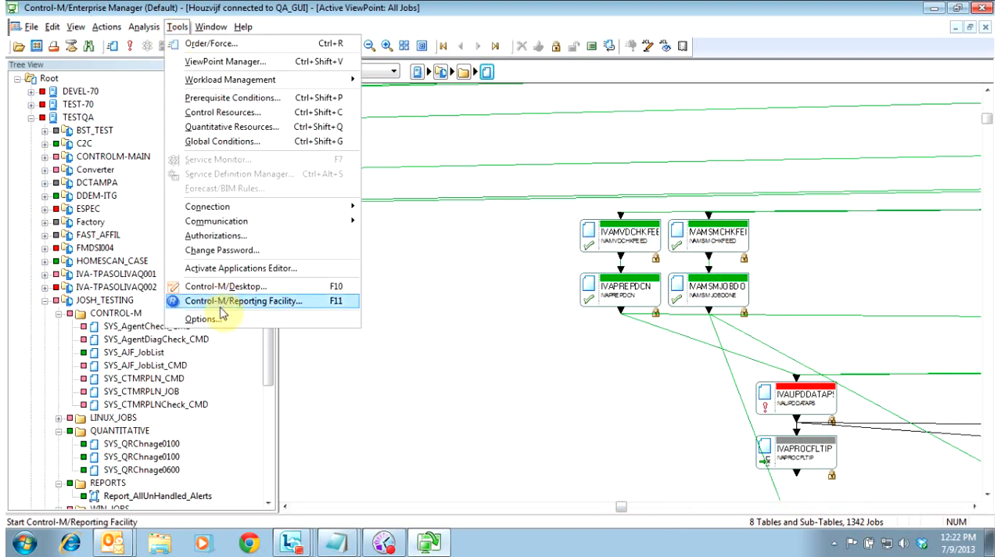
In Options > Flowdiagram > Links, enable display of condition nodes and apply it
{"action": "left_click", "coordinate": [202, 319]}
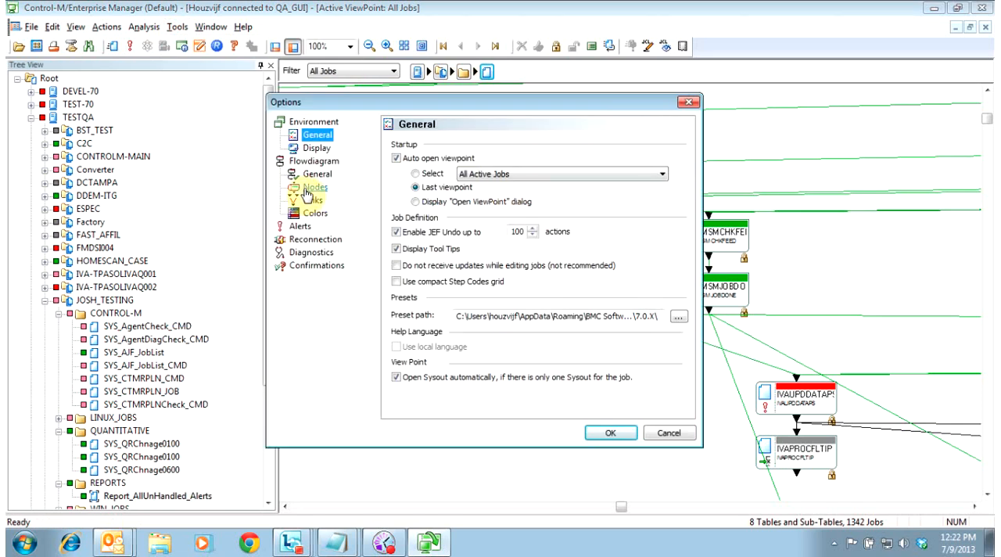
{"action": "left_click", "coordinate": [313, 200]}
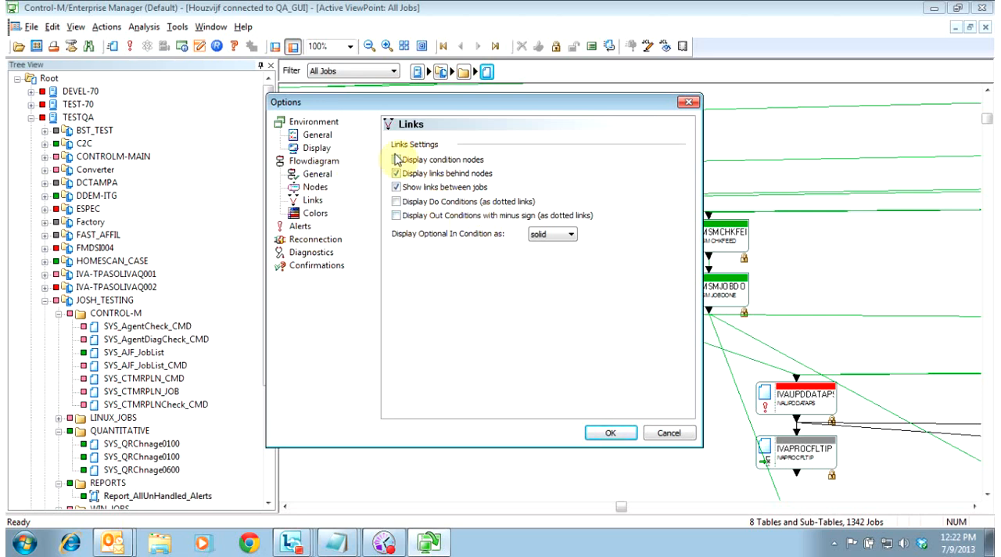
{"action": "left_click", "coordinate": [395, 160]}
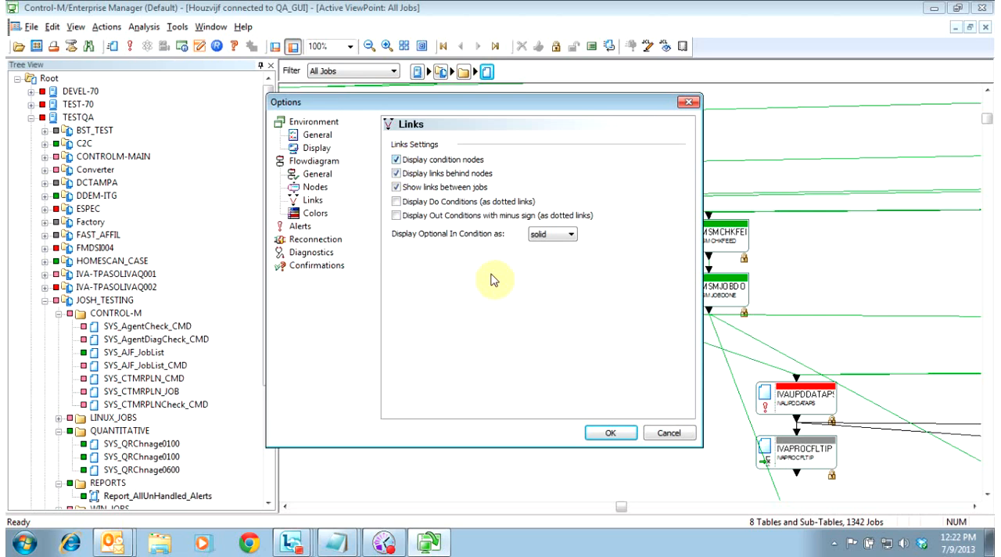
{"action": "left_click", "coordinate": [609, 432]}
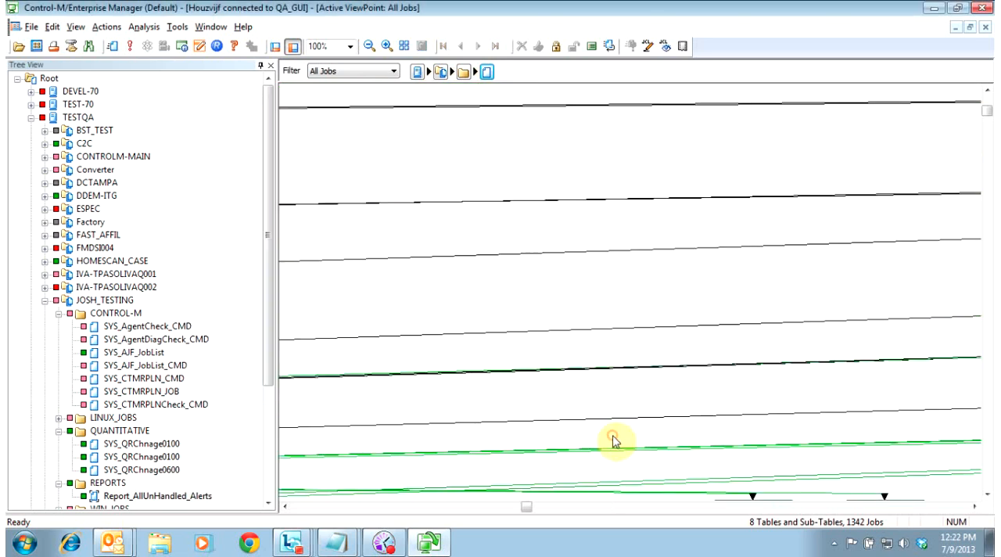
Jump to the Josh_Restart job under WIN_JOBS in the All Jobs flow view
{"action": "left_click", "coordinate": [132, 352]}
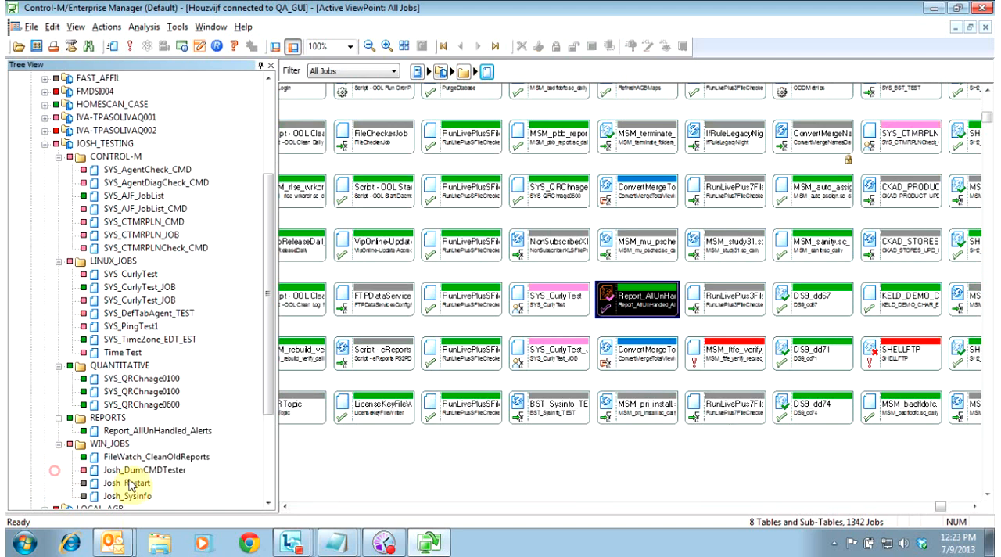
{"action": "left_click", "coordinate": [128, 482]}
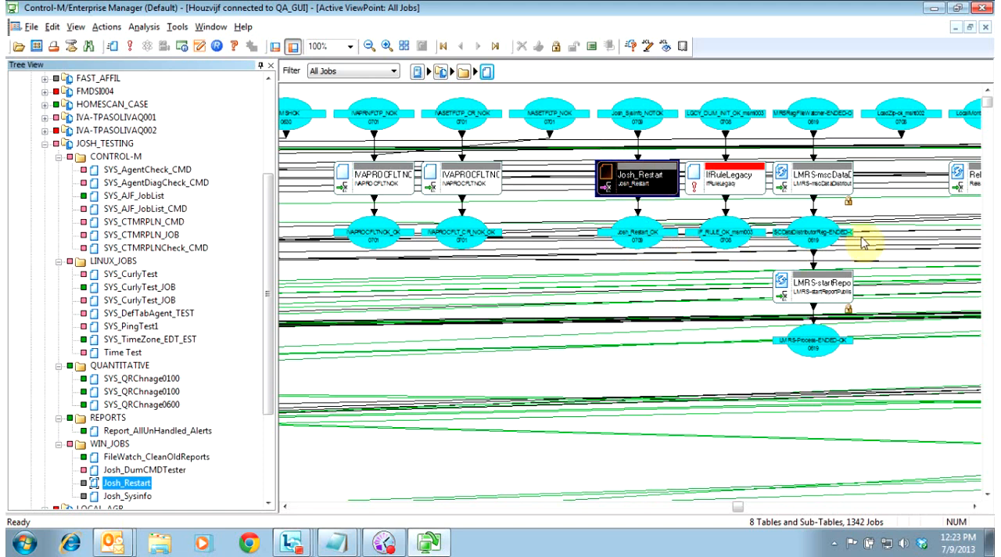
{"action": "mouse_move", "coordinate": [820, 159]}
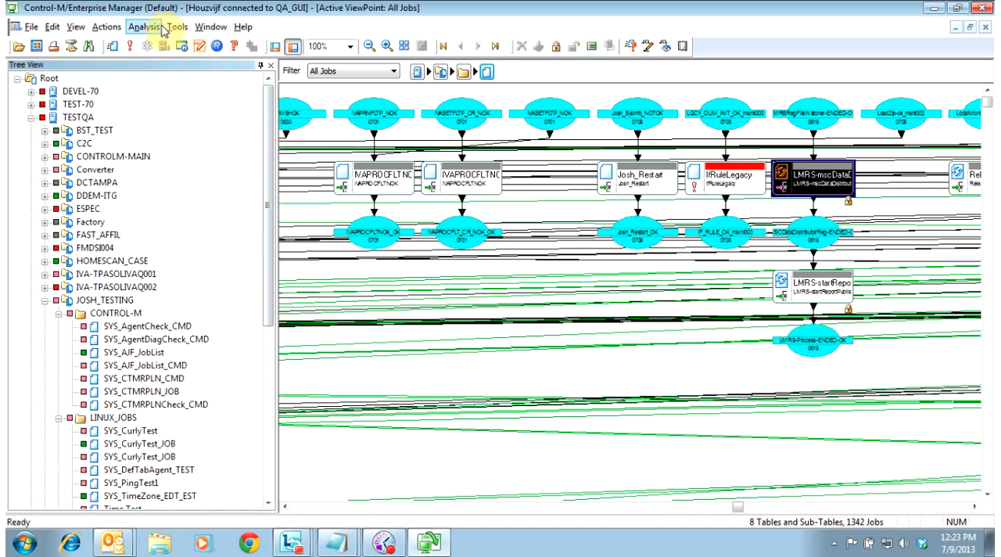
{"action": "left_click", "coordinate": [178, 27]}
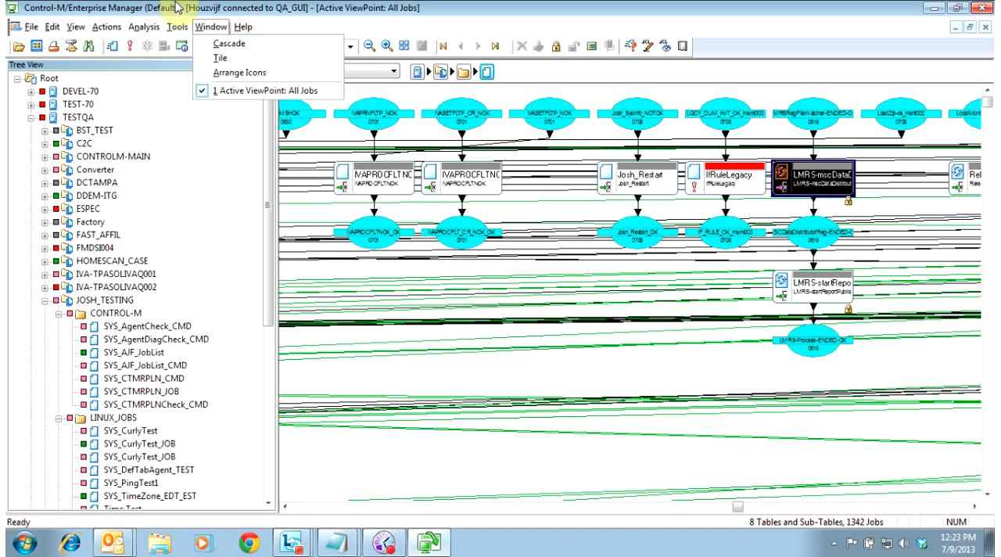
Launch the Order/Force dialog from the Tools menu
{"action": "left_click", "coordinate": [177, 25]}
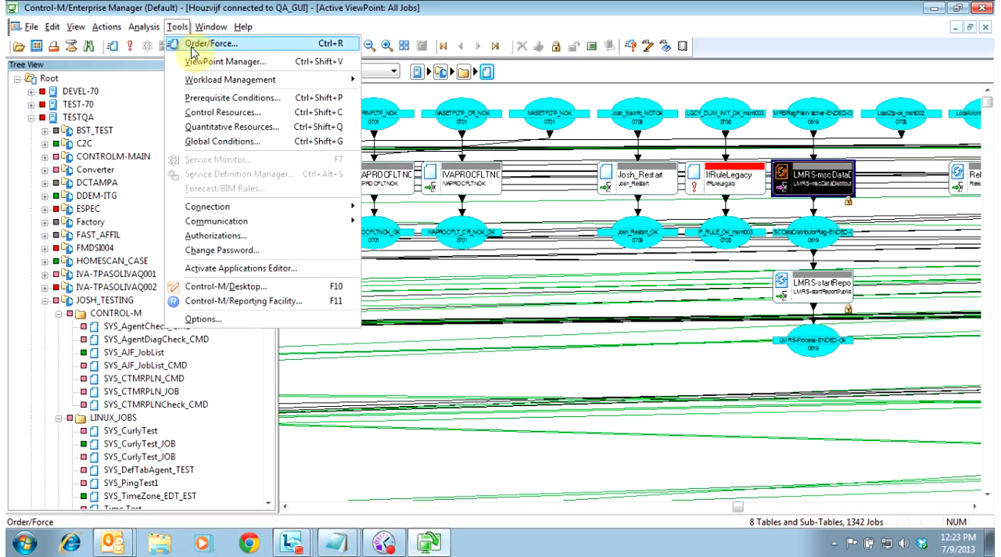
{"action": "mouse_move", "coordinate": [215, 235]}
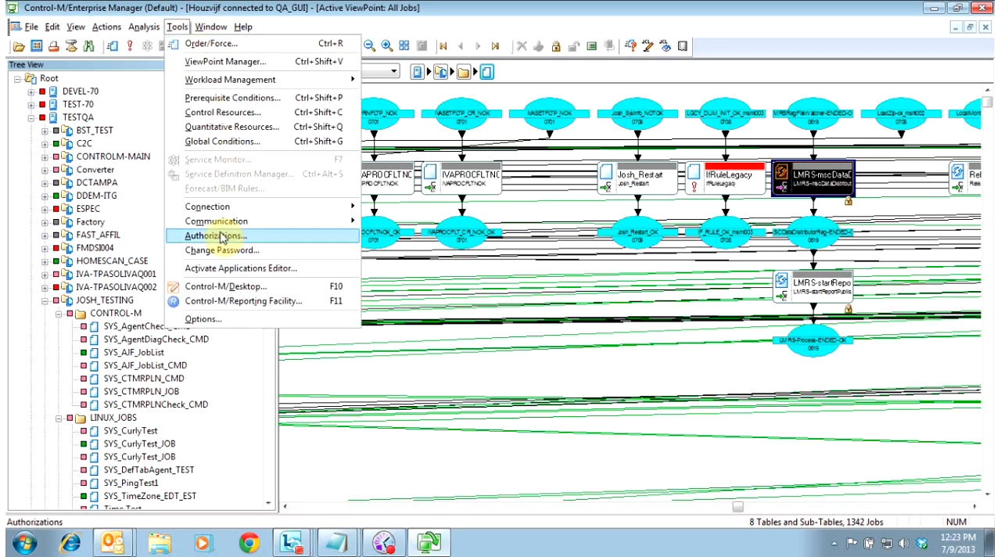
{"action": "left_click", "coordinate": [211, 25]}
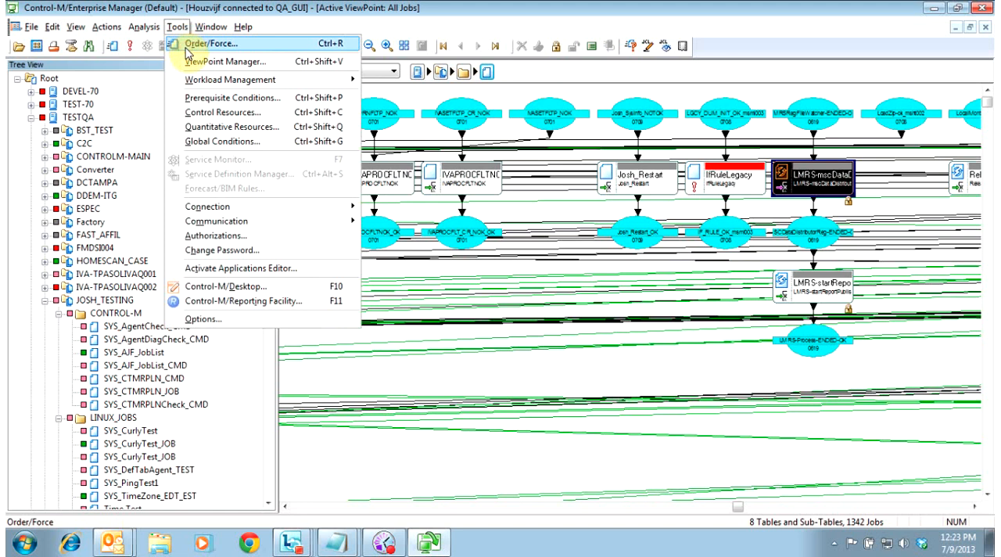
{"action": "left_click", "coordinate": [225, 42]}
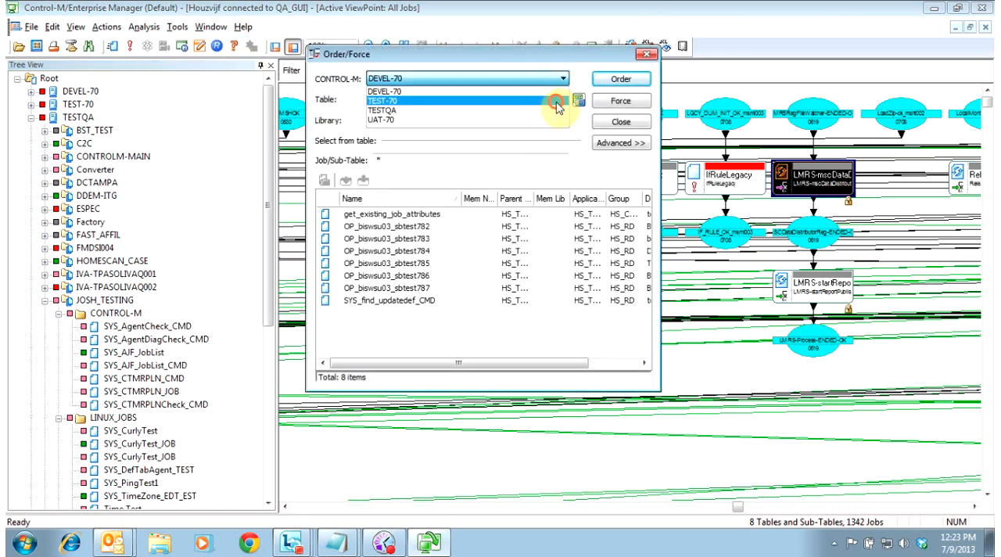
Target TESTQA's JOSH table and select Josh_DumCMDTester as the job to order
{"action": "left_click", "coordinate": [561, 100]}
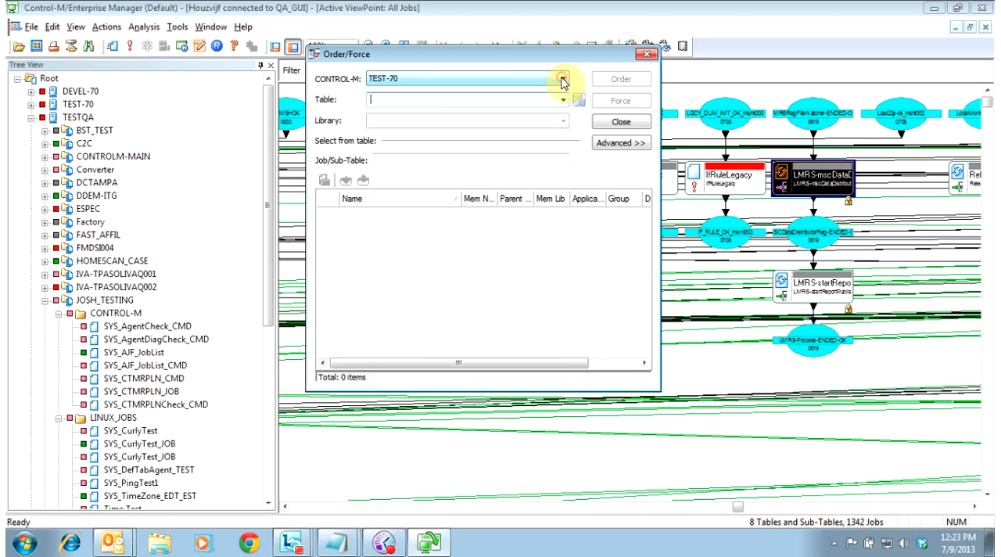
{"action": "left_click", "coordinate": [563, 100]}
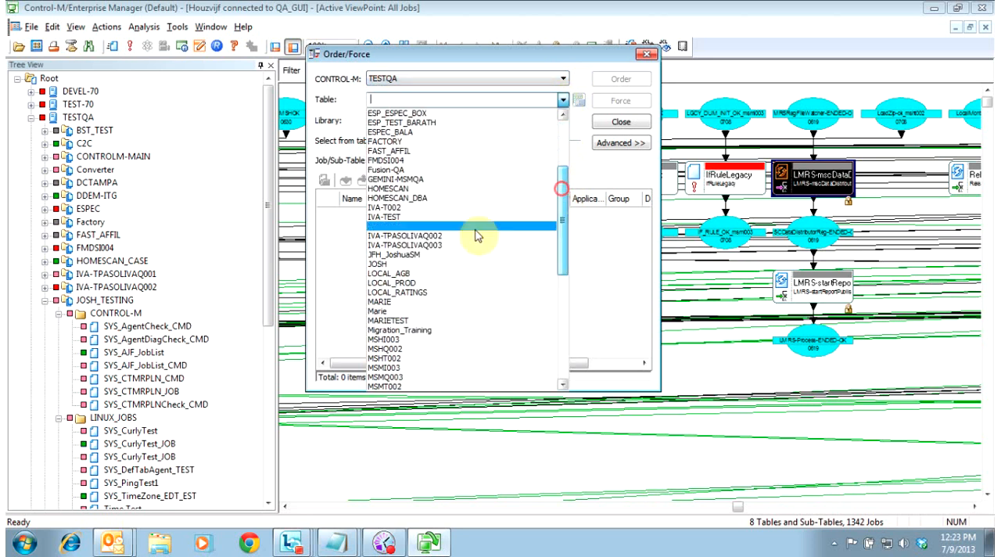
{"action": "left_click", "coordinate": [380, 262]}
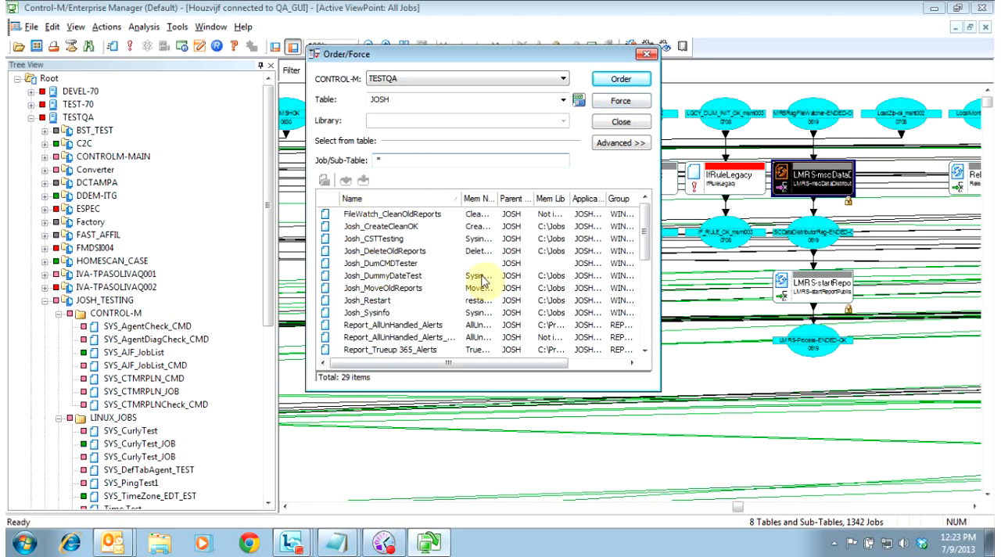
{"action": "left_click", "coordinate": [381, 263]}
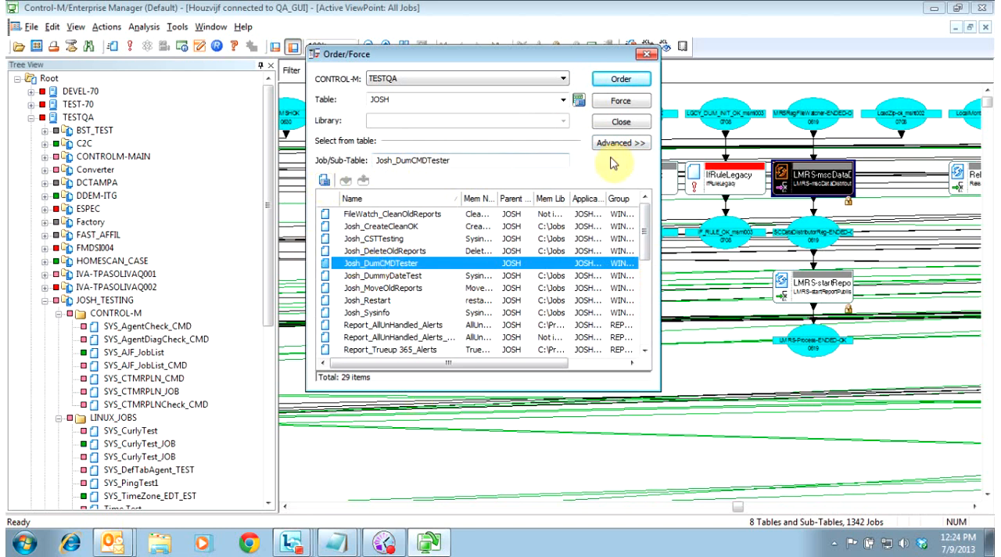
Expand Advanced options, try a specific order date, then settle back on the default ODAT
{"action": "left_click", "coordinate": [619, 143]}
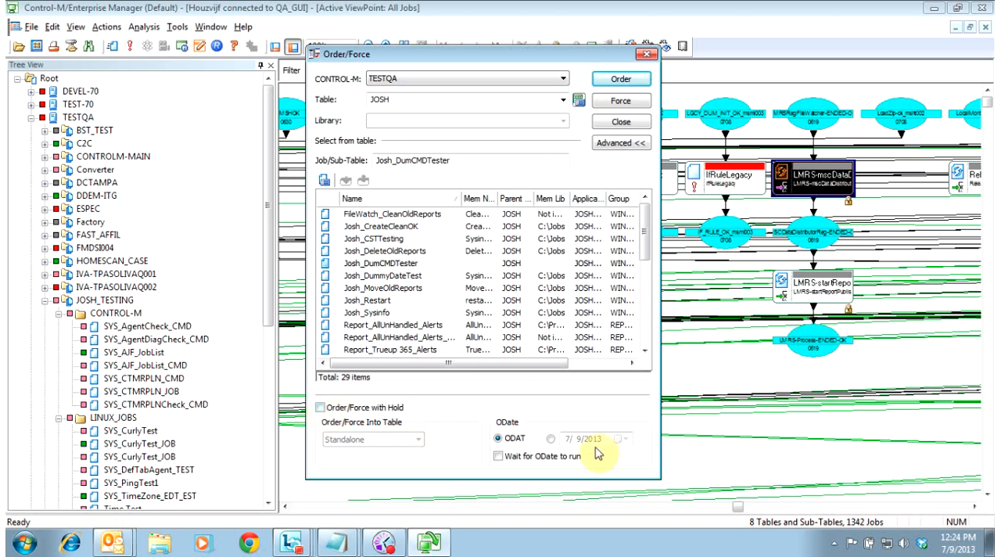
{"action": "left_click", "coordinate": [551, 437]}
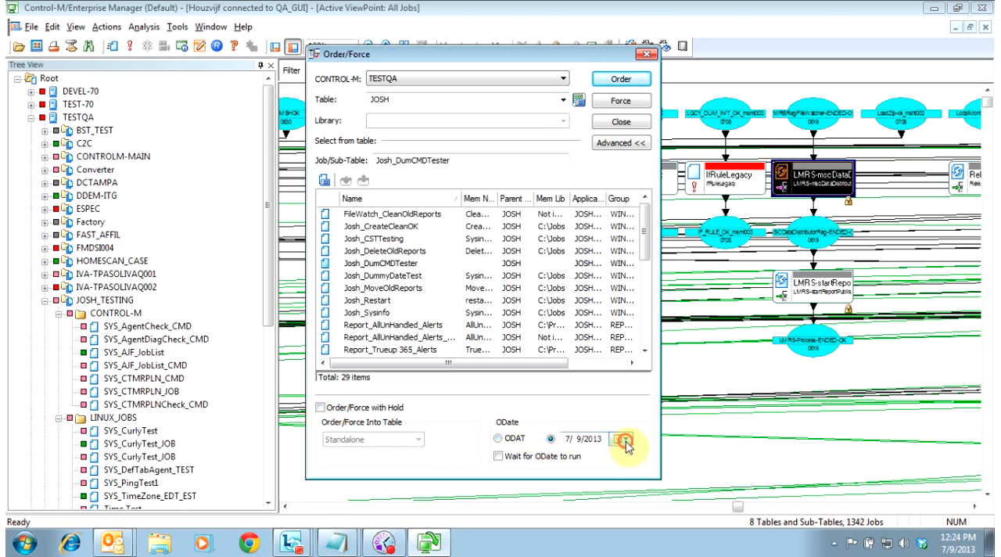
{"action": "left_click", "coordinate": [622, 437]}
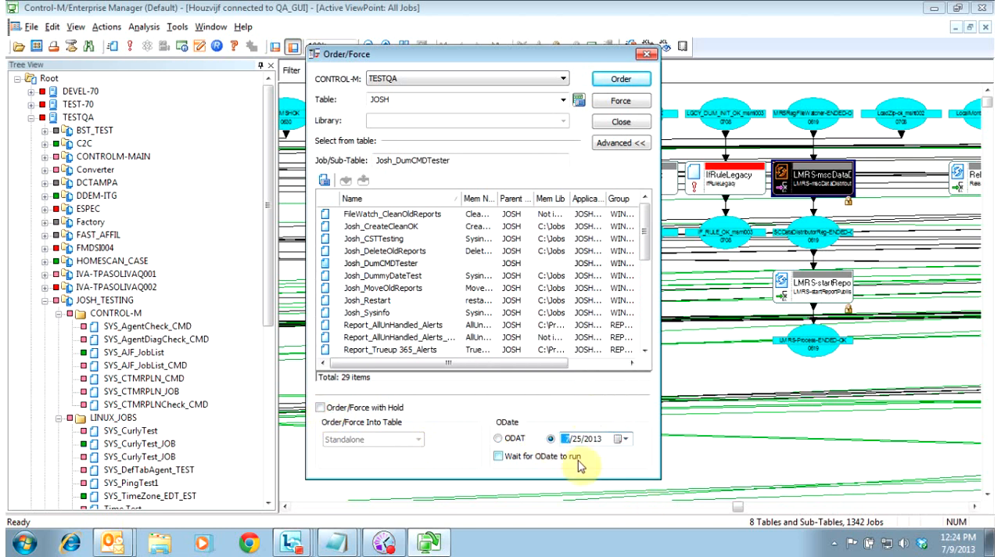
{"action": "left_click", "coordinate": [497, 456]}
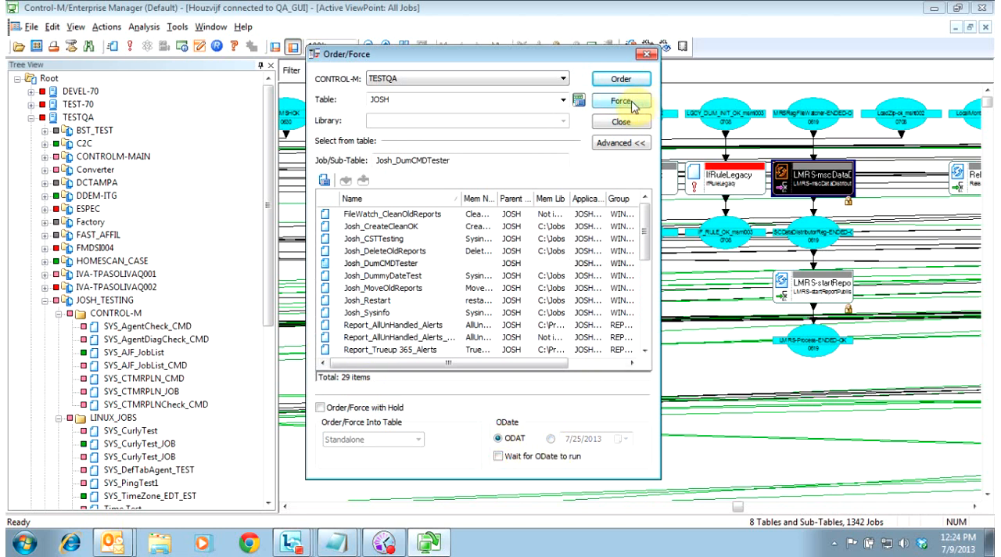
Force Josh_DumCMDTester and dismiss the 'Force a job' action report confirming acceptance
{"action": "left_click", "coordinate": [391, 263]}
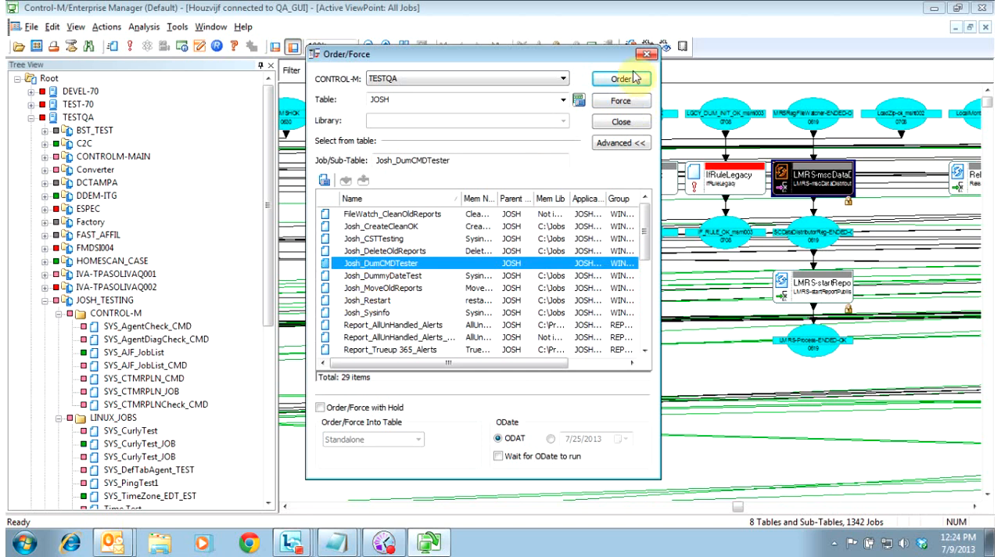
{"action": "mouse_move", "coordinate": [619, 102]}
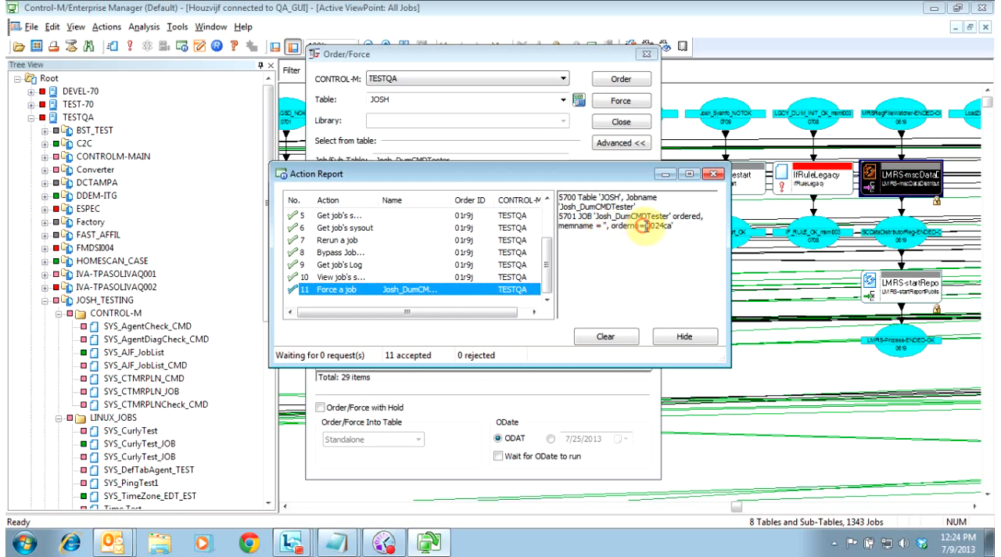
{"action": "left_click", "coordinate": [605, 336]}
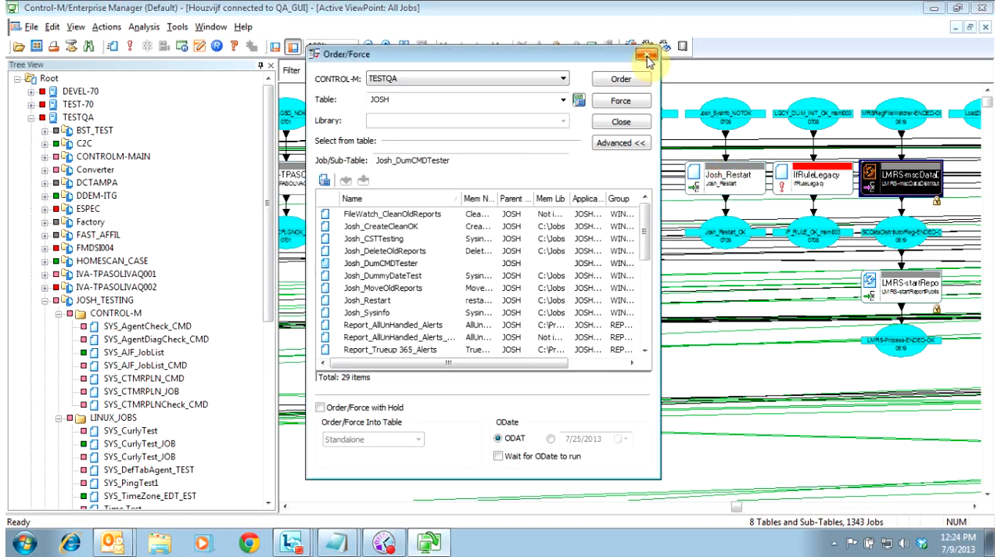
Close Order/Force, select the new Josh_DumCMDTester under WIN_JOBS, and collapse the CONTROL-M folder
{"action": "left_click", "coordinate": [647, 53]}
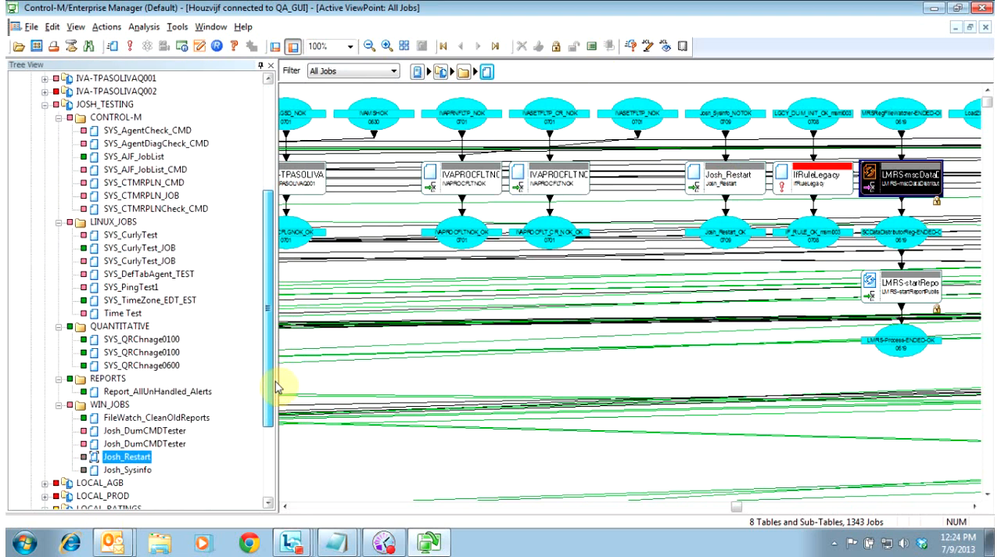
{"action": "left_click", "coordinate": [144, 444]}
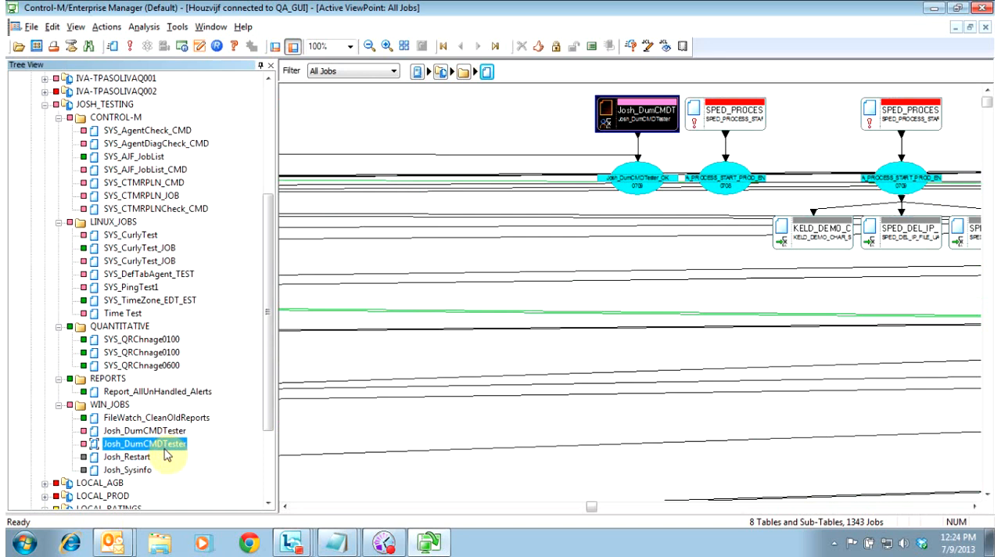
{"action": "left_click", "coordinate": [143, 444]}
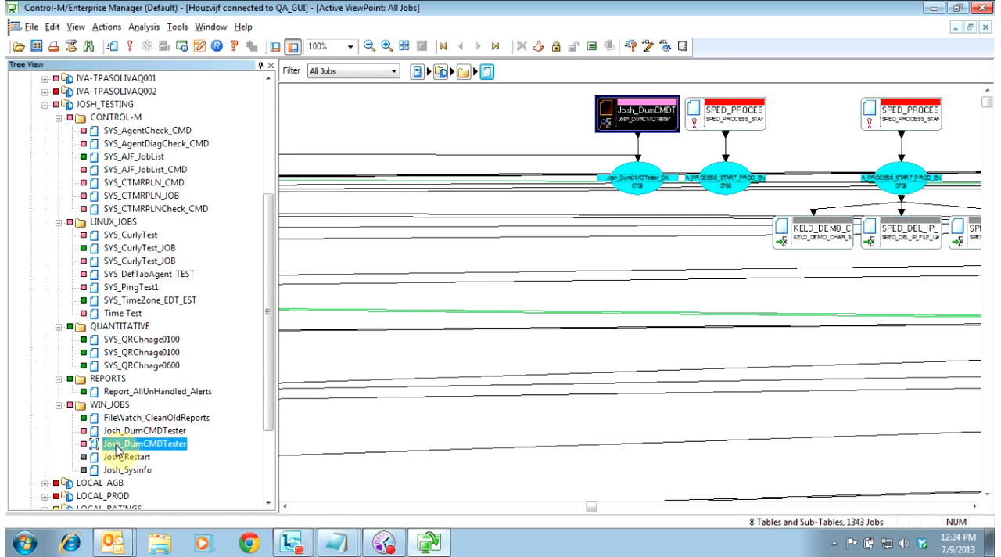
{"action": "right_click", "coordinate": [144, 444]}
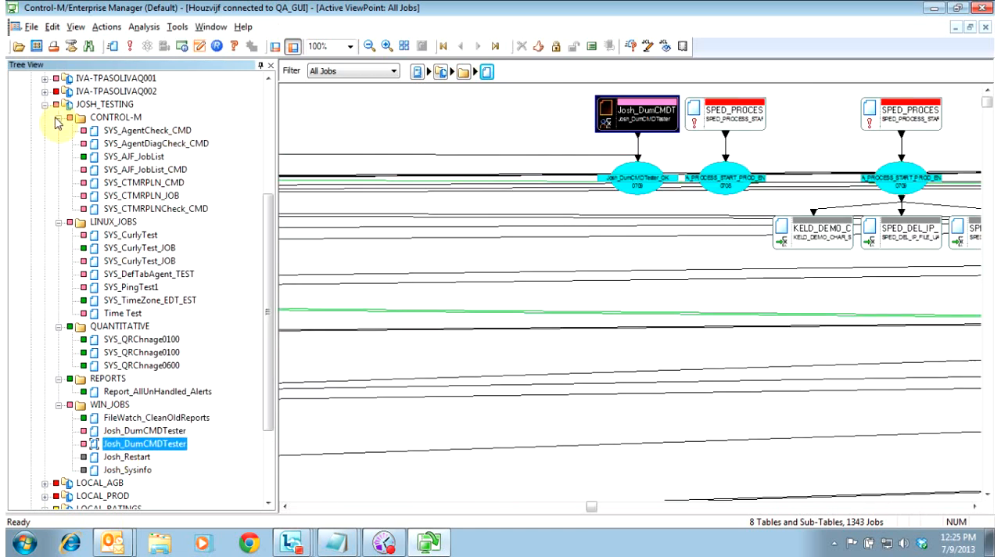
{"action": "left_click", "coordinate": [68, 116]}
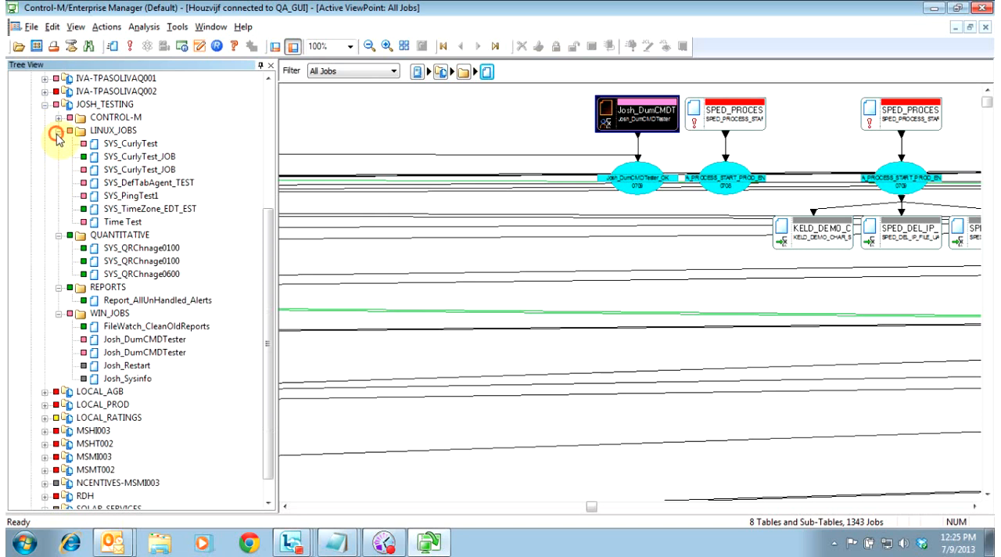